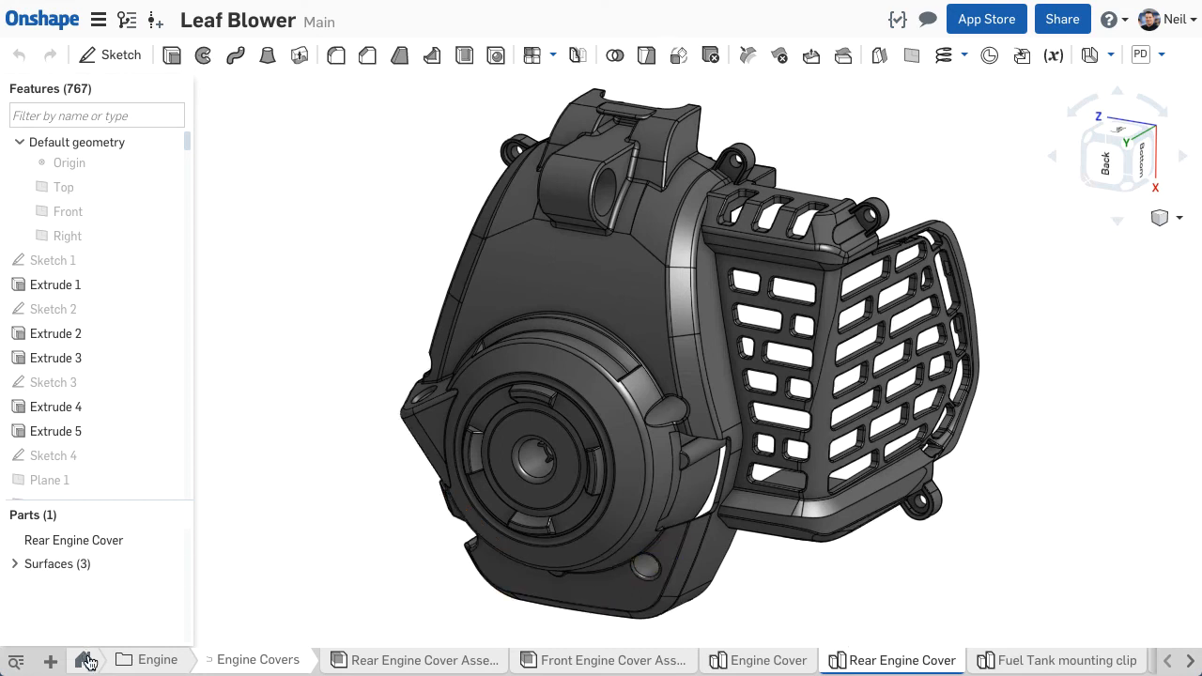
View the leaf blower render image and the fan animation video in the Media folder
click(83, 662)
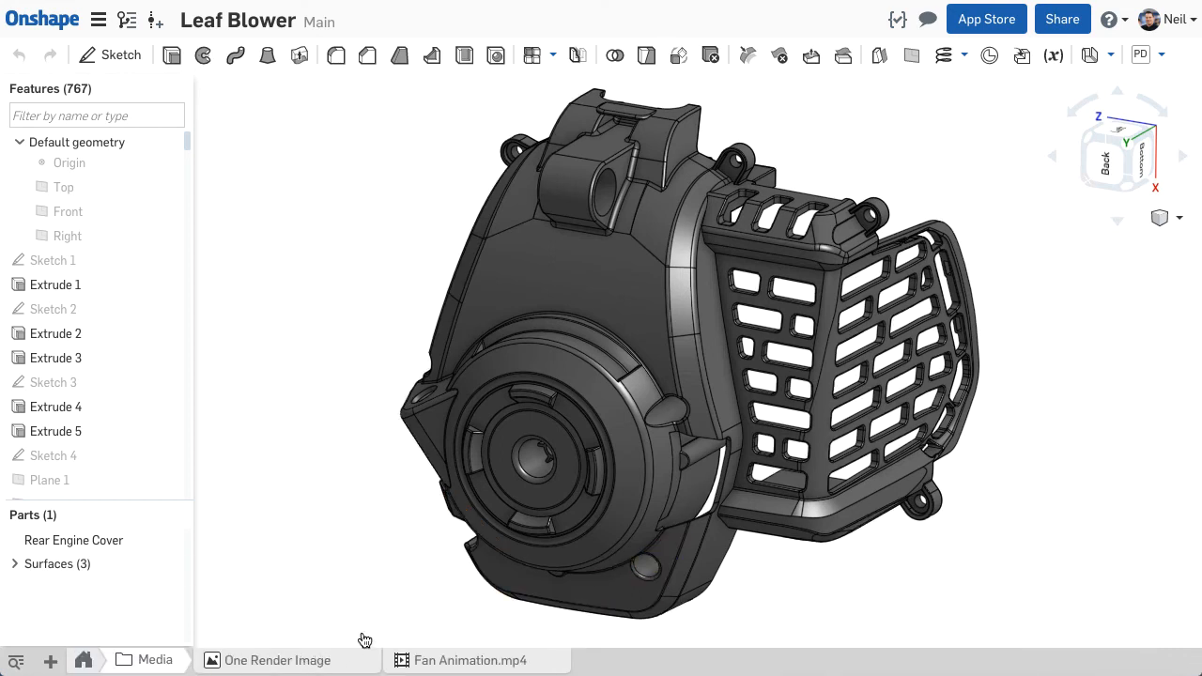
click(278, 661)
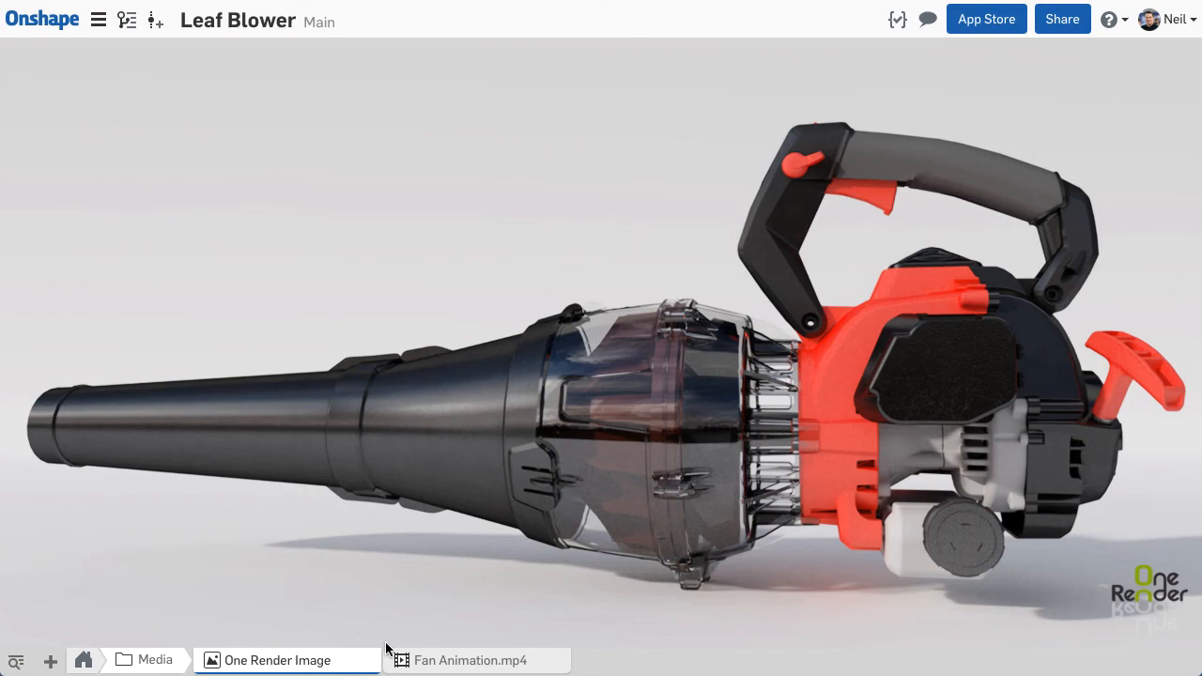
click(471, 661)
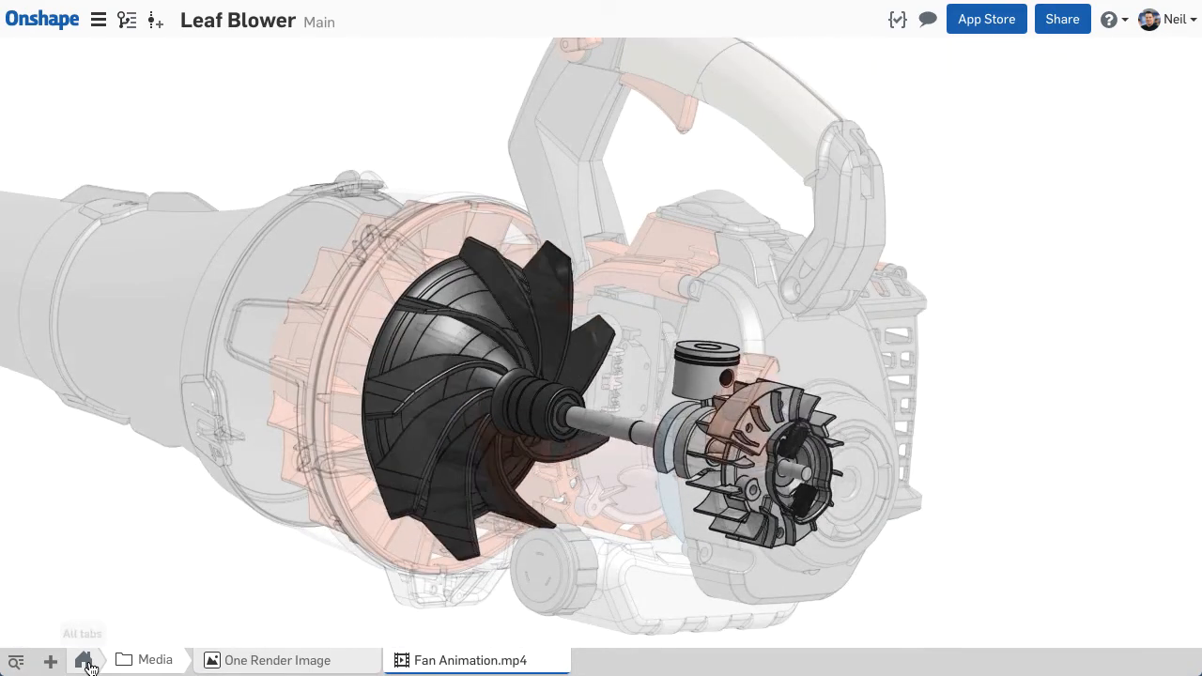
Open the Short Block Assembly from the Engine's Short Block folder
click(82, 661)
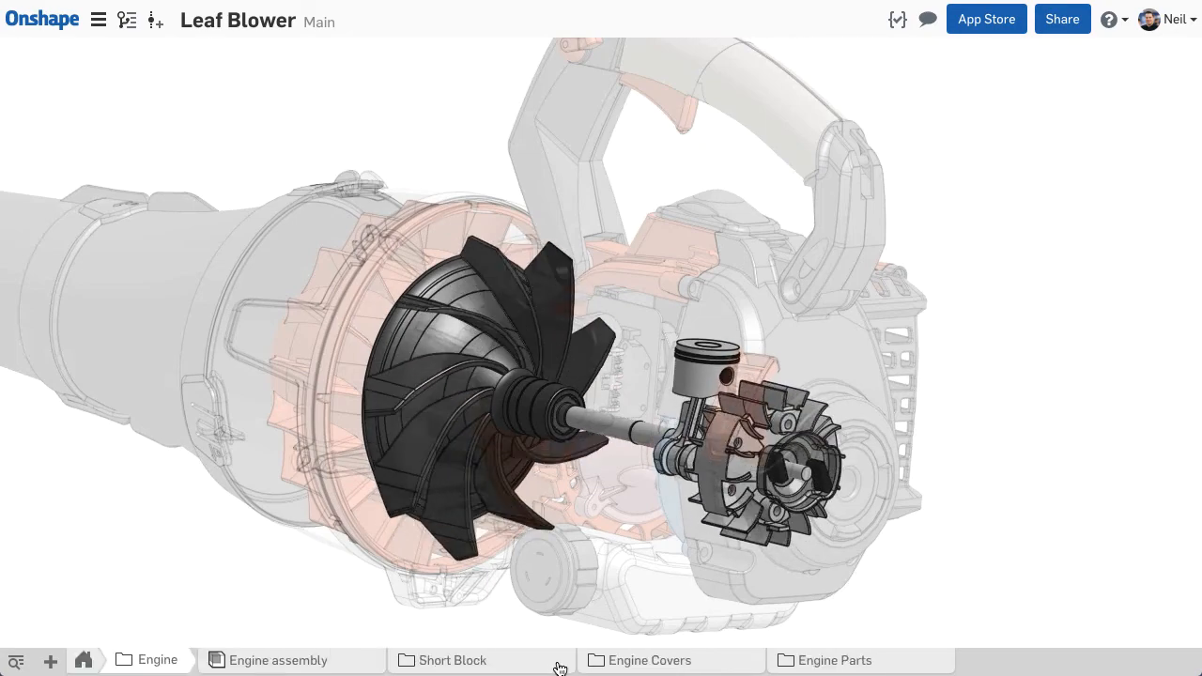
click(451, 661)
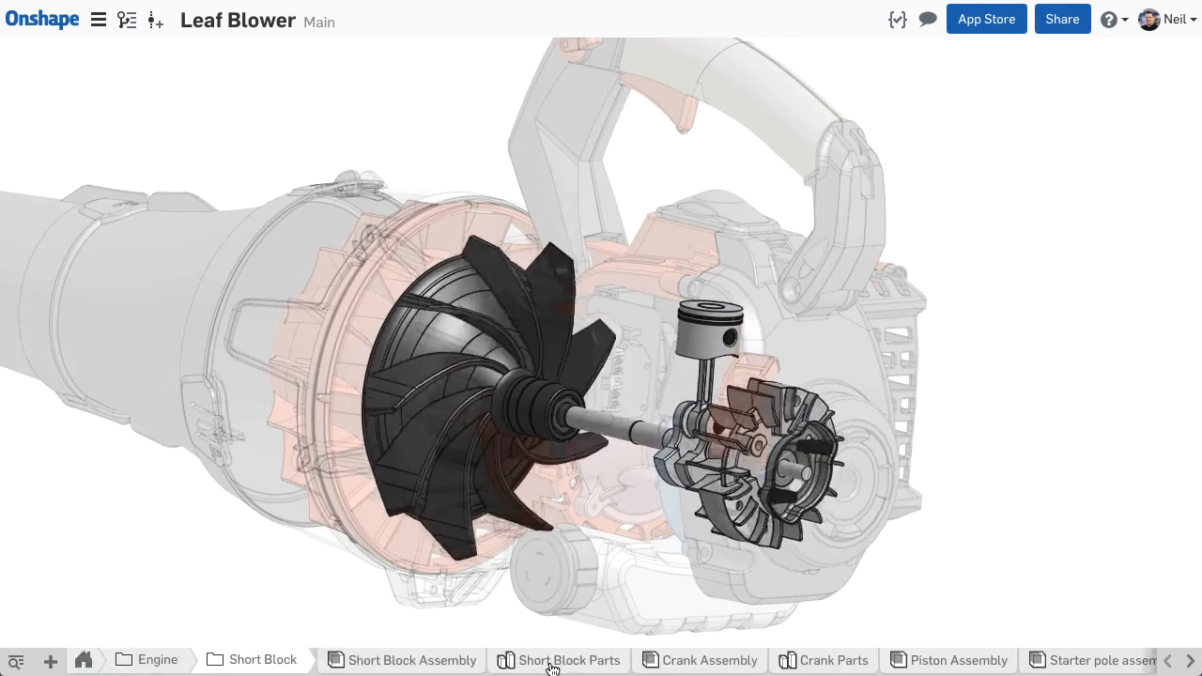
click(411, 661)
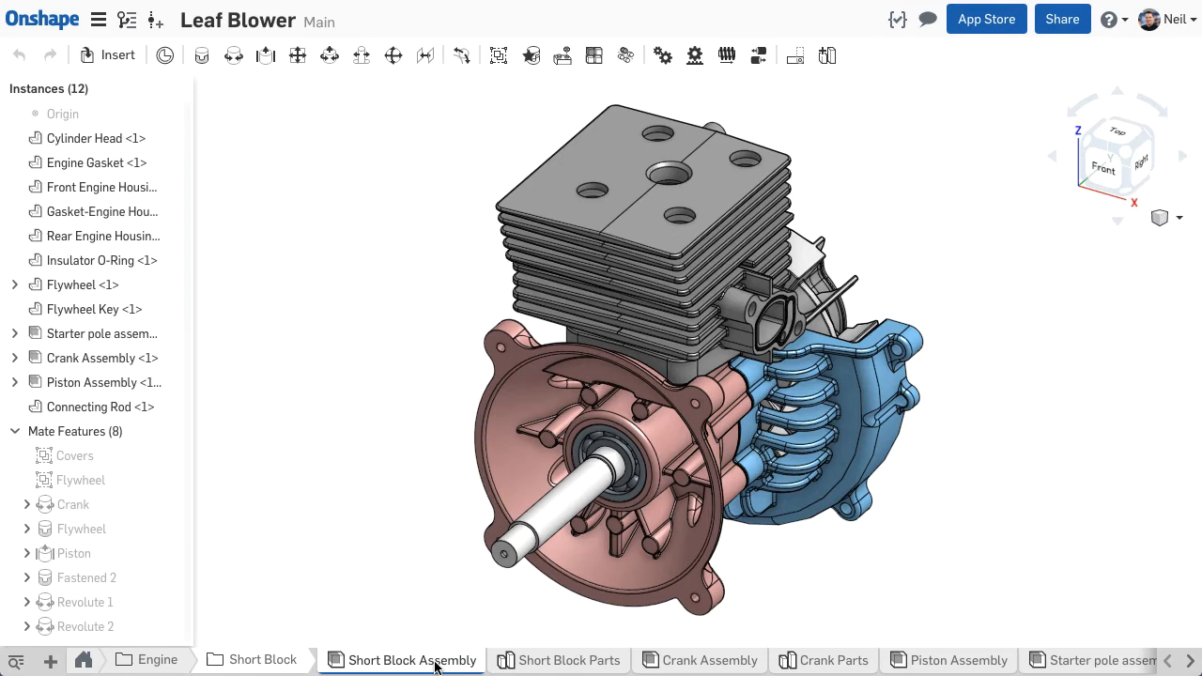
mouse_move(780, 654)
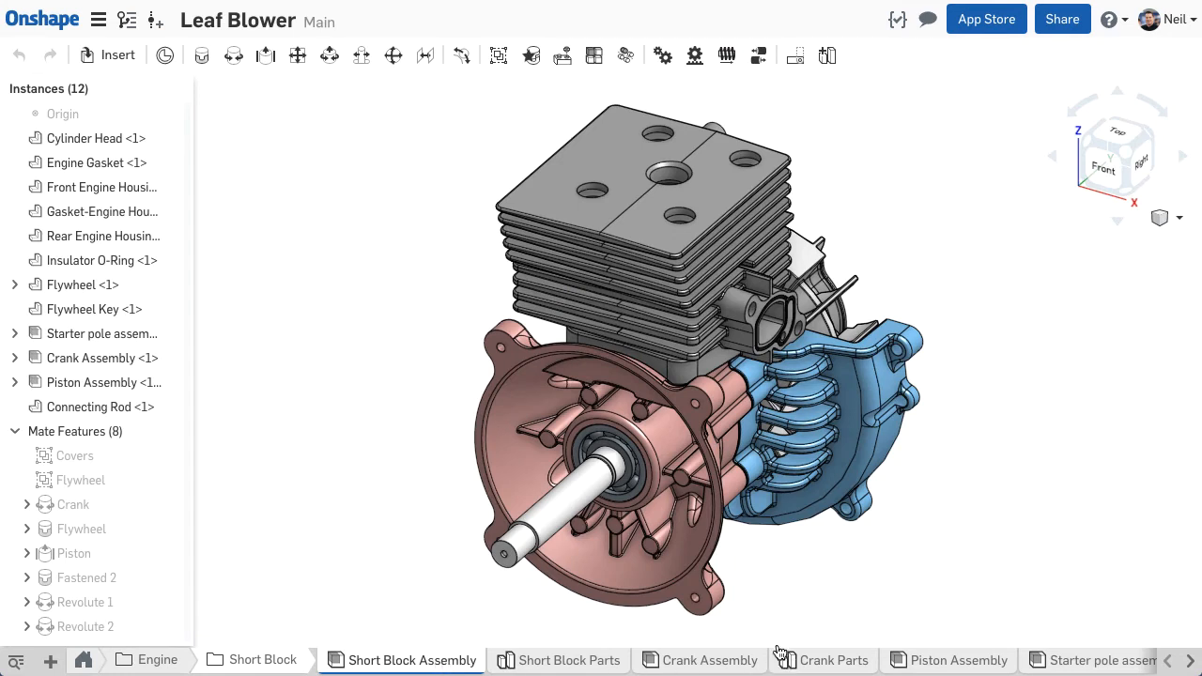
Switch to the Crank Parts studio and highlight the Connecting Rod in the Parts list
click(834, 662)
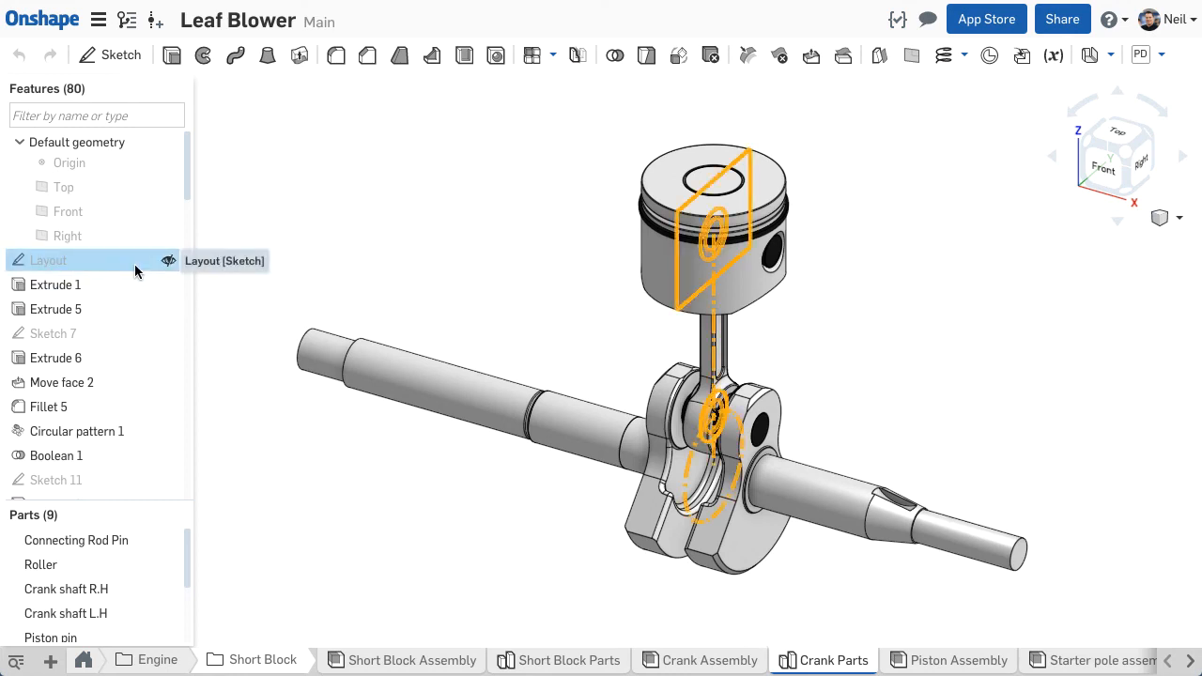
scroll(down, 3)
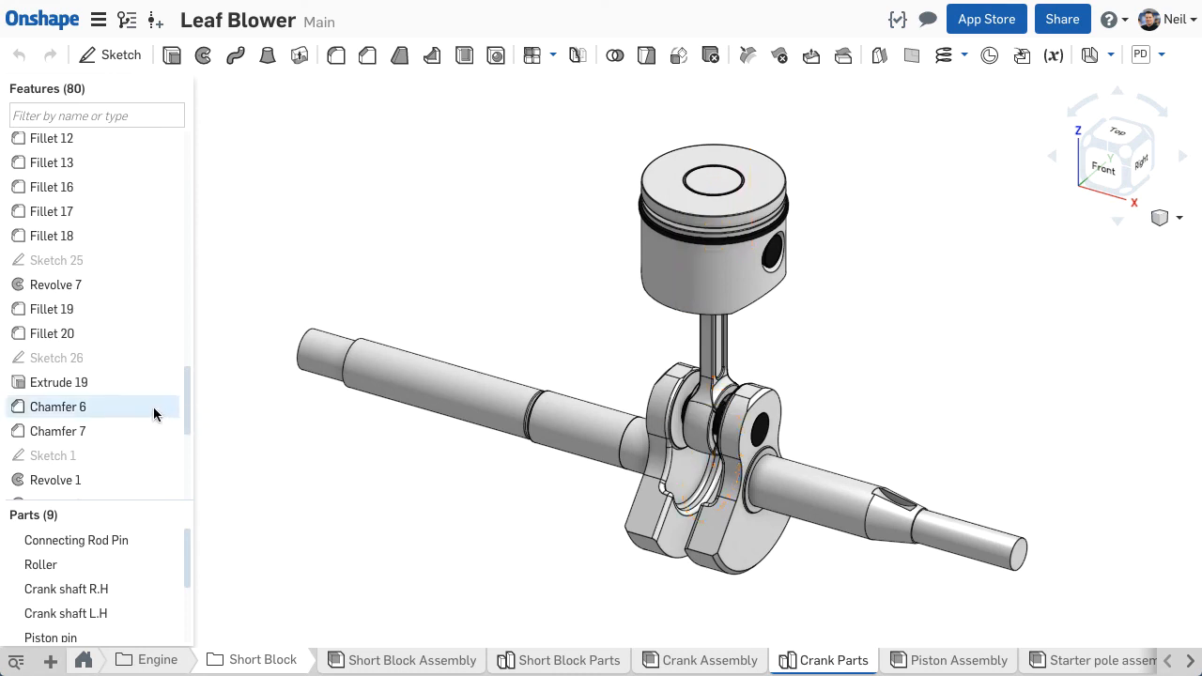
click(56, 406)
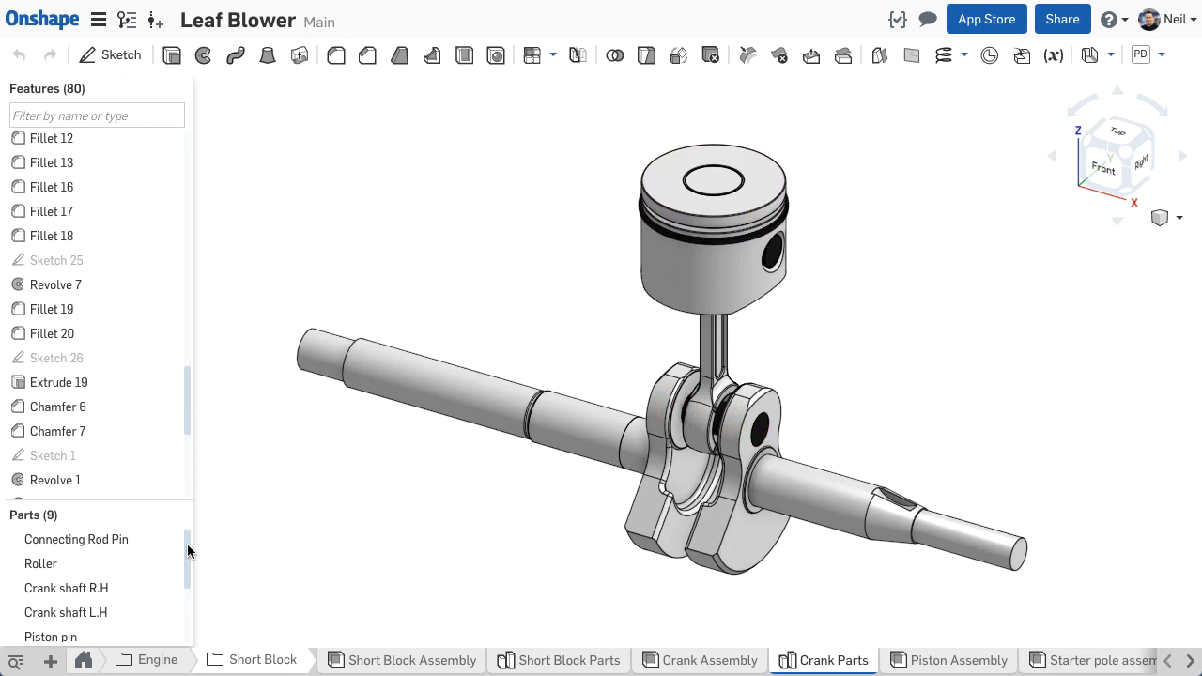
click(66, 630)
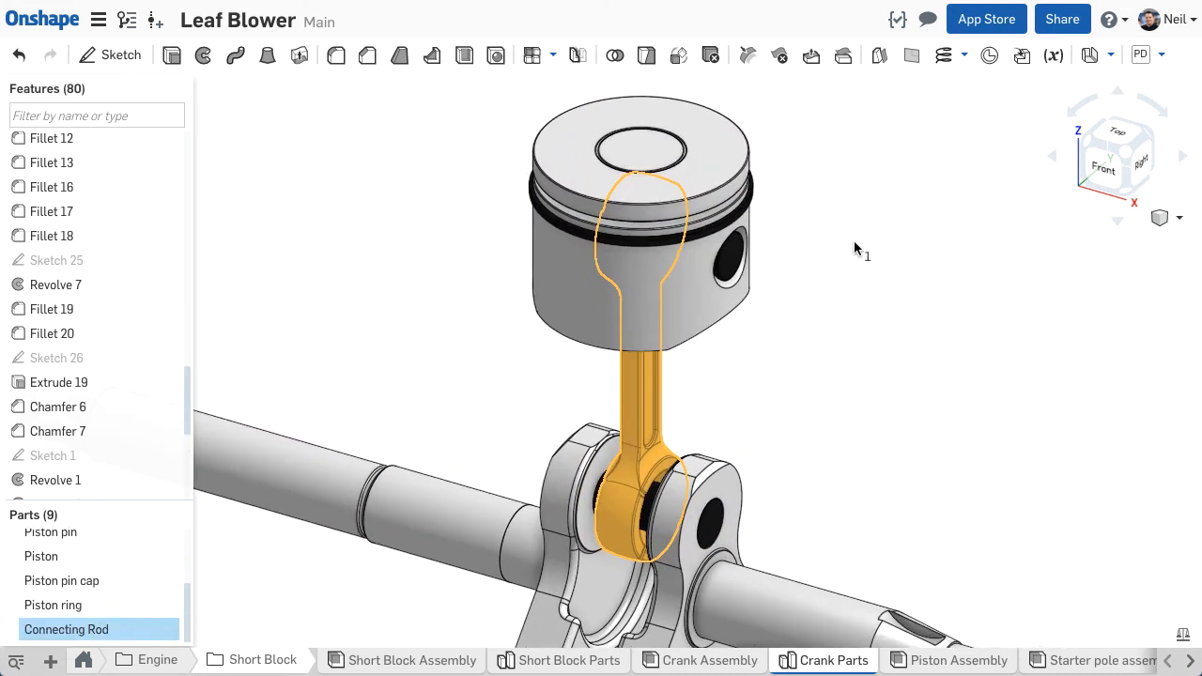
Branch version V3 into a new workspace named New Conrod Design and begin selecting the old conrod features
click(127, 18)
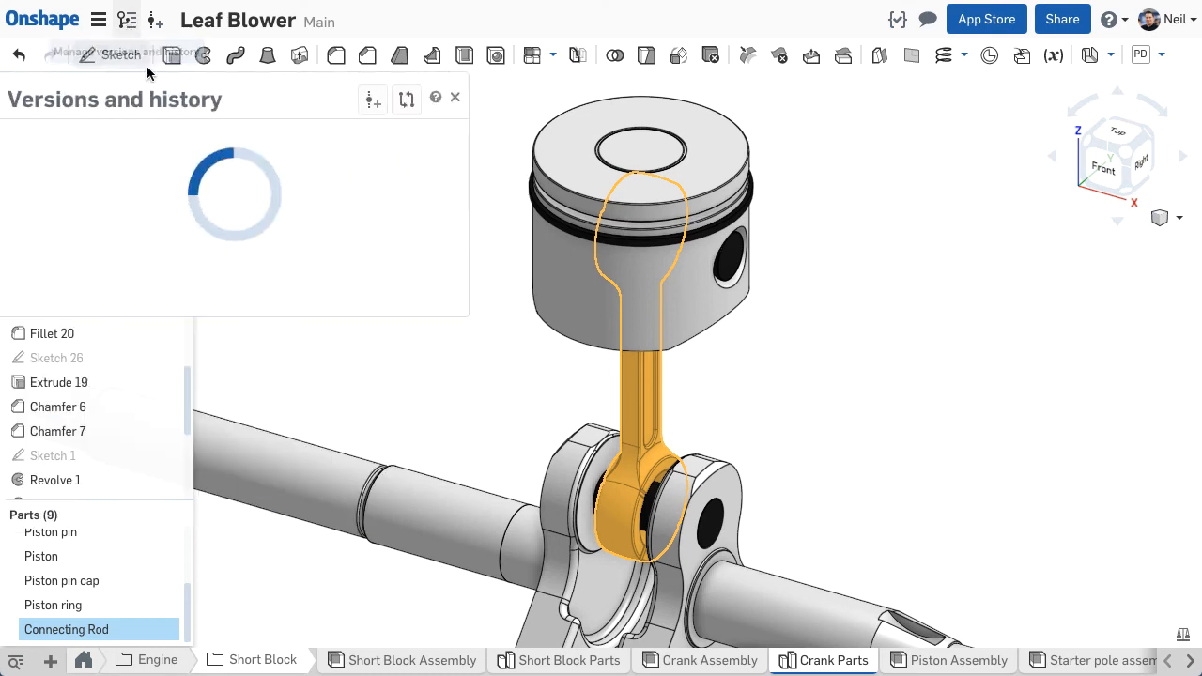
click(439, 218)
text(New Conrod Desi)
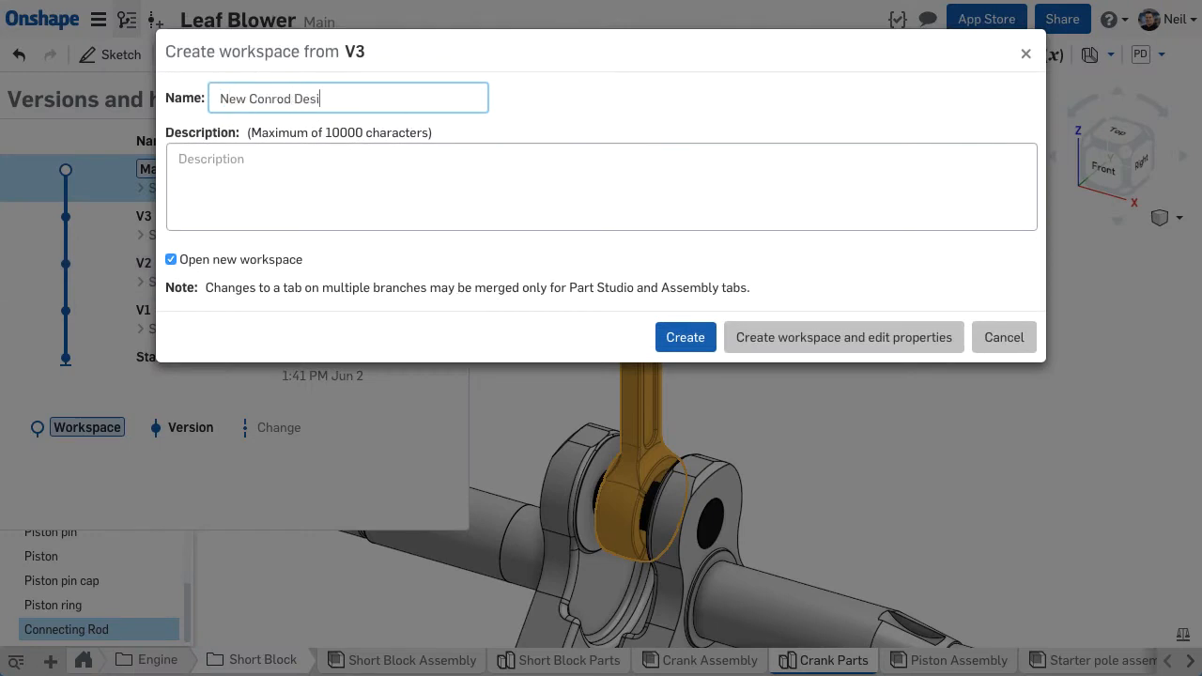
click(685, 338)
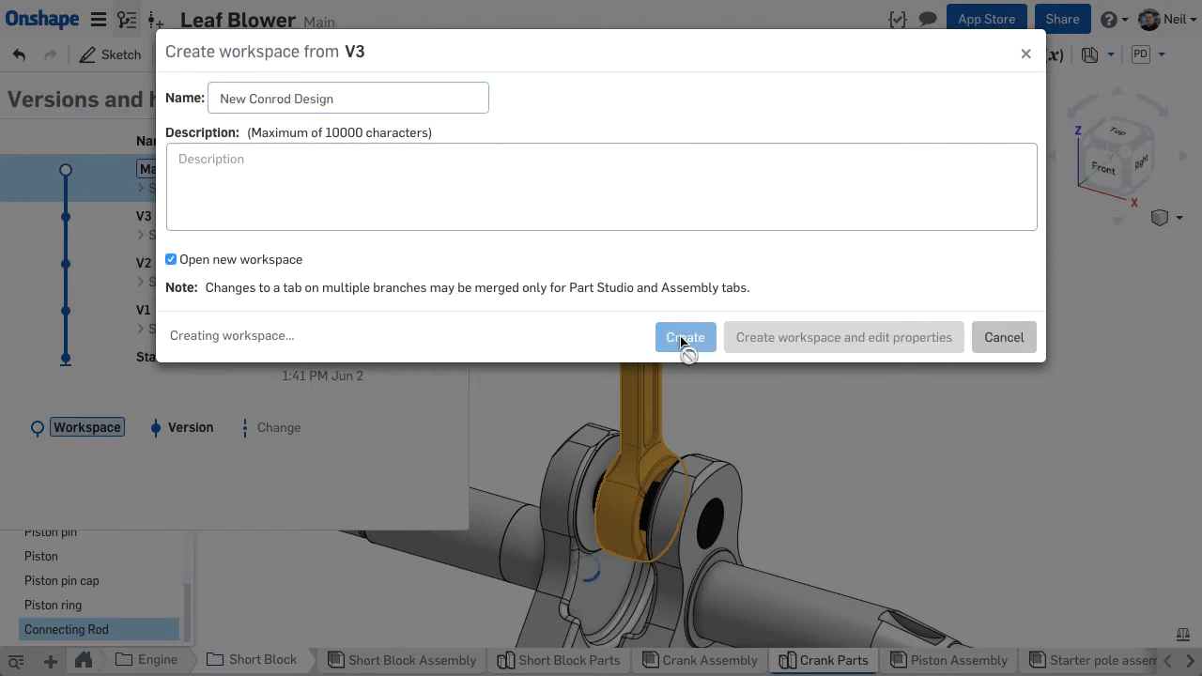
click(684, 338)
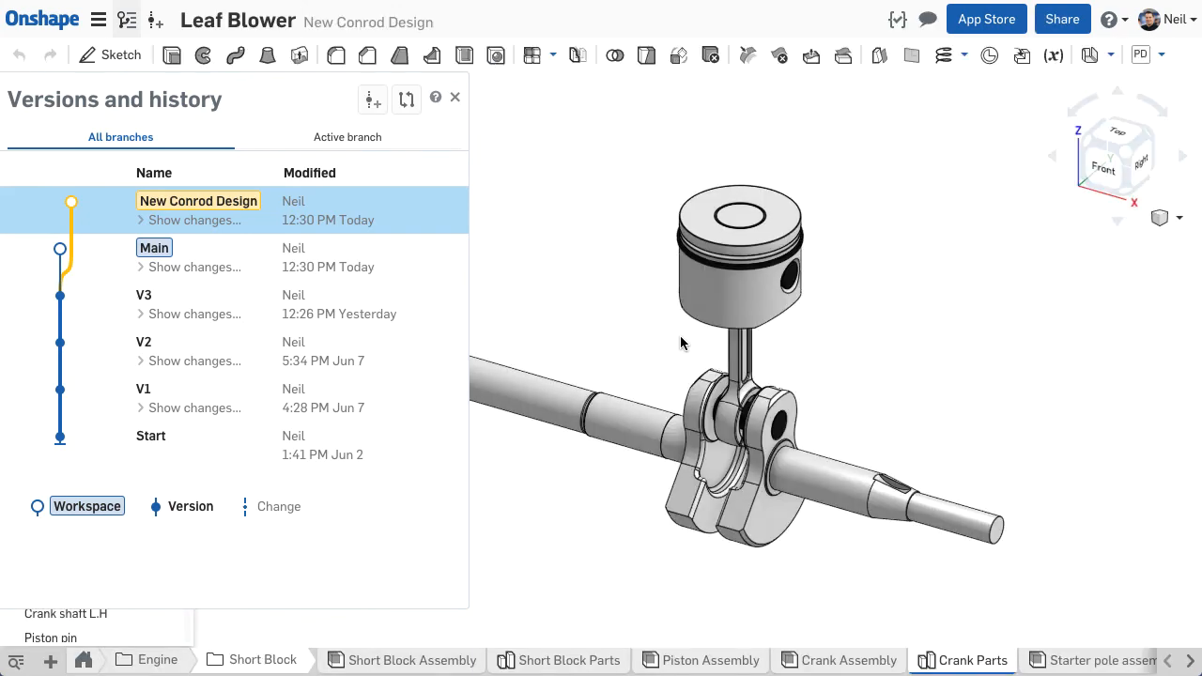
click(455, 97)
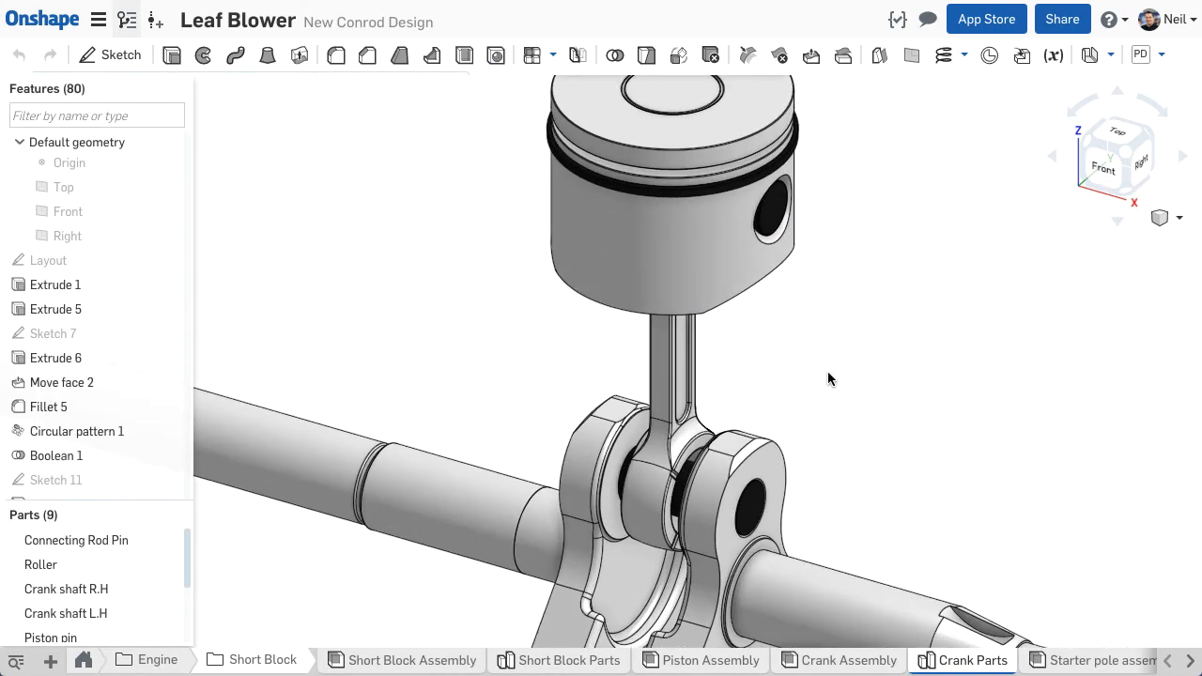
click(50, 470)
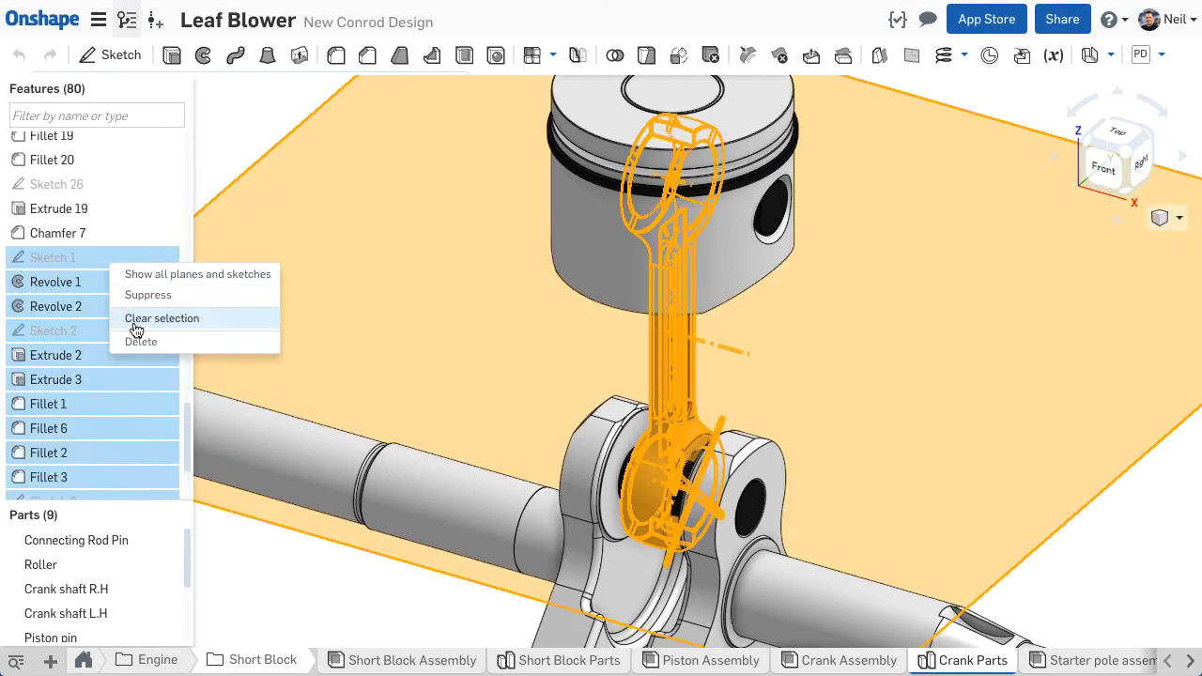
Delete the old conrod features, show the Layout sketch dimensions and start a sketch on the Right plane
click(141, 342)
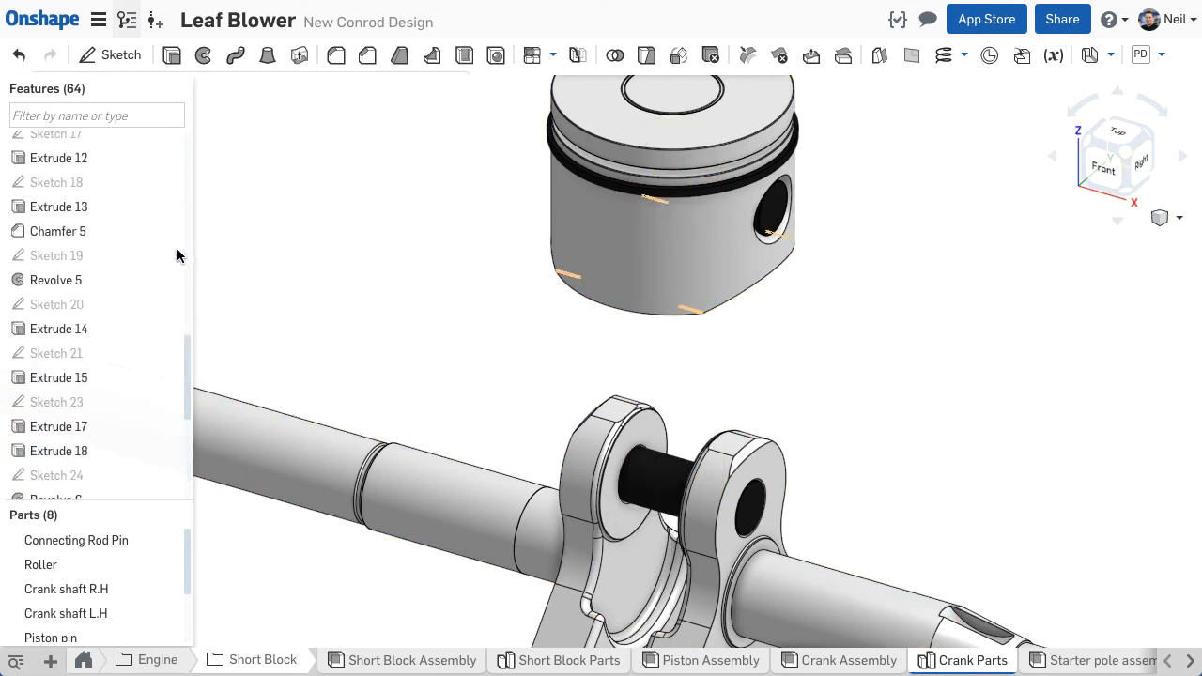
right_click(45, 259)
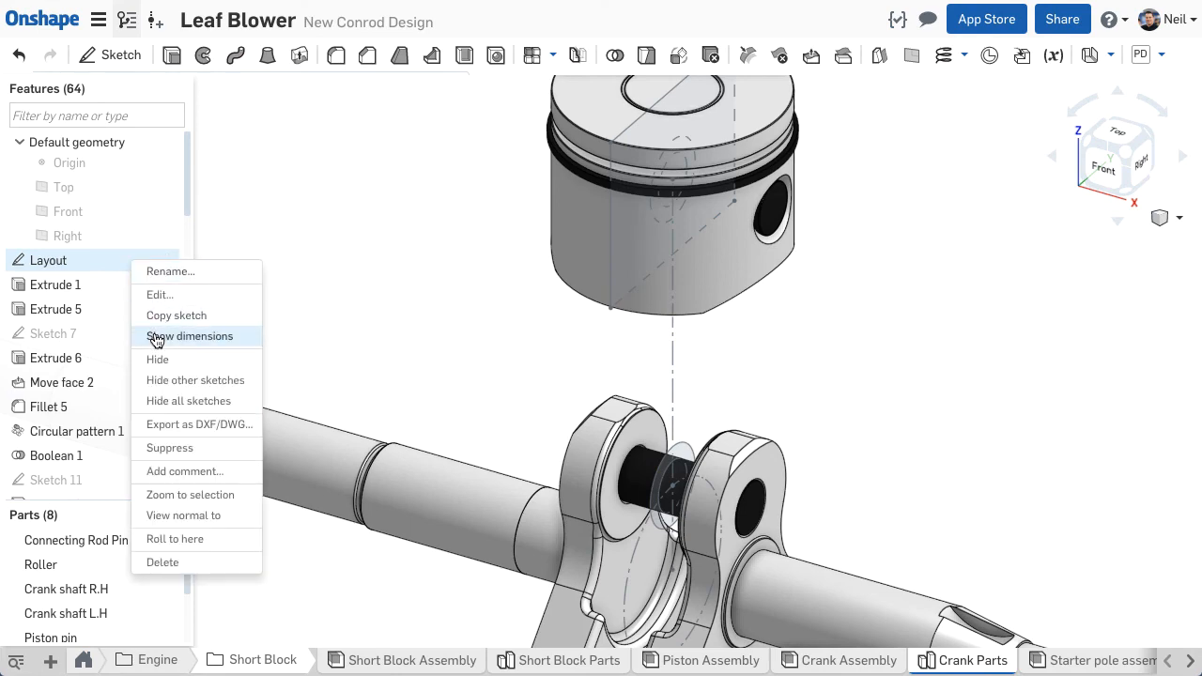
click(189, 337)
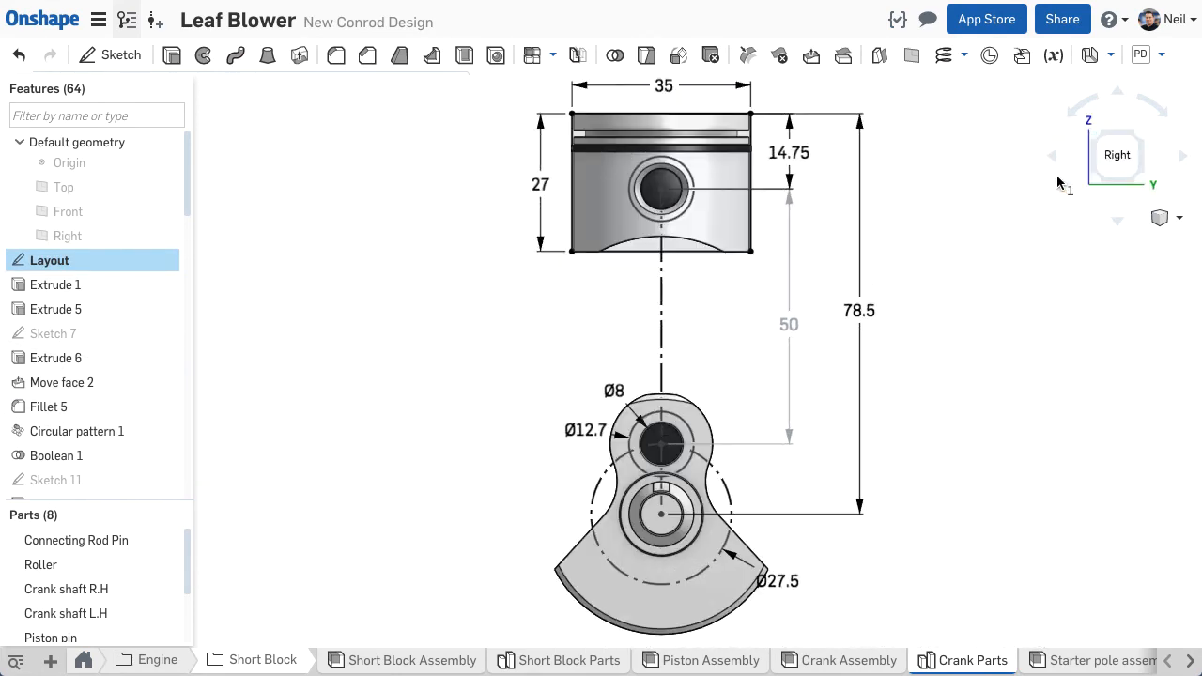
mouse_move(404, 272)
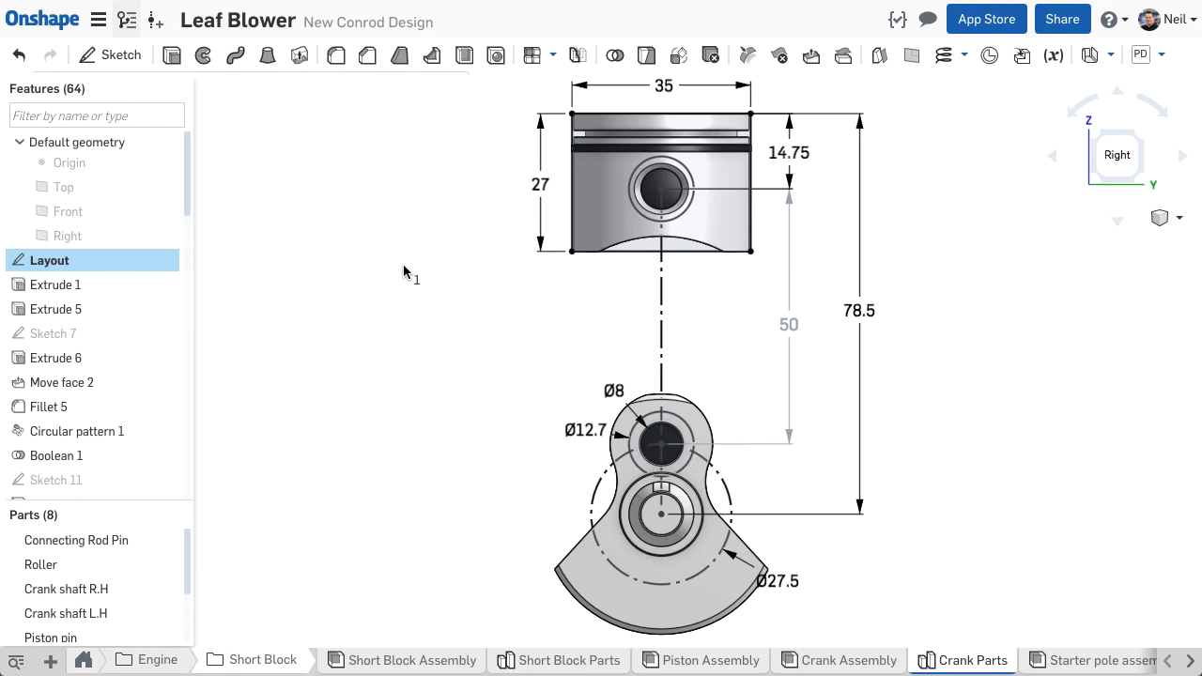
click(68, 237)
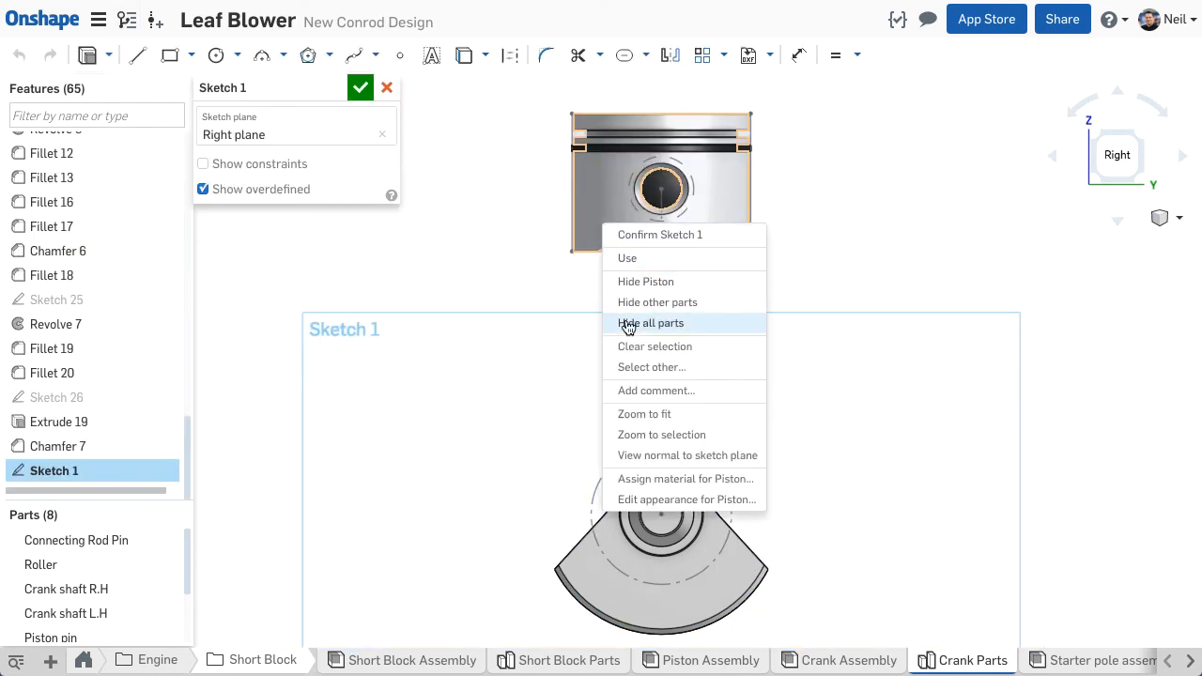
With parts hidden, project the pin circles, draw two equal Ø18 circles and join them with lines
click(650, 323)
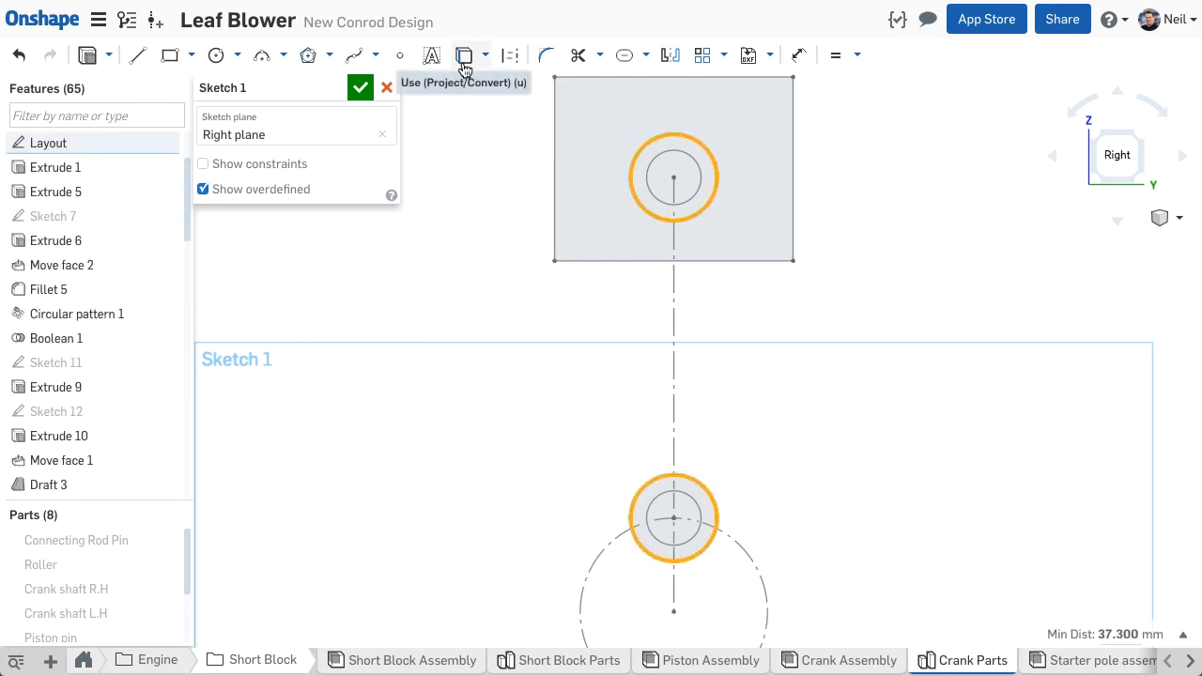
click(216, 55)
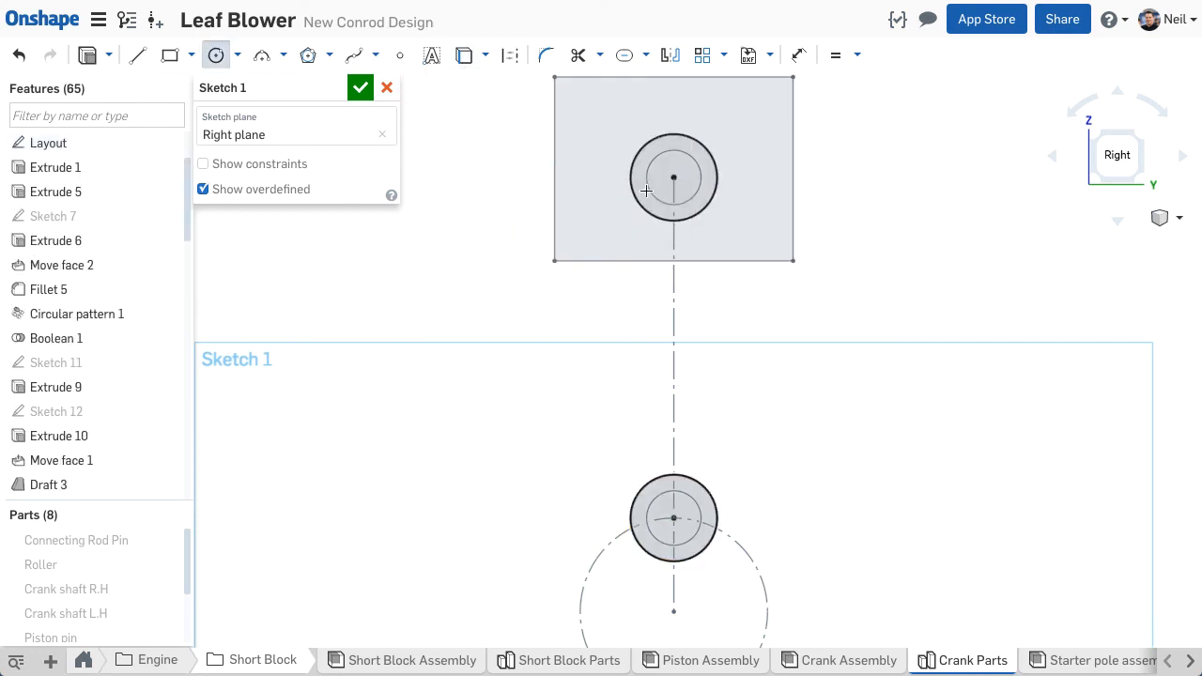
click(673, 176)
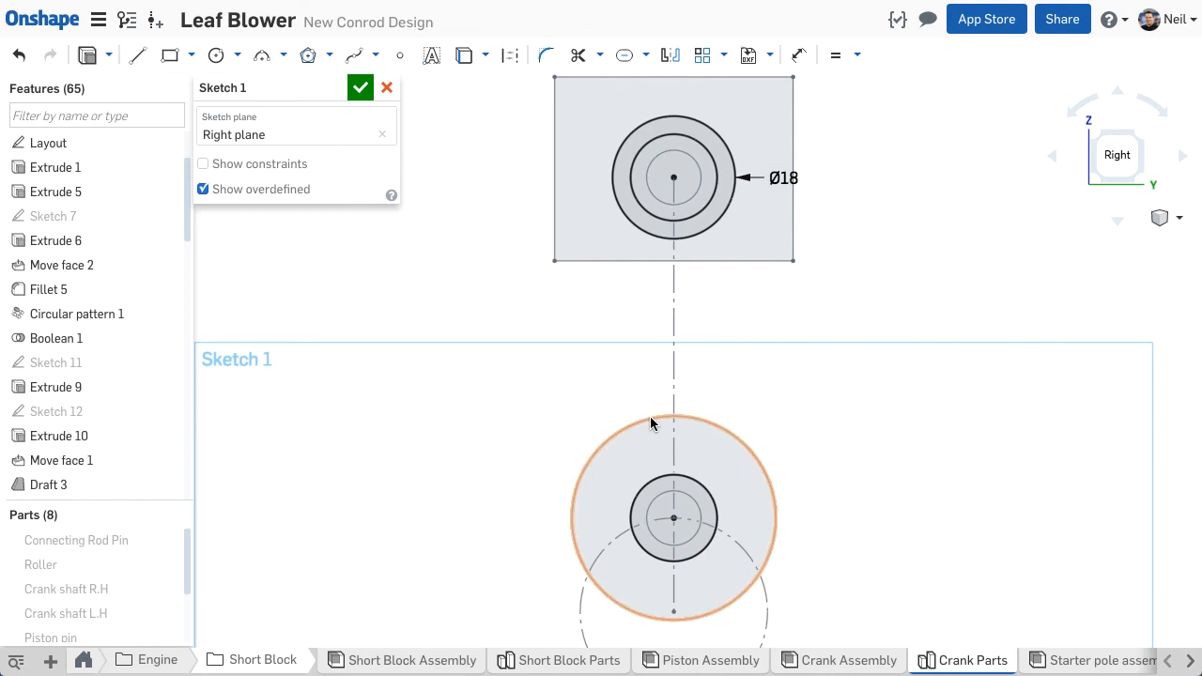
click(834, 55)
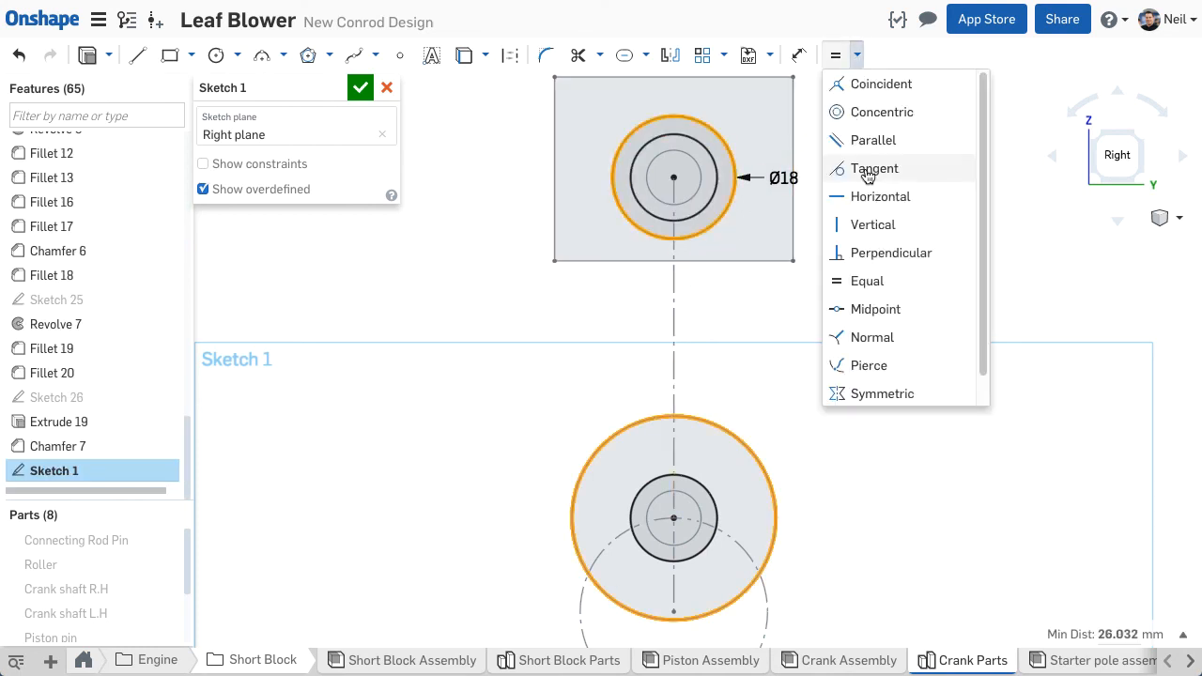
mouse_move(868, 282)
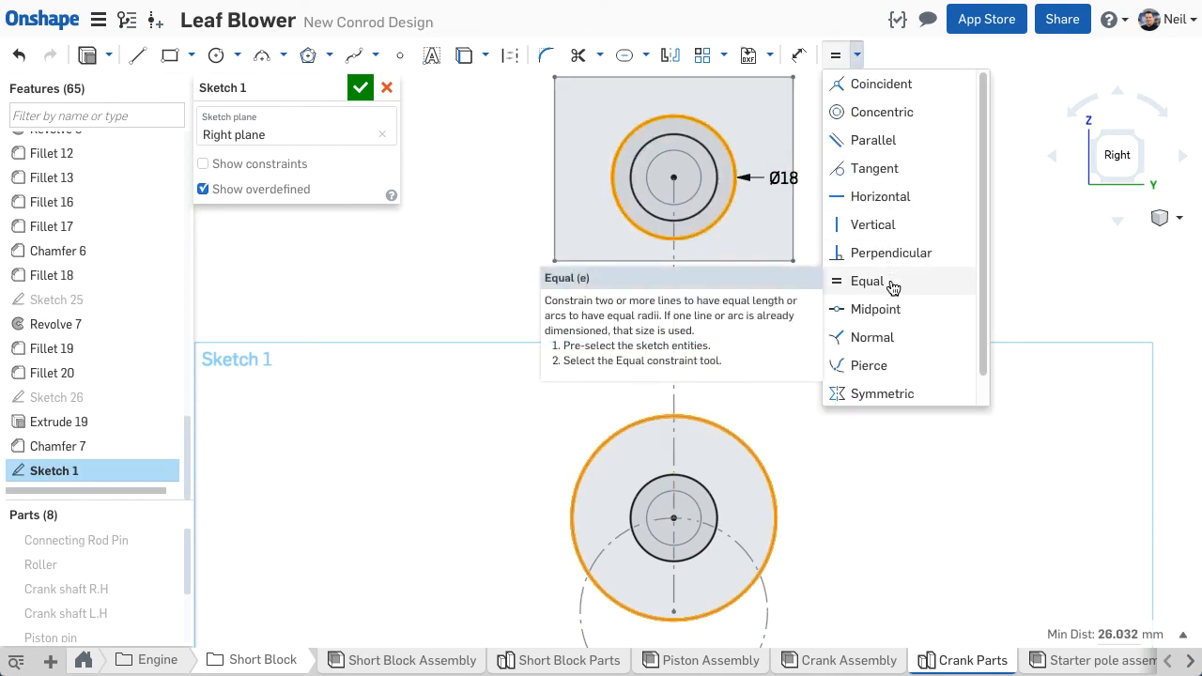
click(866, 282)
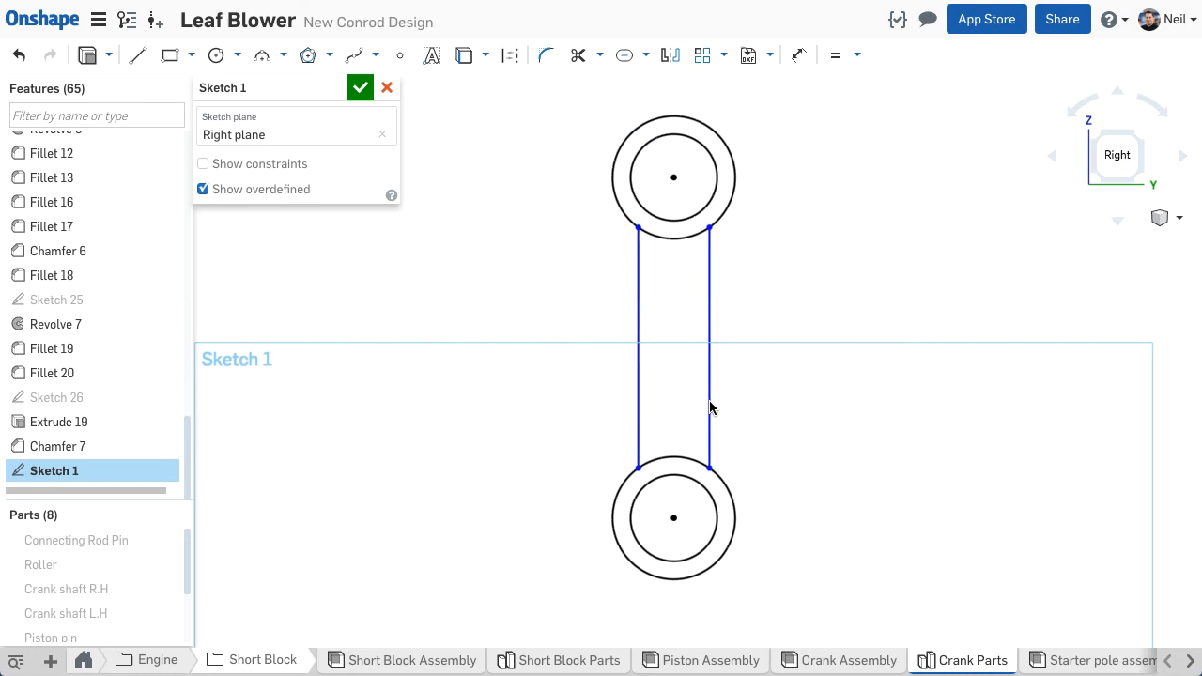
click(799, 54)
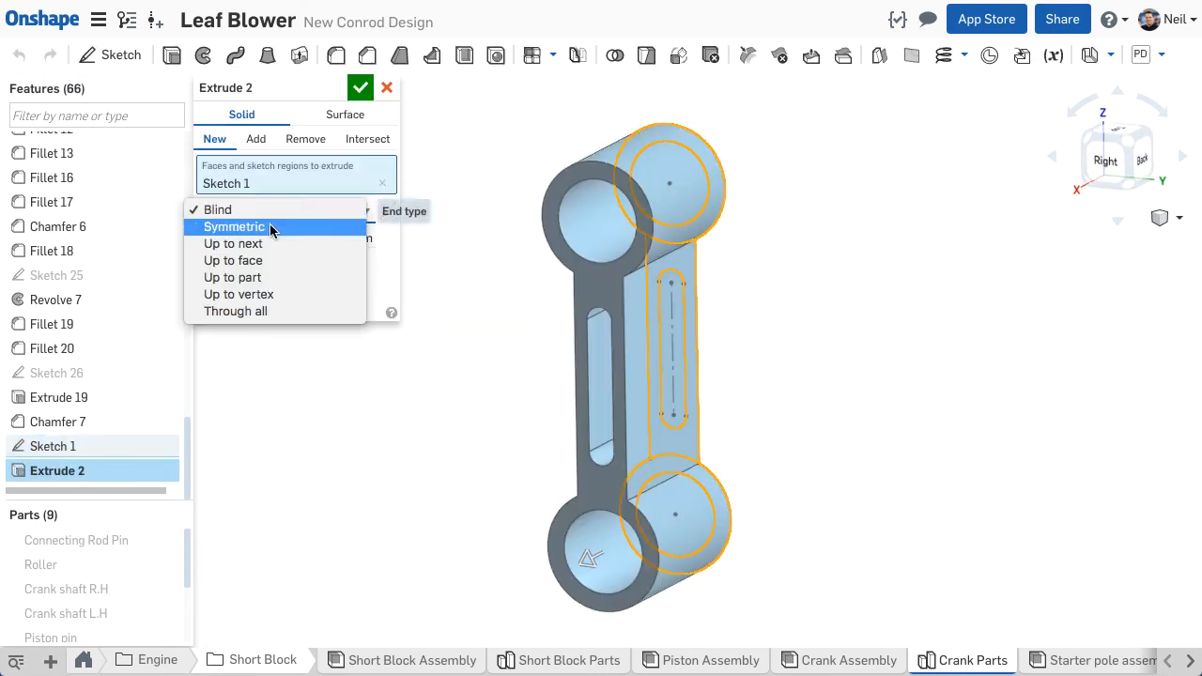
Extrude the two end rings symmetrically 7 mm as new parts
click(233, 226)
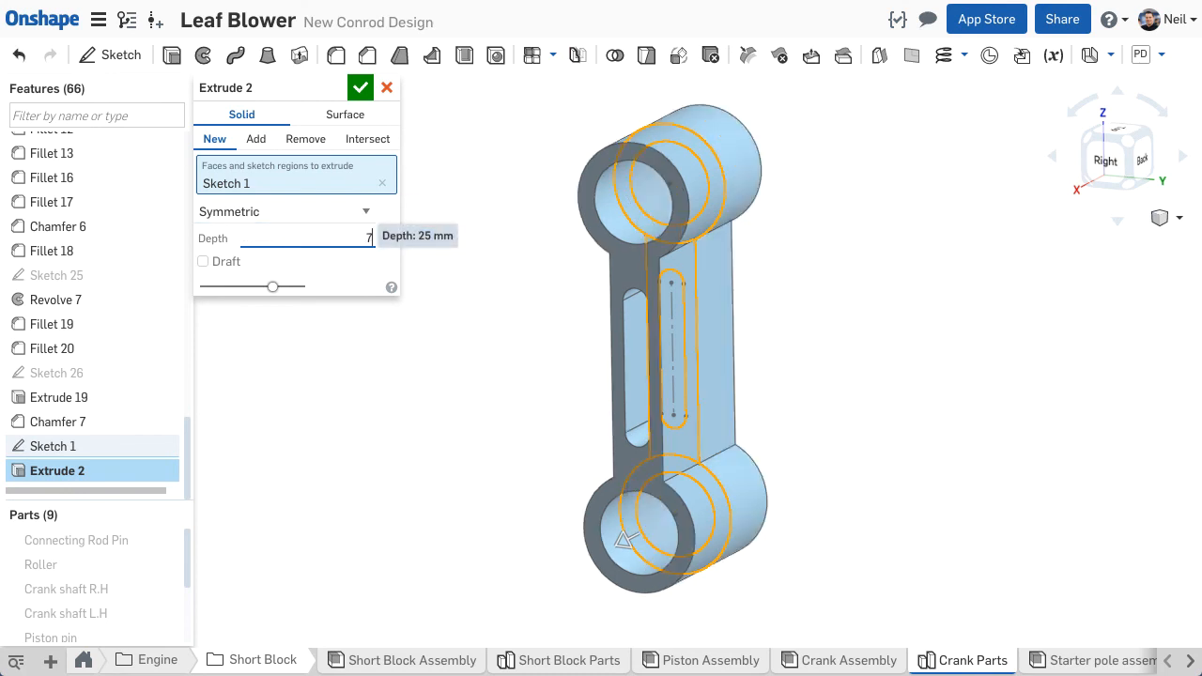
text(7)
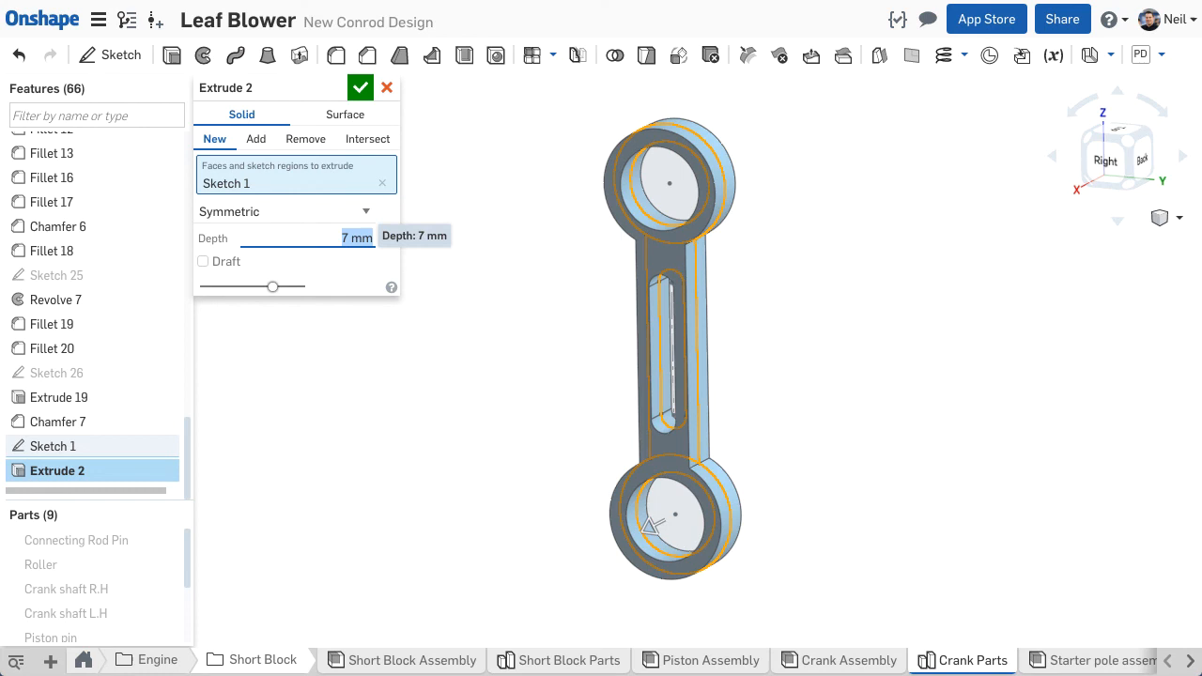
mouse_move(653, 267)
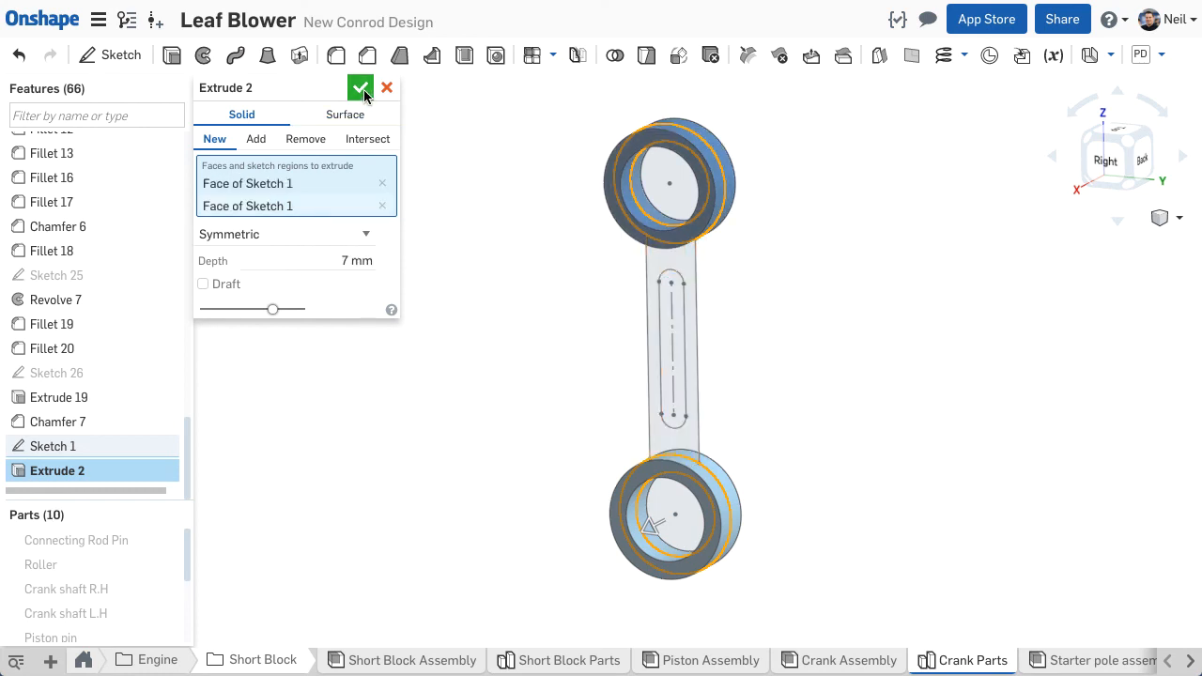
click(360, 89)
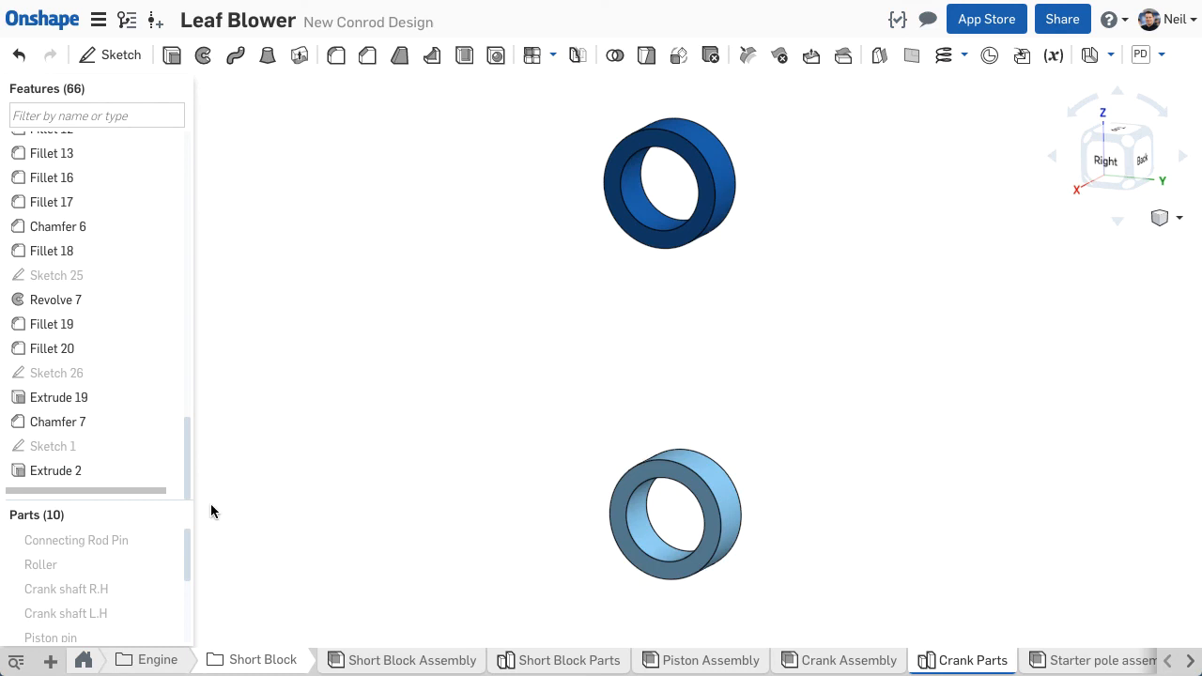
Select Parts 9 and 10 and make Sketch 1 visible again
click(42, 605)
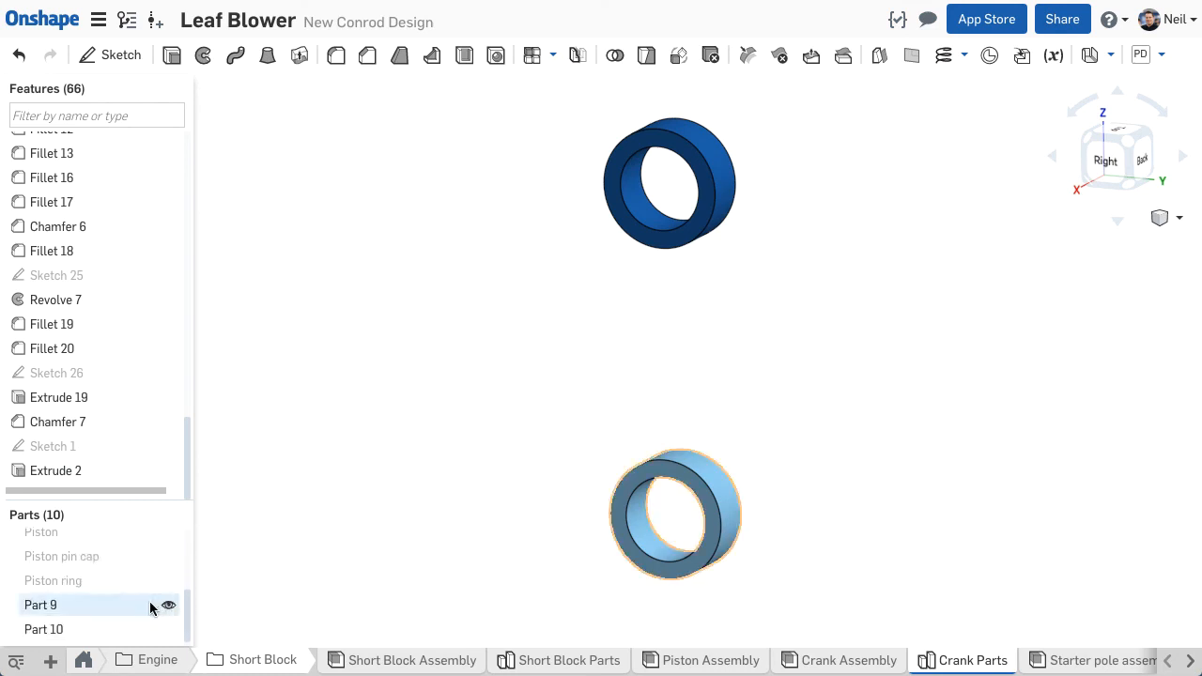
click(43, 630)
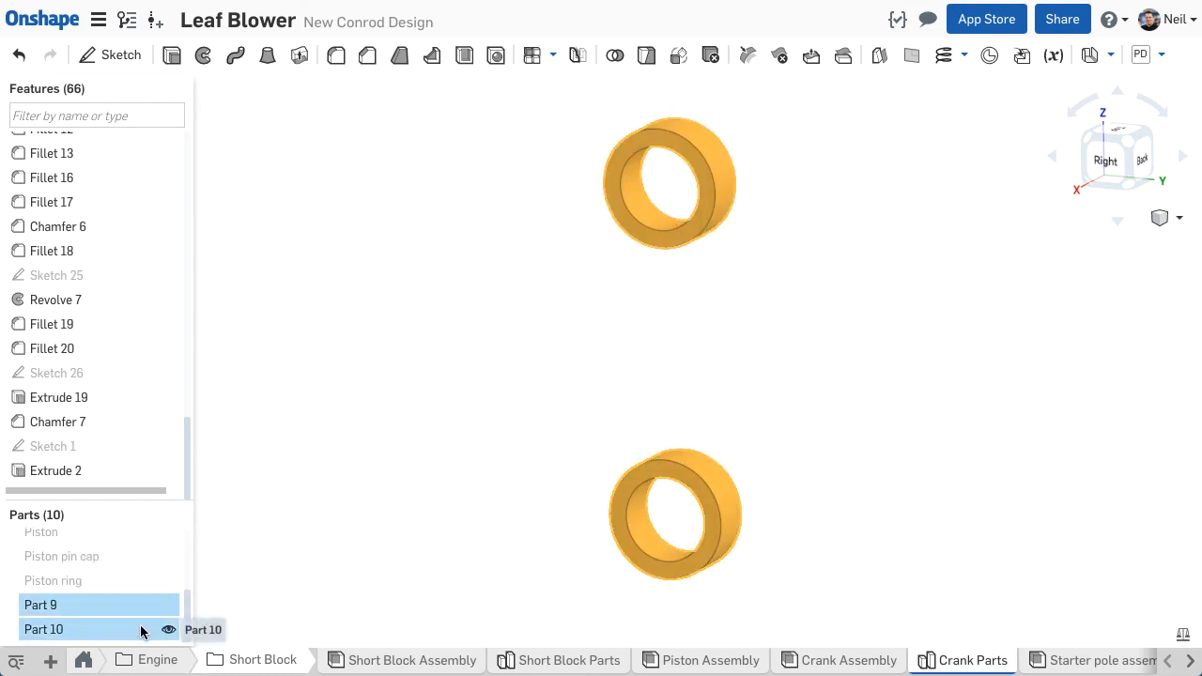
click(169, 447)
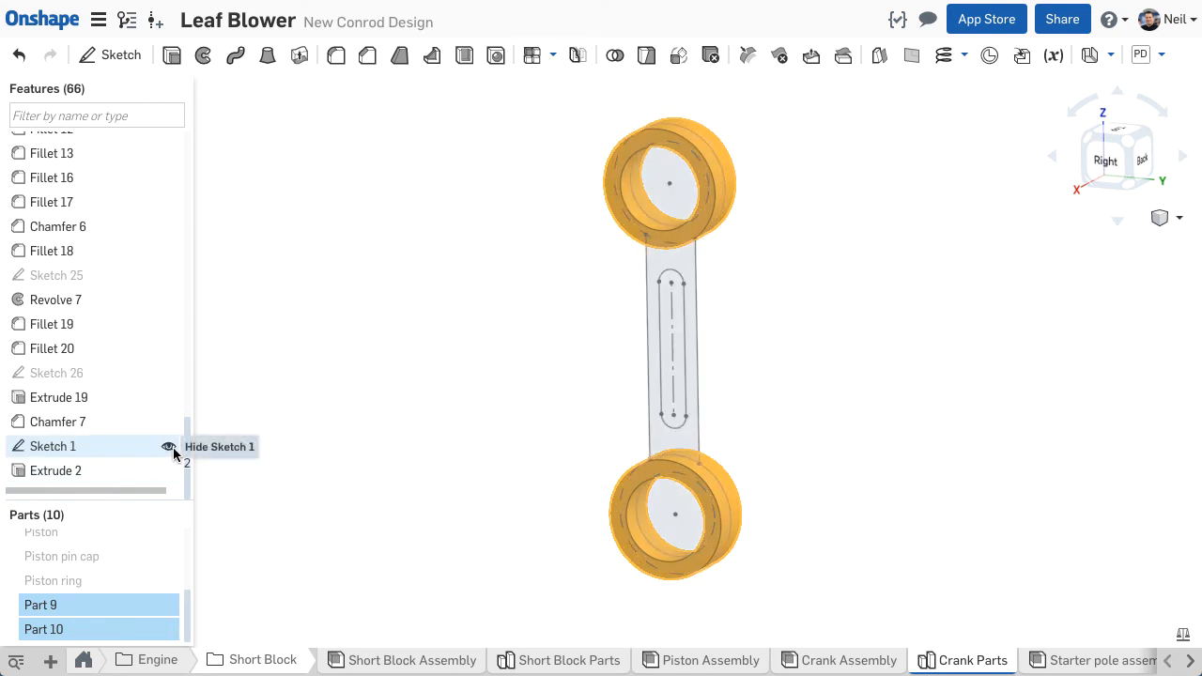
mouse_move(271, 181)
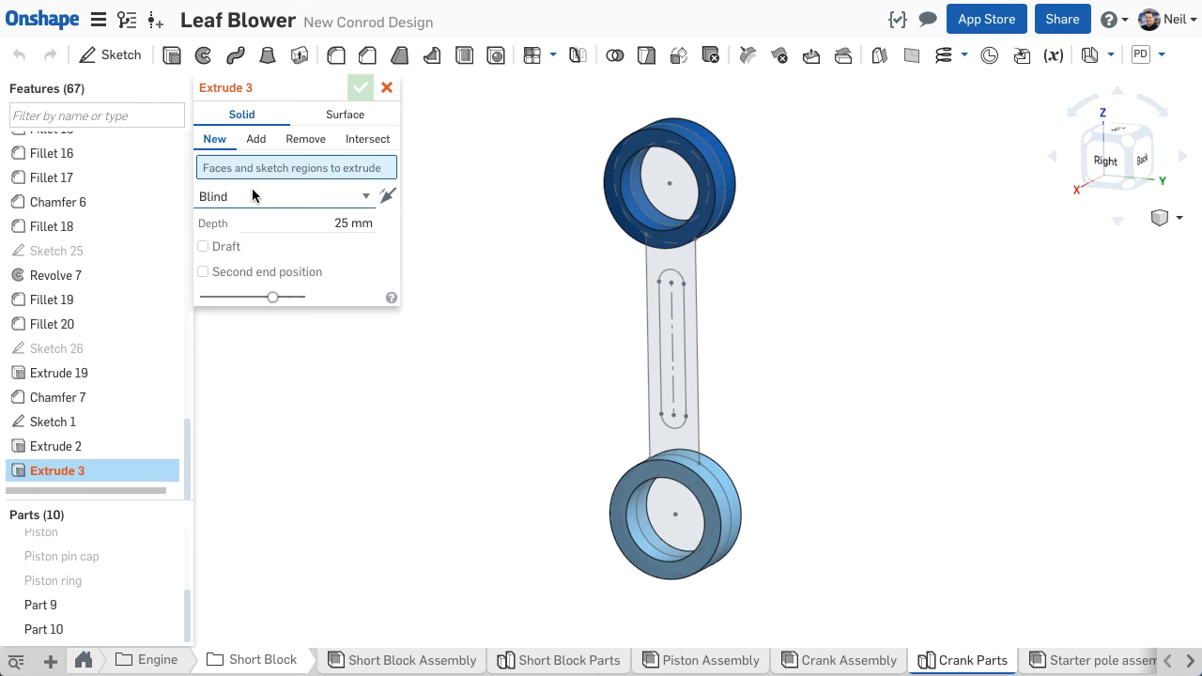
Extrude the web region symmetrically 3.5 mm and add it to the ring parts
click(282, 198)
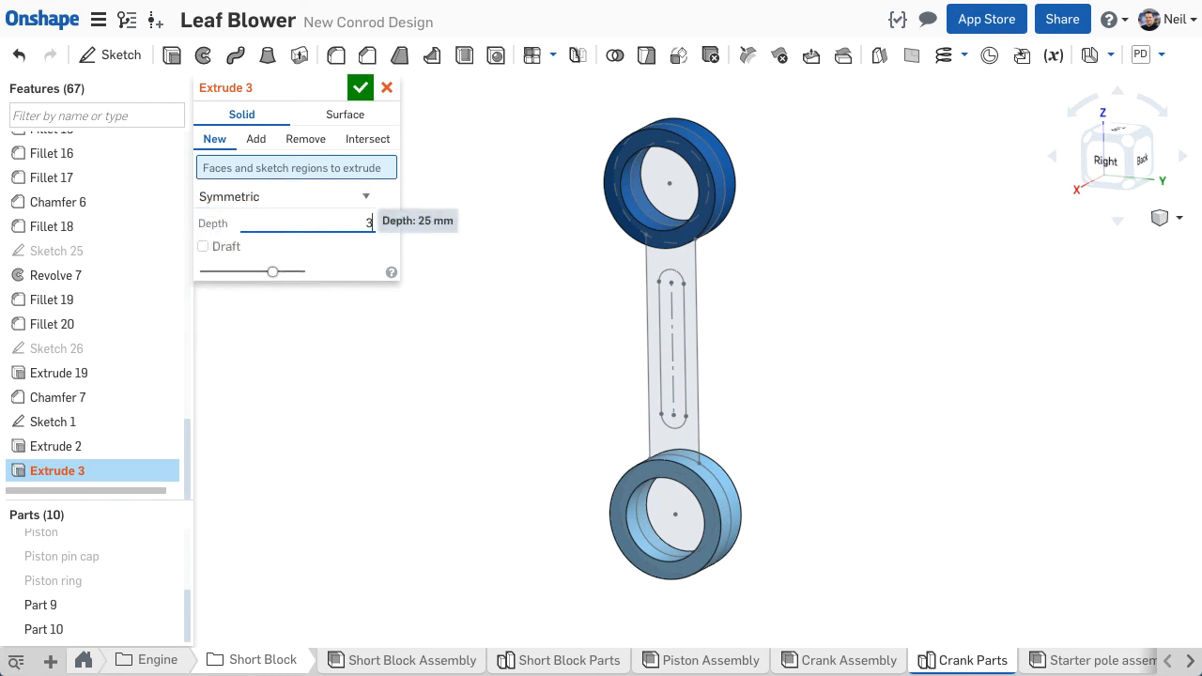
click(672, 357)
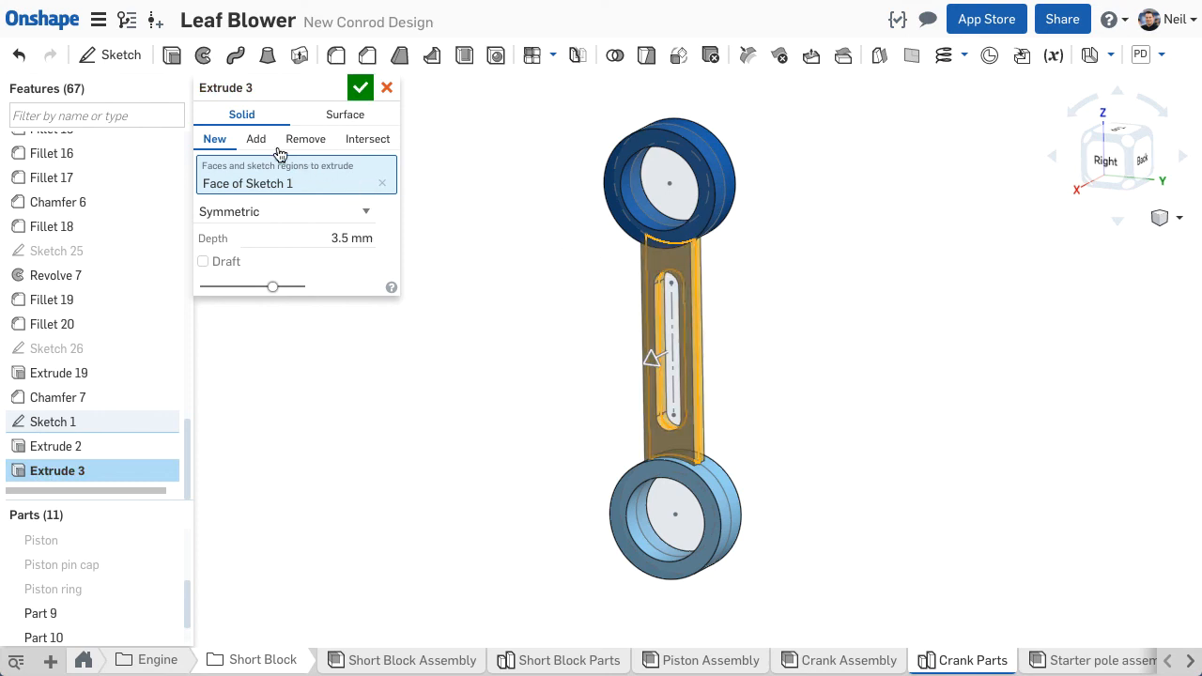
click(256, 139)
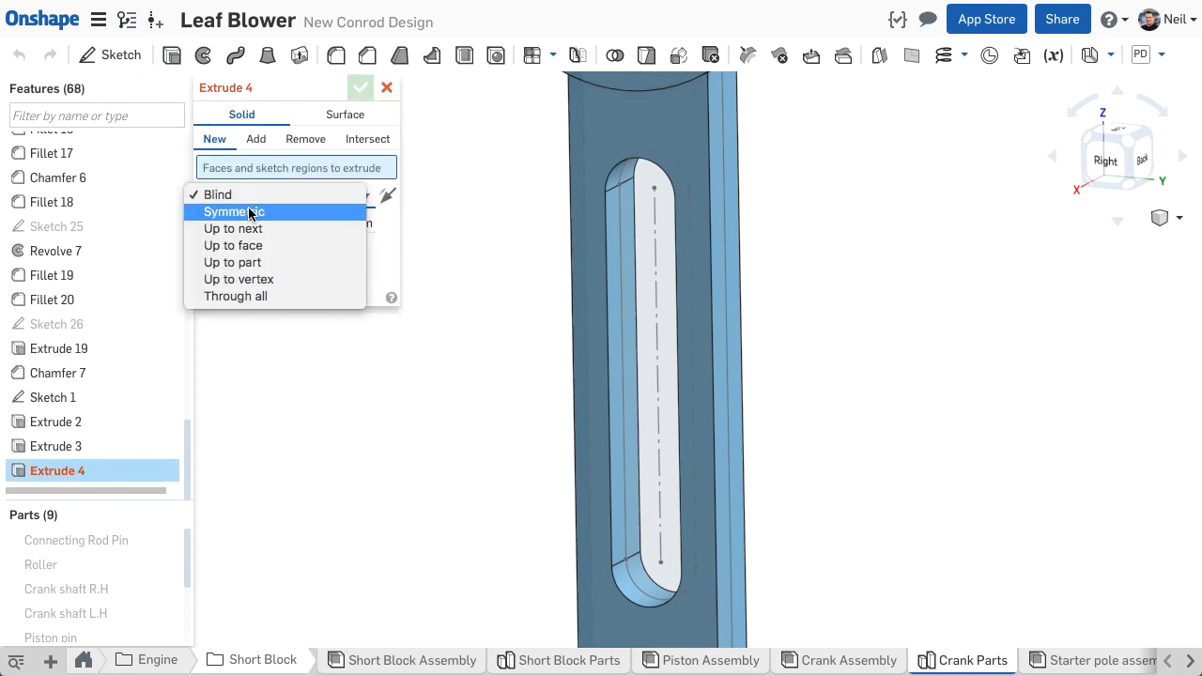
Cut the slot pocket along the web with a symmetric remove extrusion
click(235, 211)
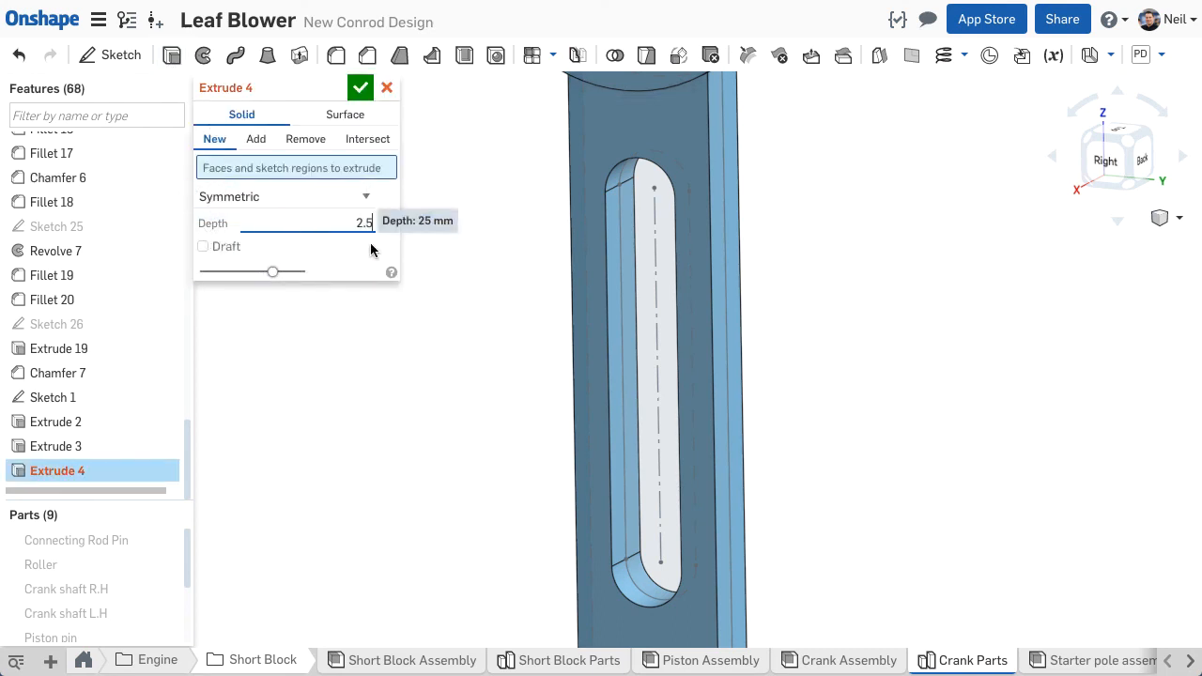
click(360, 88)
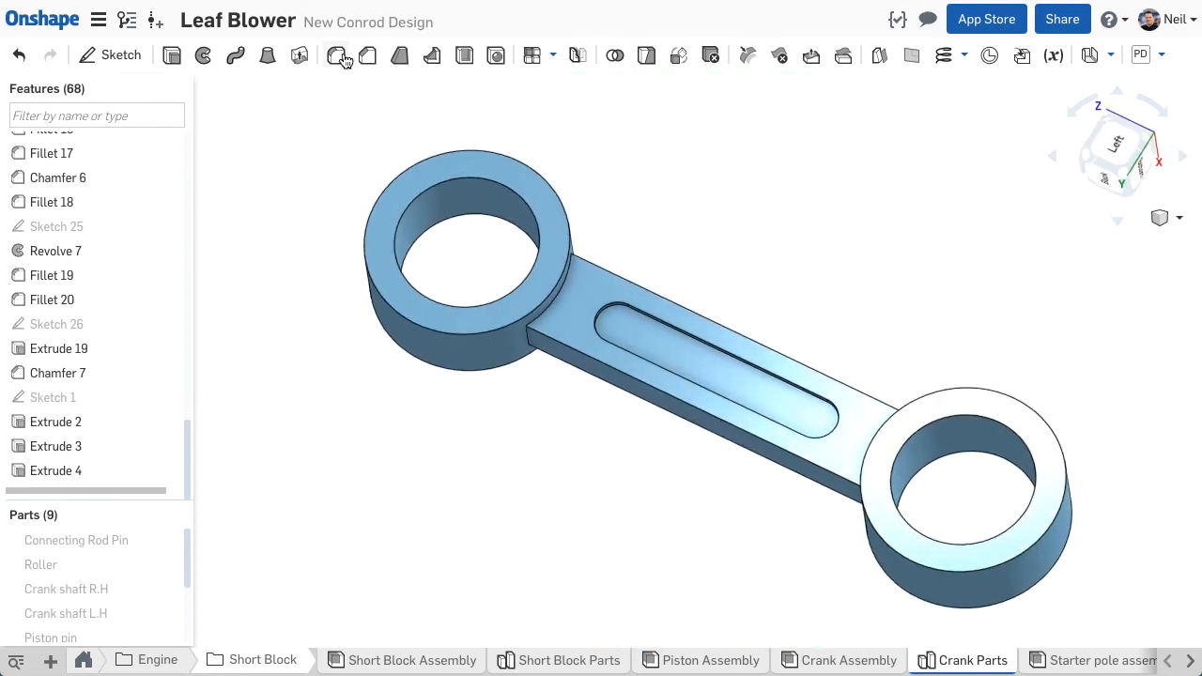
Fillet the web-to-ring junctions and vertical junction edges at 5 mm
click(335, 56)
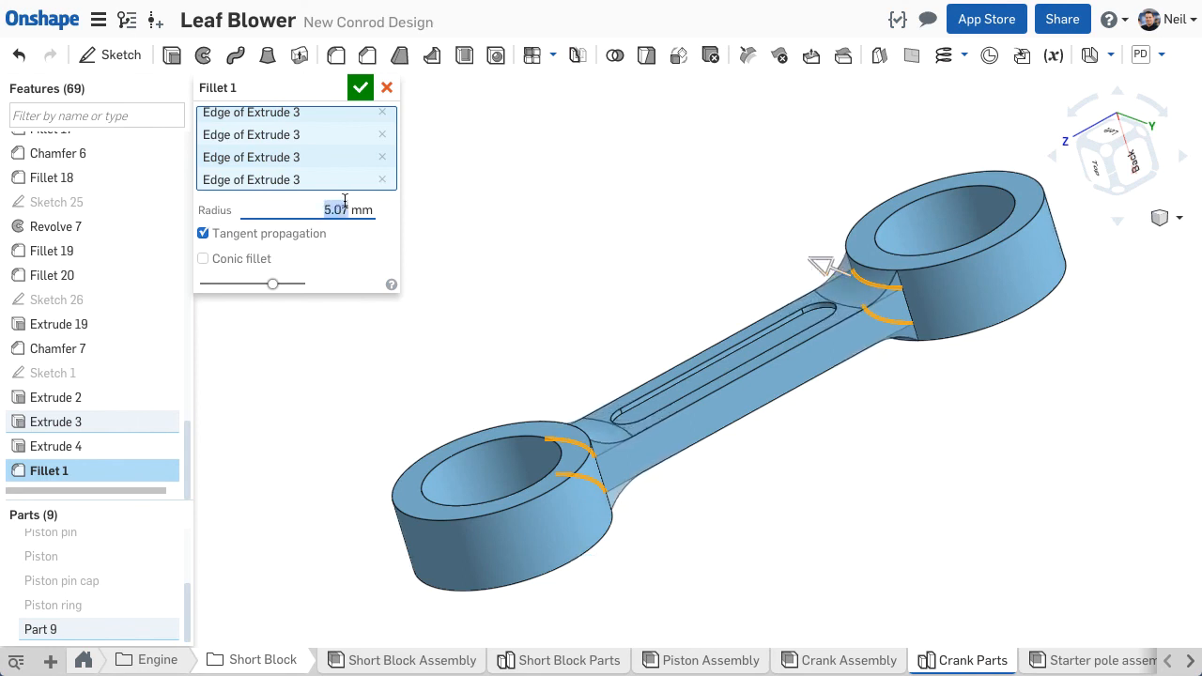
click(361, 86)
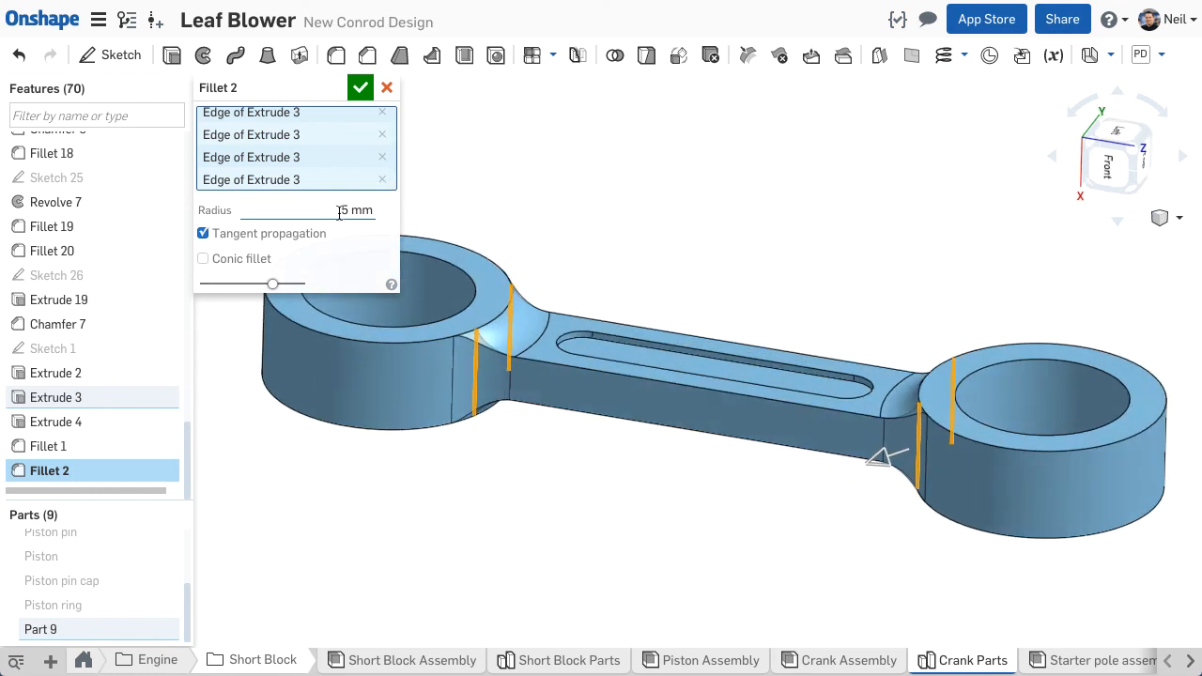
click(361, 86)
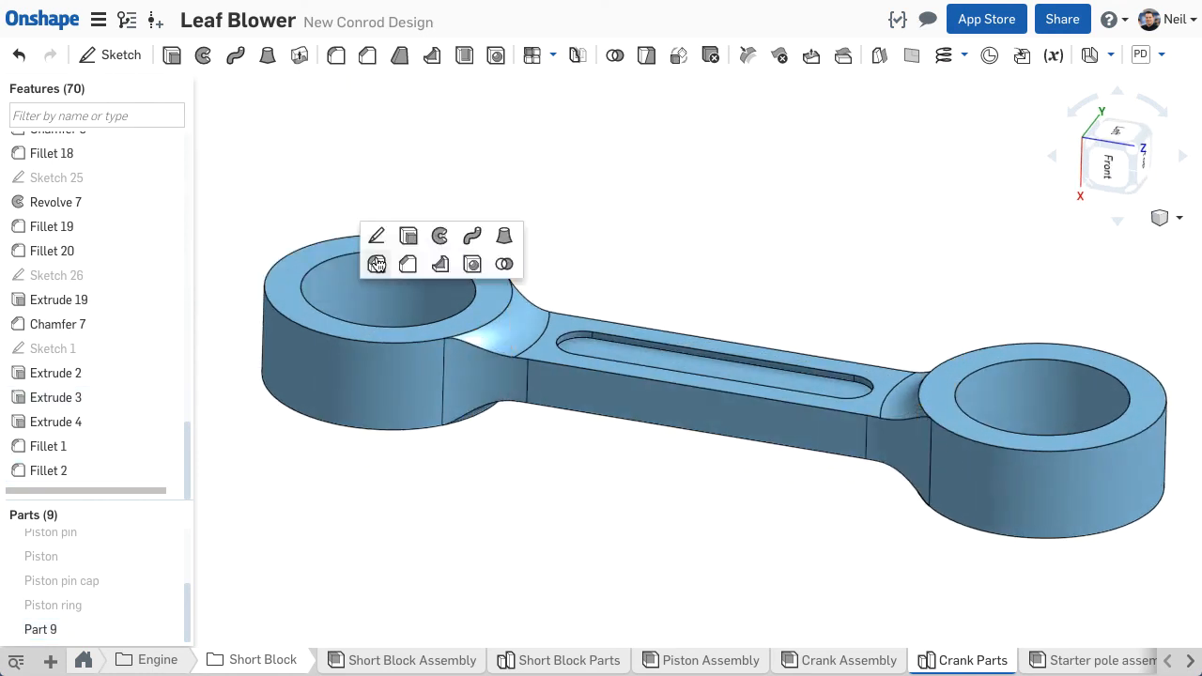
Fillet the web edges and add 0.25 mm fillets on the ring edges
click(376, 263)
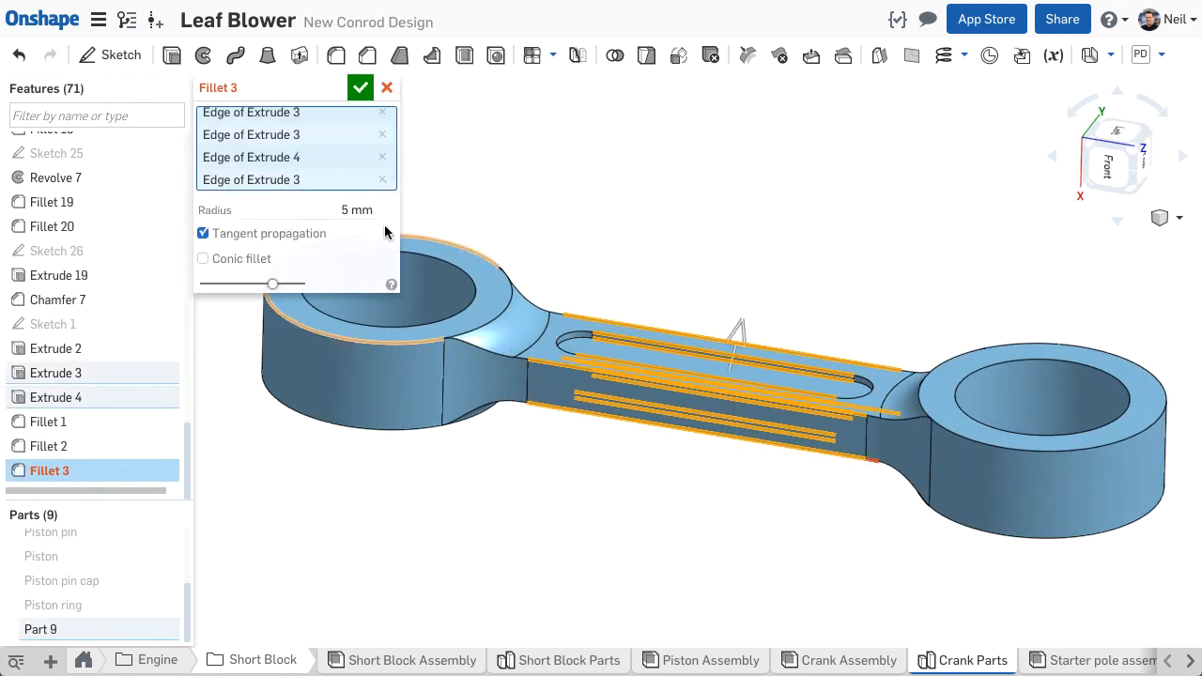
click(361, 88)
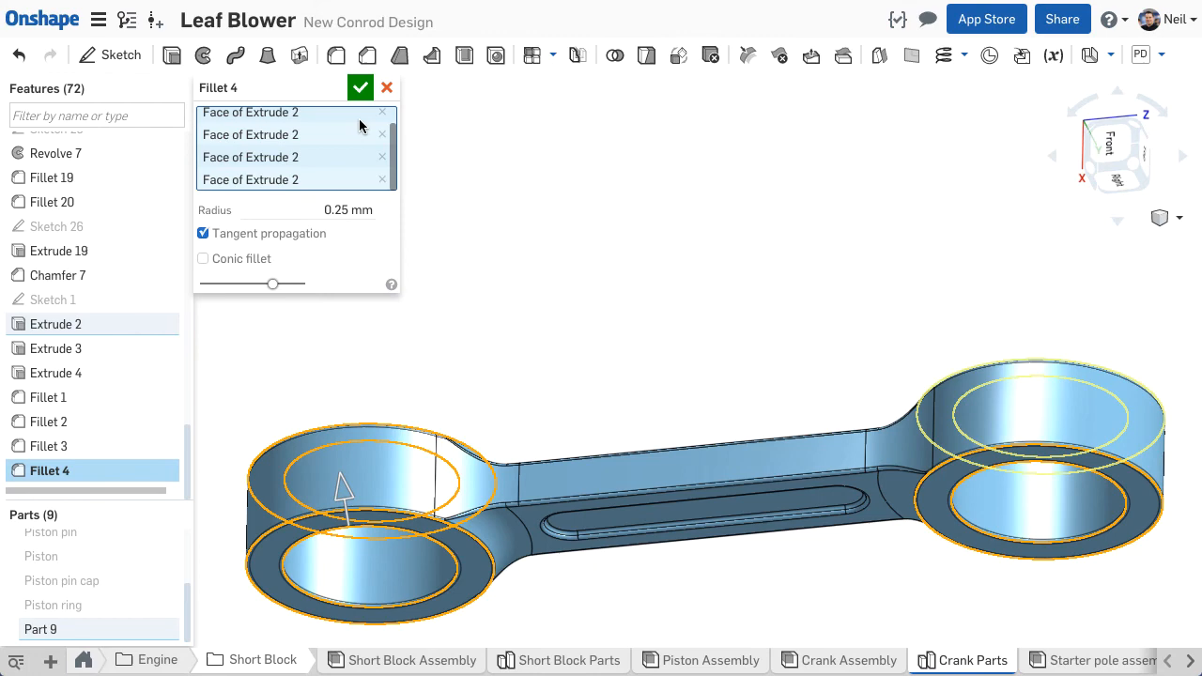
click(361, 88)
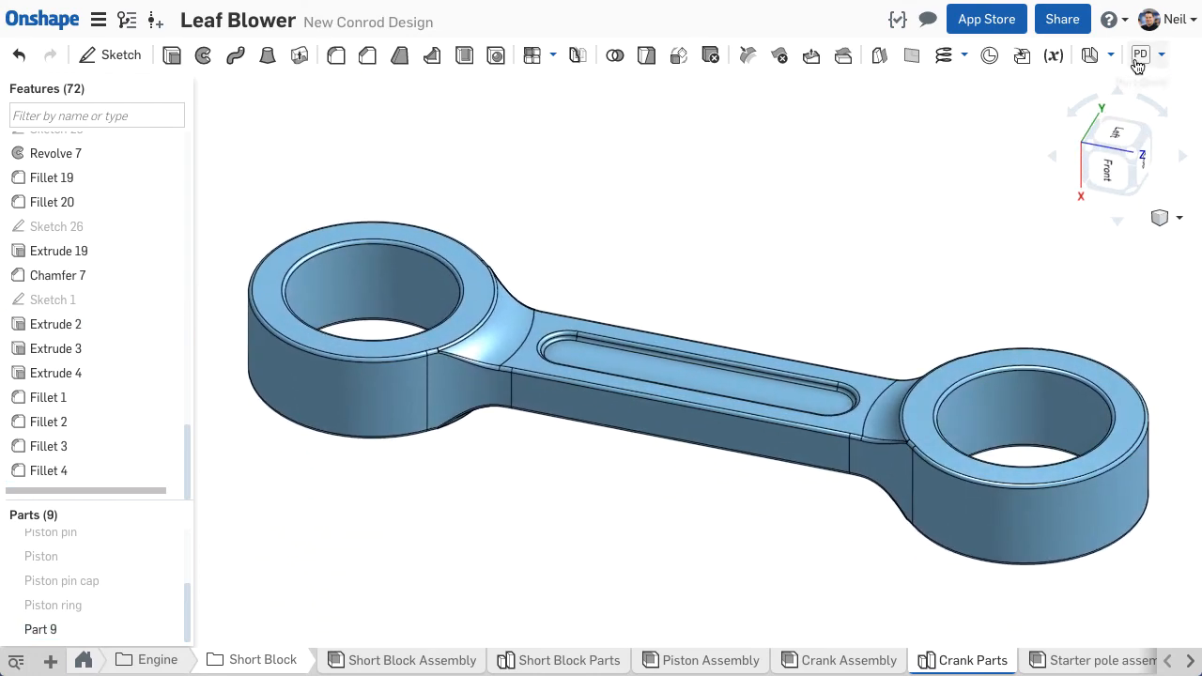
Apply a 5° part draft to Part 9 about the Right plane, excluding the bore faces
click(1138, 55)
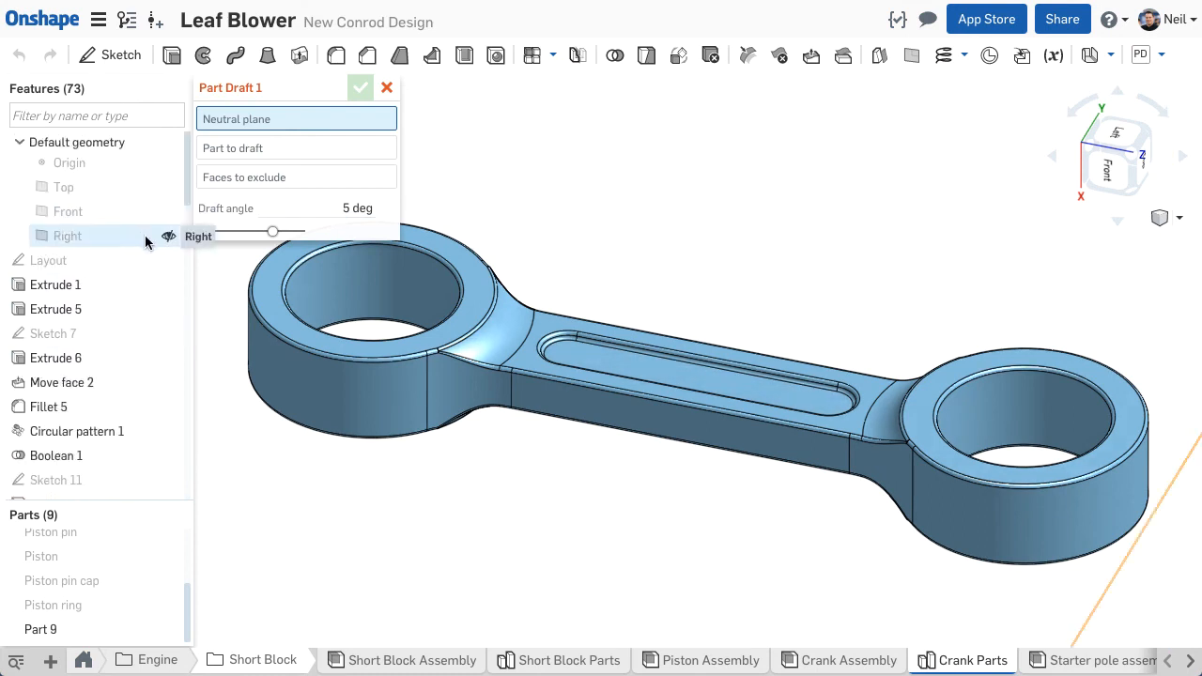
click(68, 237)
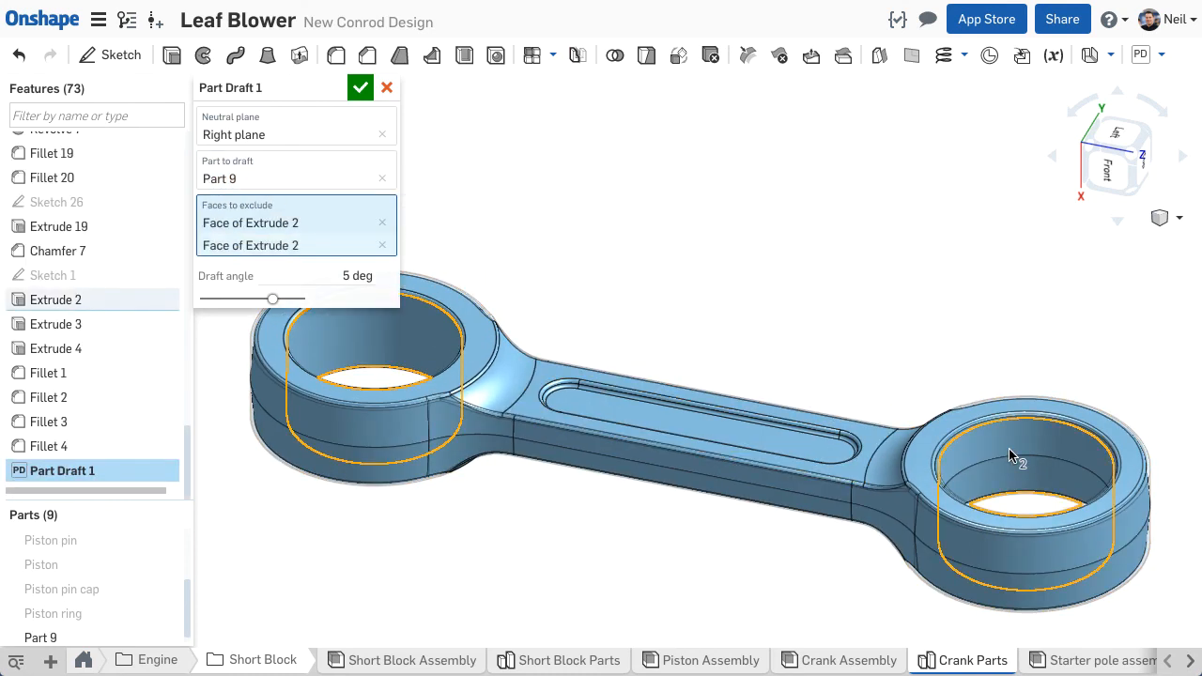
click(360, 87)
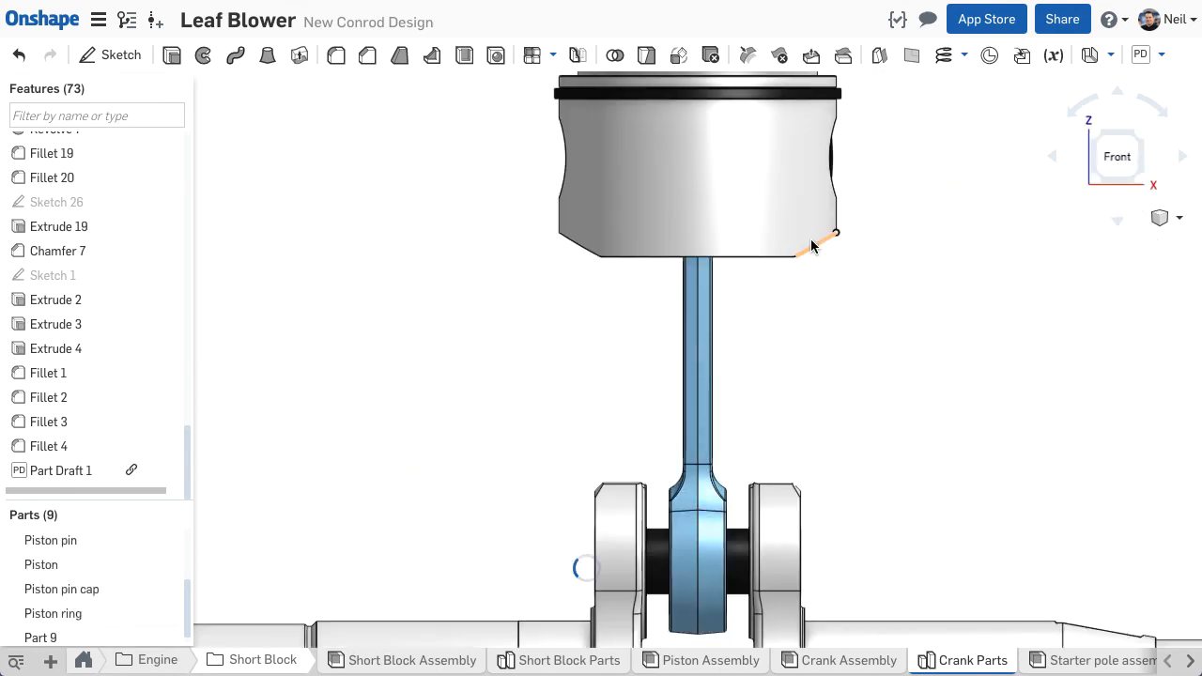
Create a drawing of the Conrod part from the ANSI_B_MM template with no views
drag(812, 246, 834, 280)
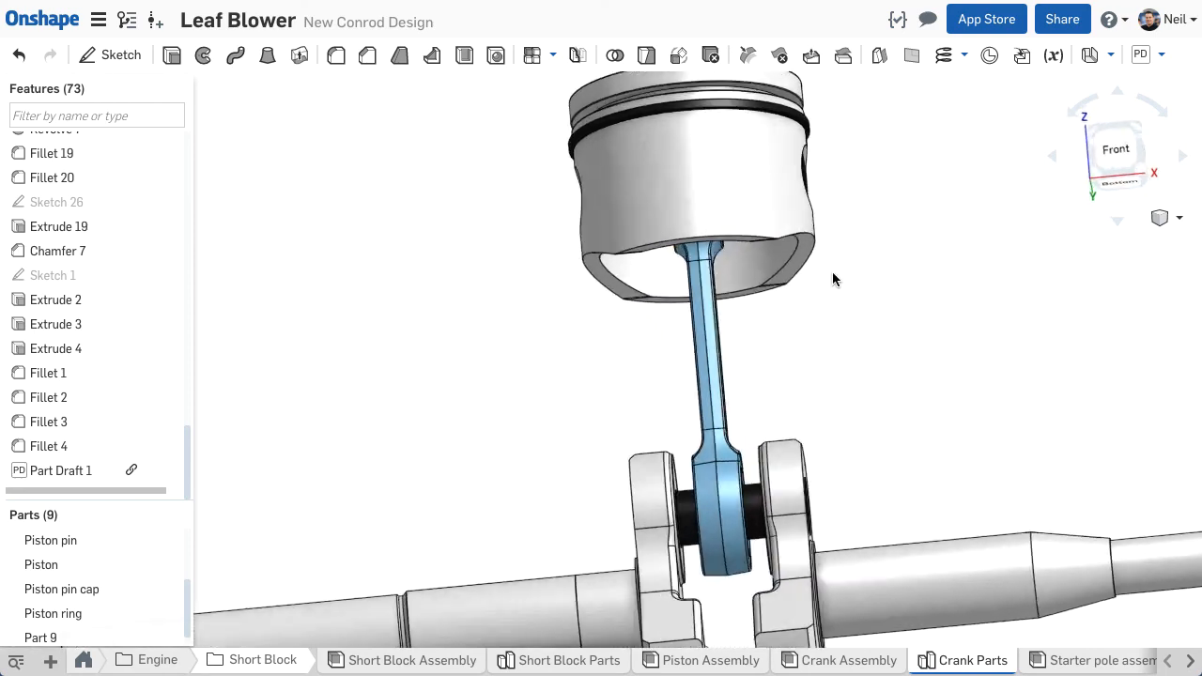
drag(836, 280, 804, 368)
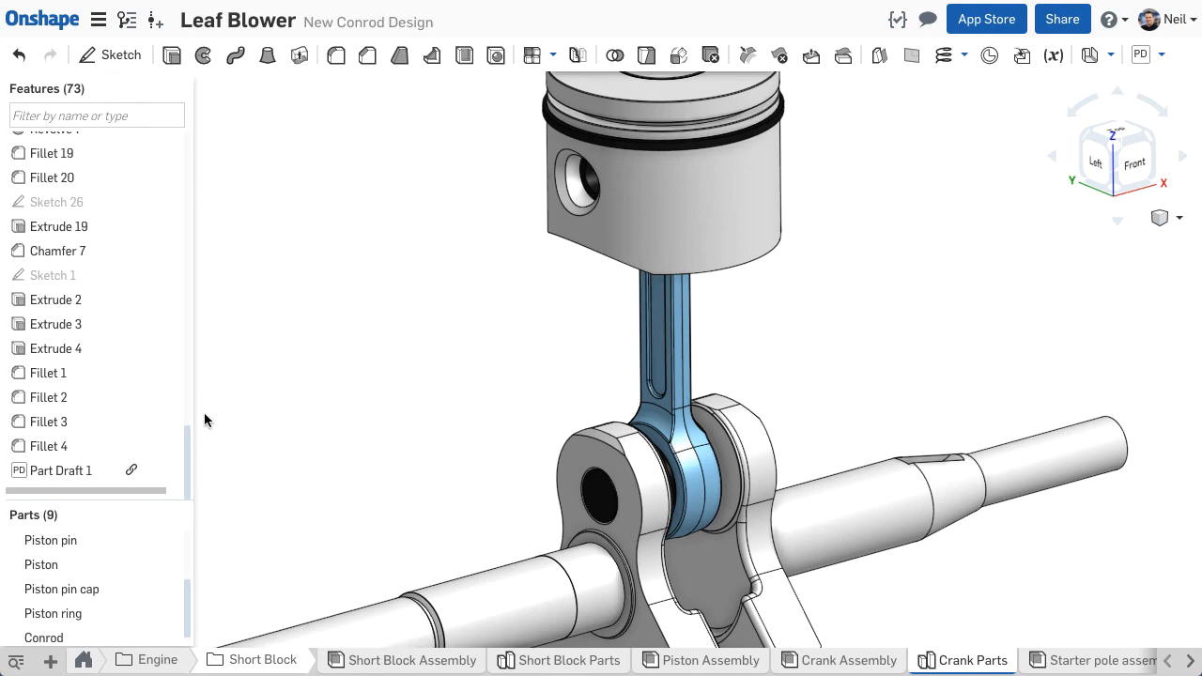
right_click(45, 637)
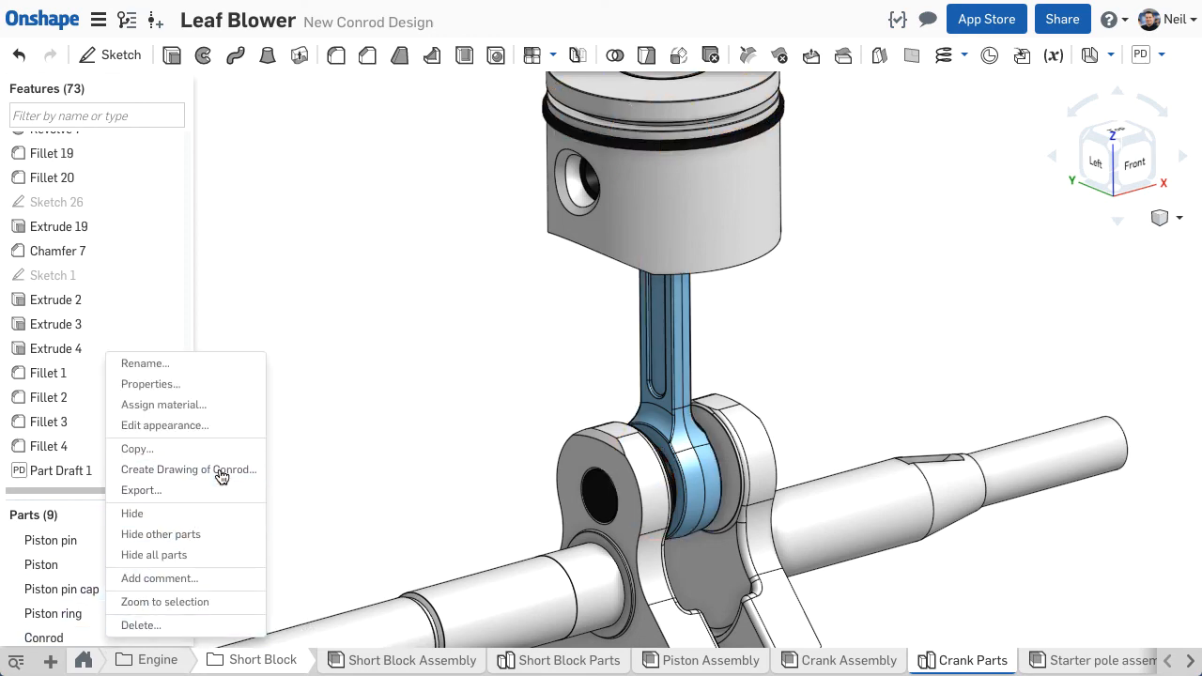
click(188, 469)
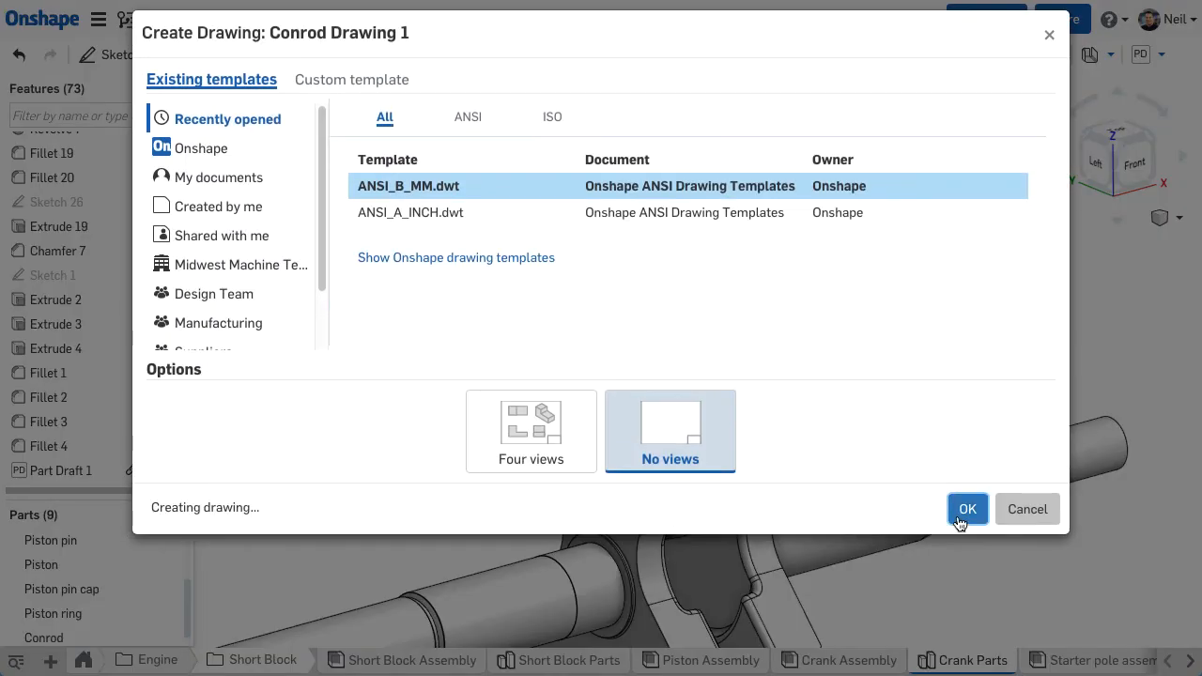
click(967, 507)
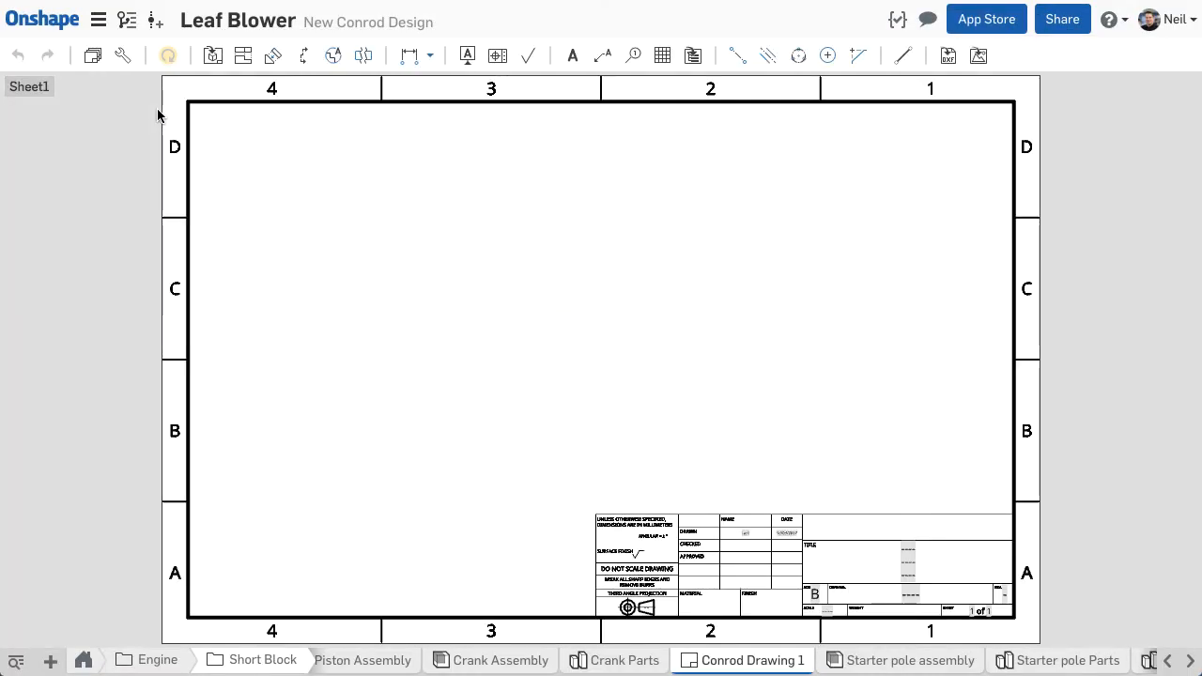
Place the main conrod view, a projected edge view above it, and section A-A to the right
click(213, 56)
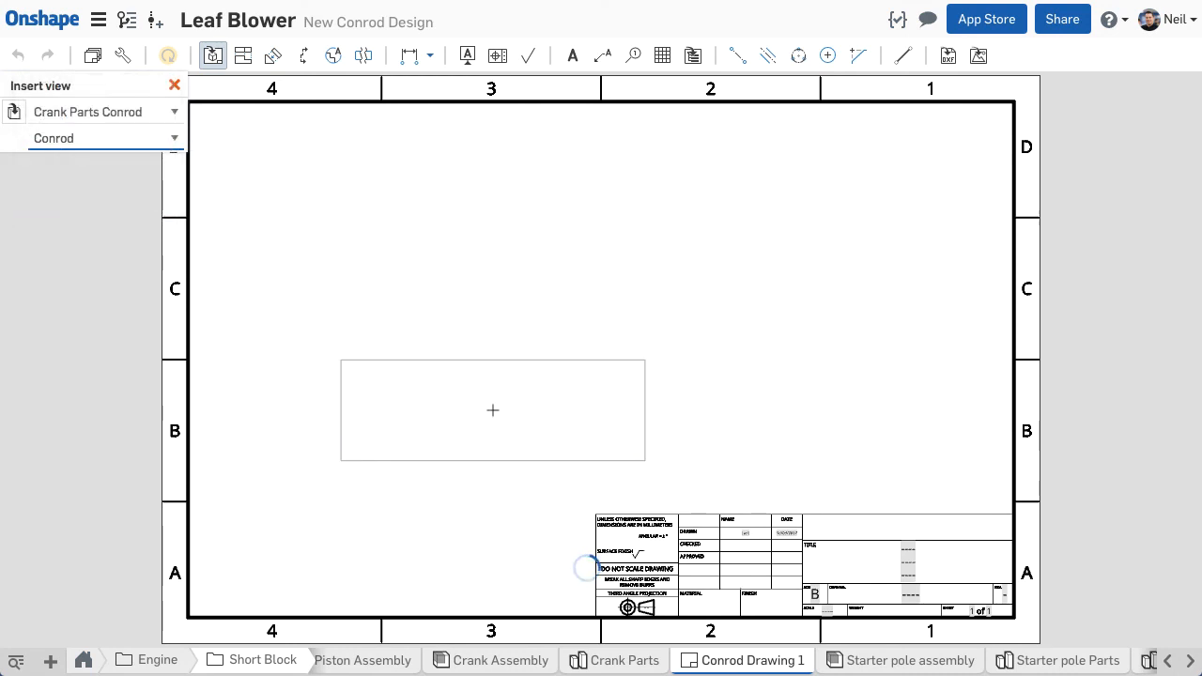
click(492, 410)
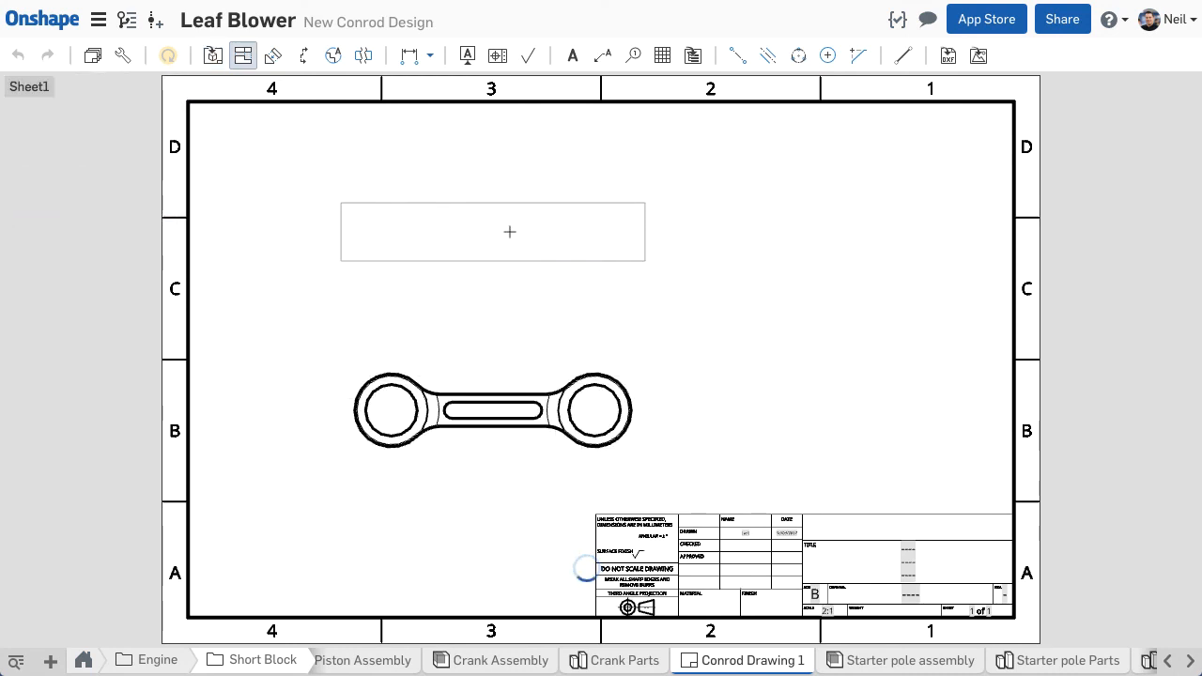
click(304, 57)
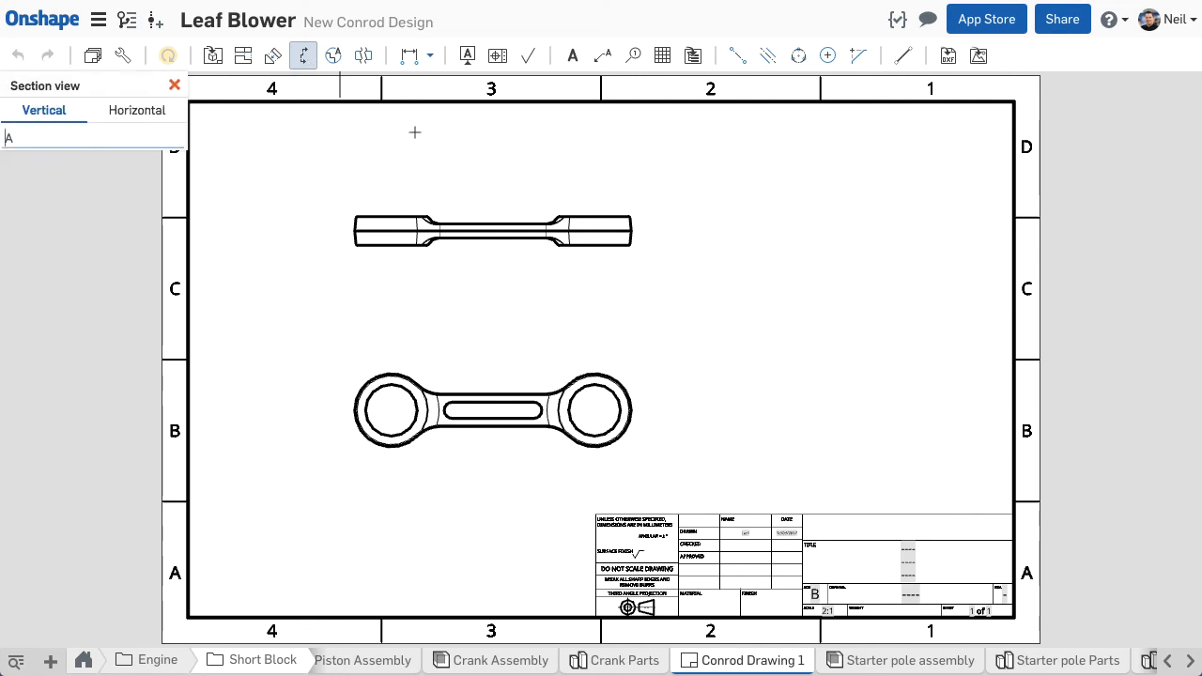
click(492, 237)
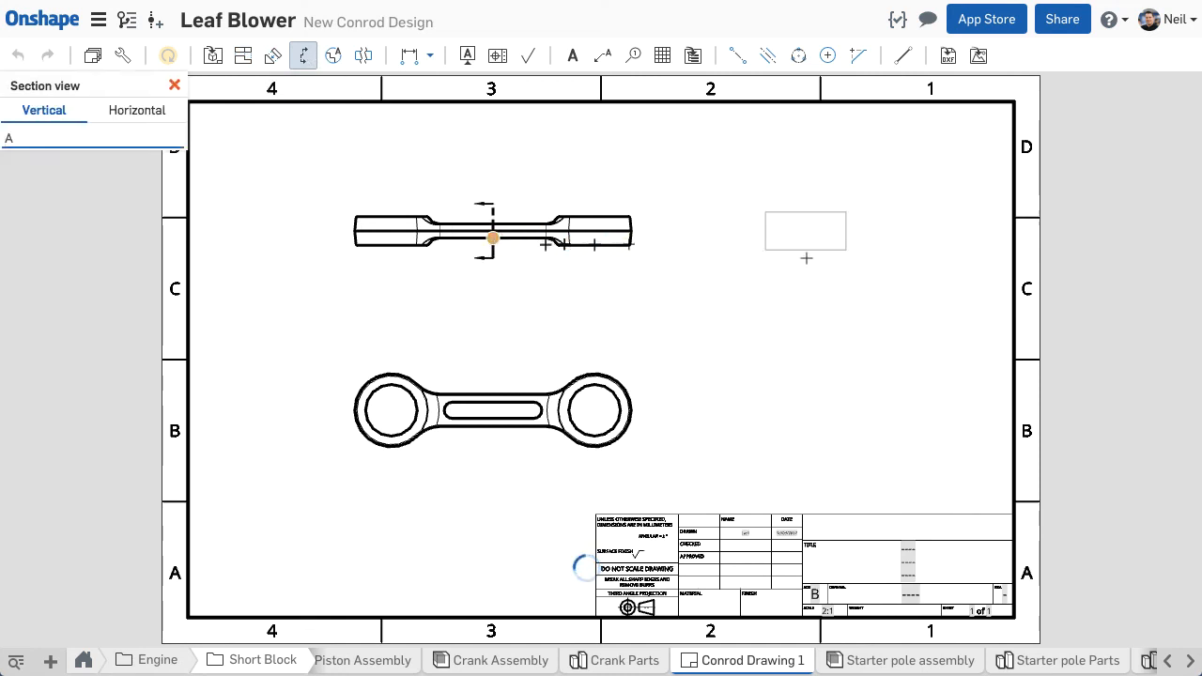
click(806, 233)
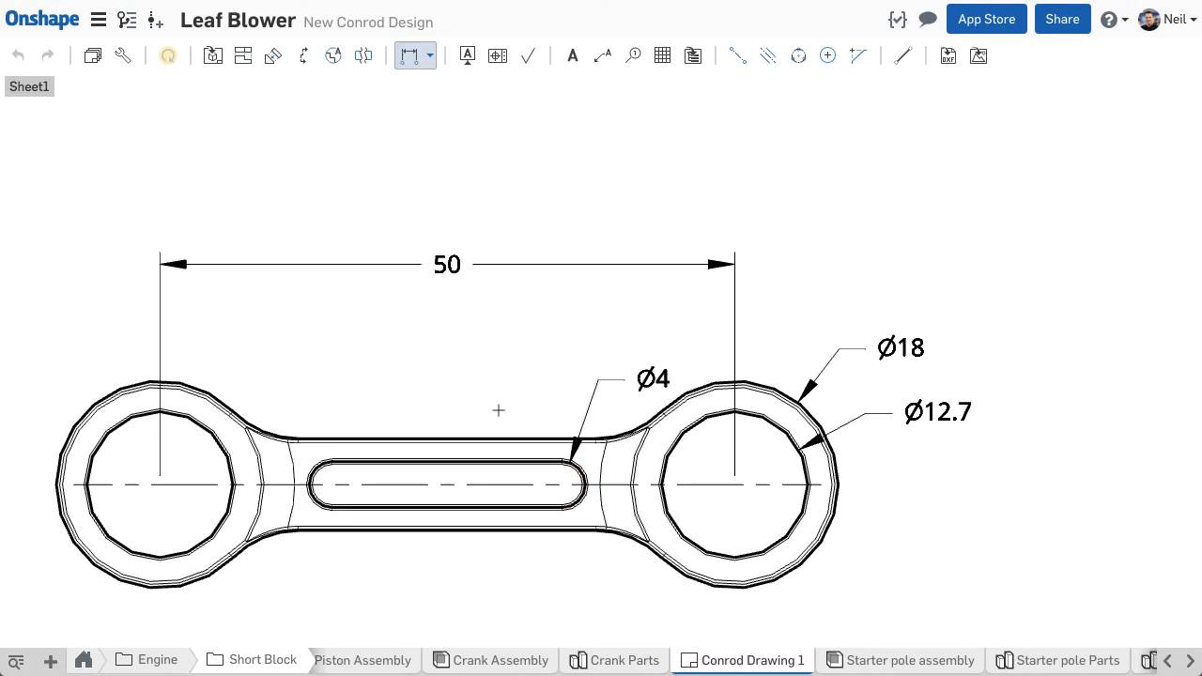
Dimension the rings and slot of the main view, then switch to the Short Block Assembly
click(428, 55)
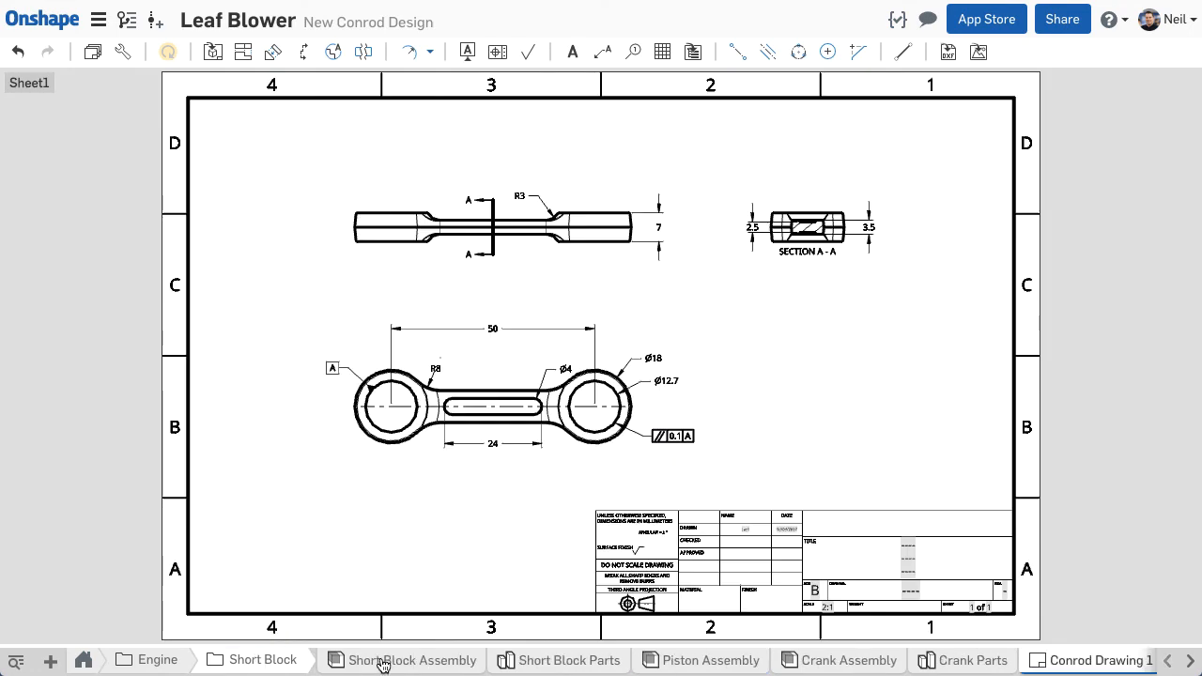
click(410, 660)
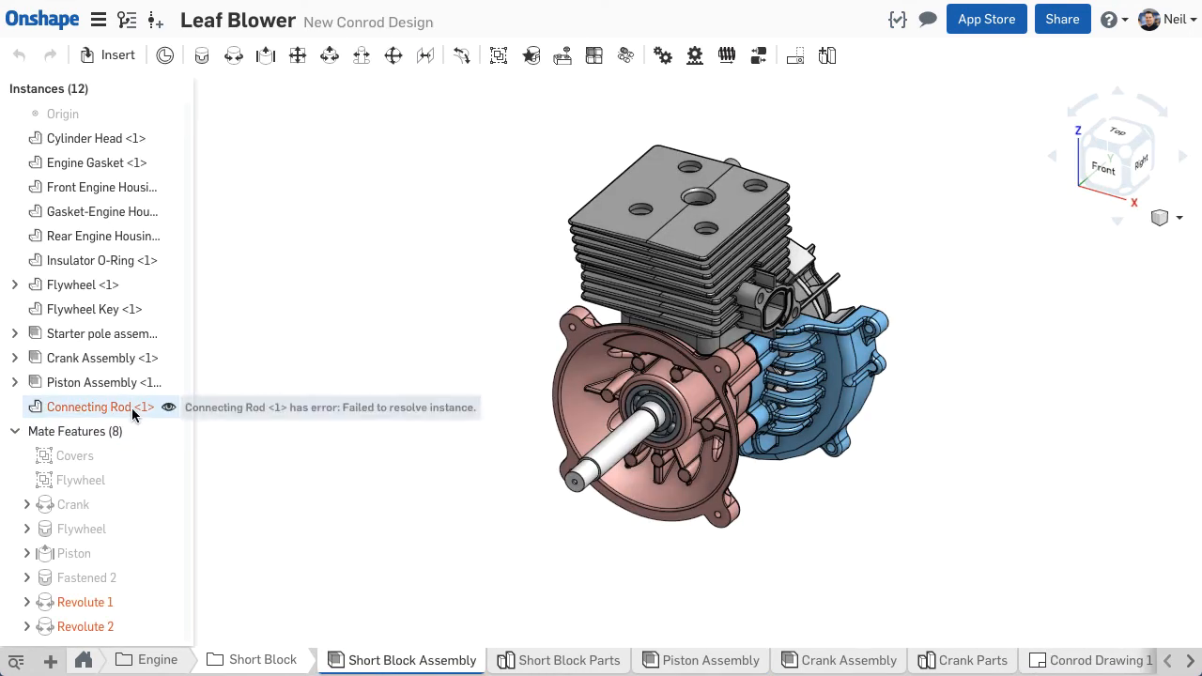
Insert the Conrod in place of the unresolved Connecting Rod and isolate the crank and piston parts
click(116, 54)
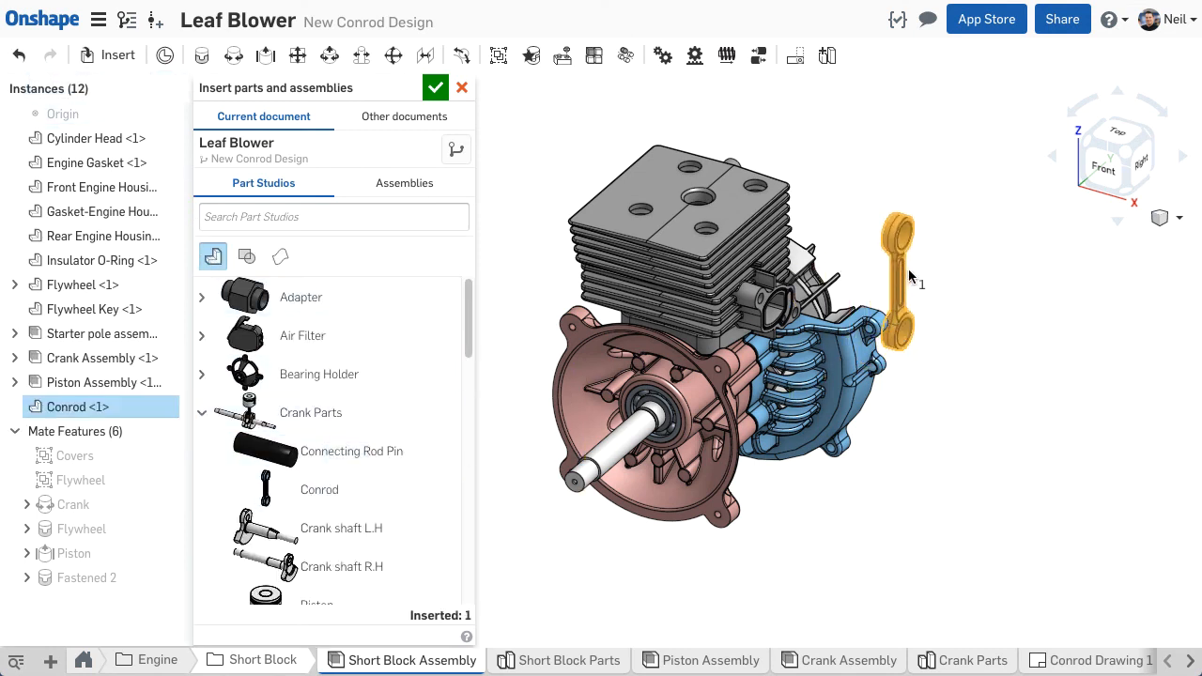
click(436, 86)
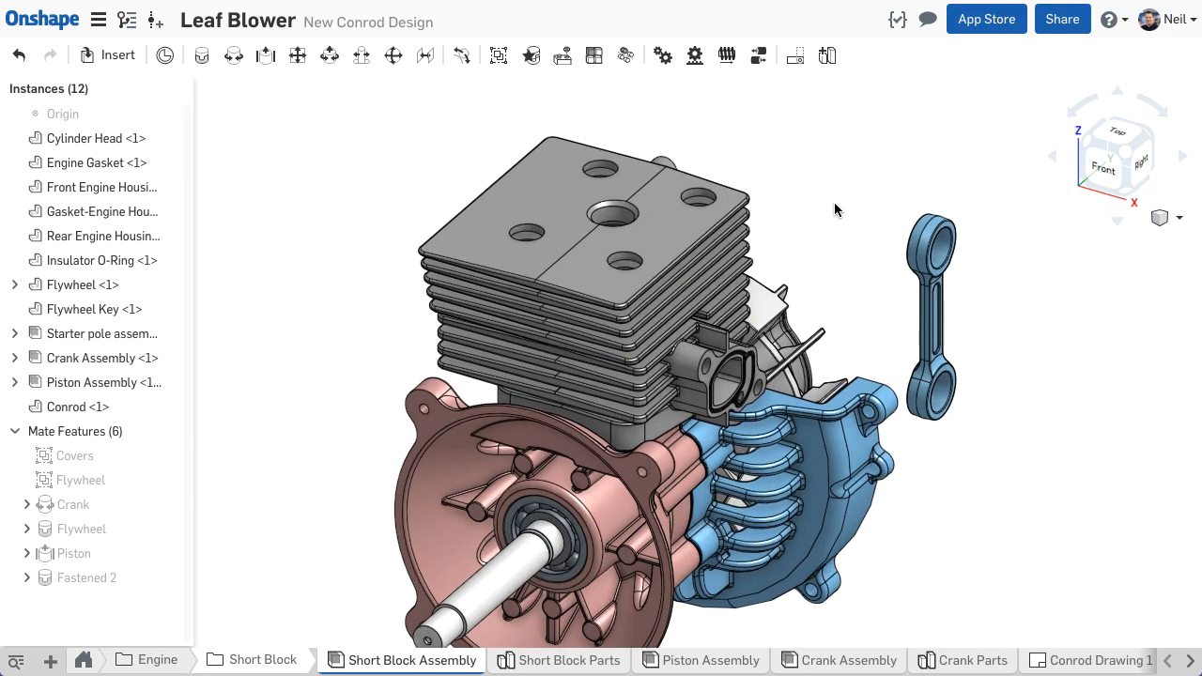
right_click(102, 357)
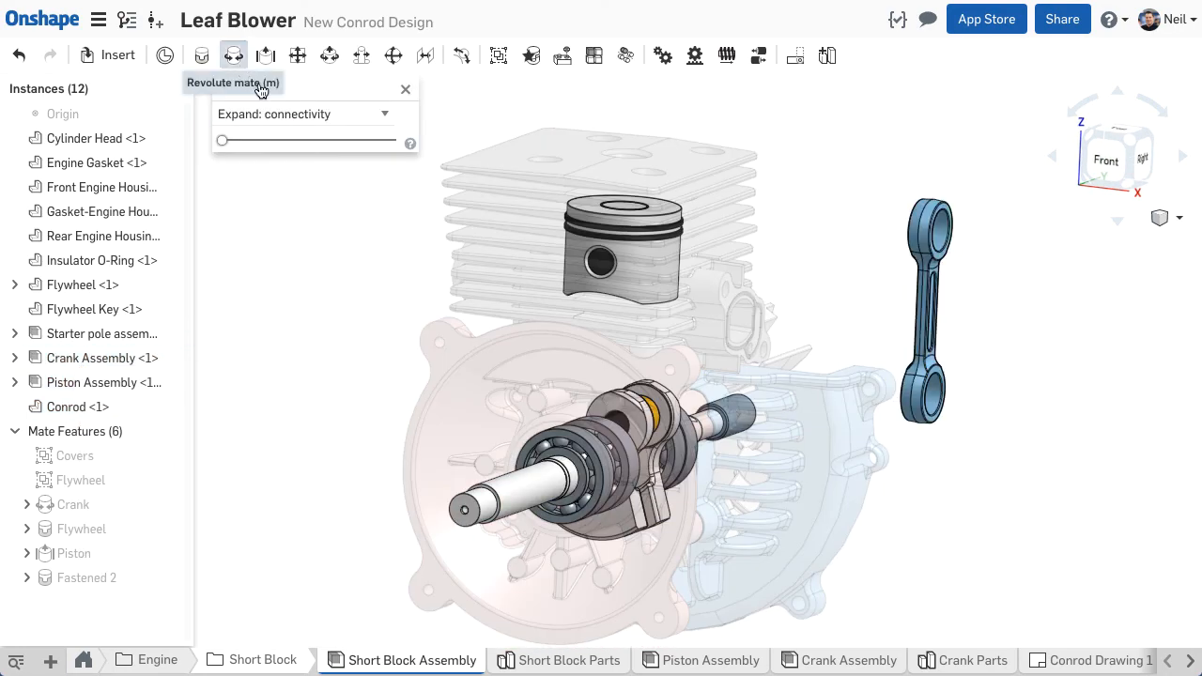
Revolute-mate the crankshaft roller connector to the conrod connector
click(233, 55)
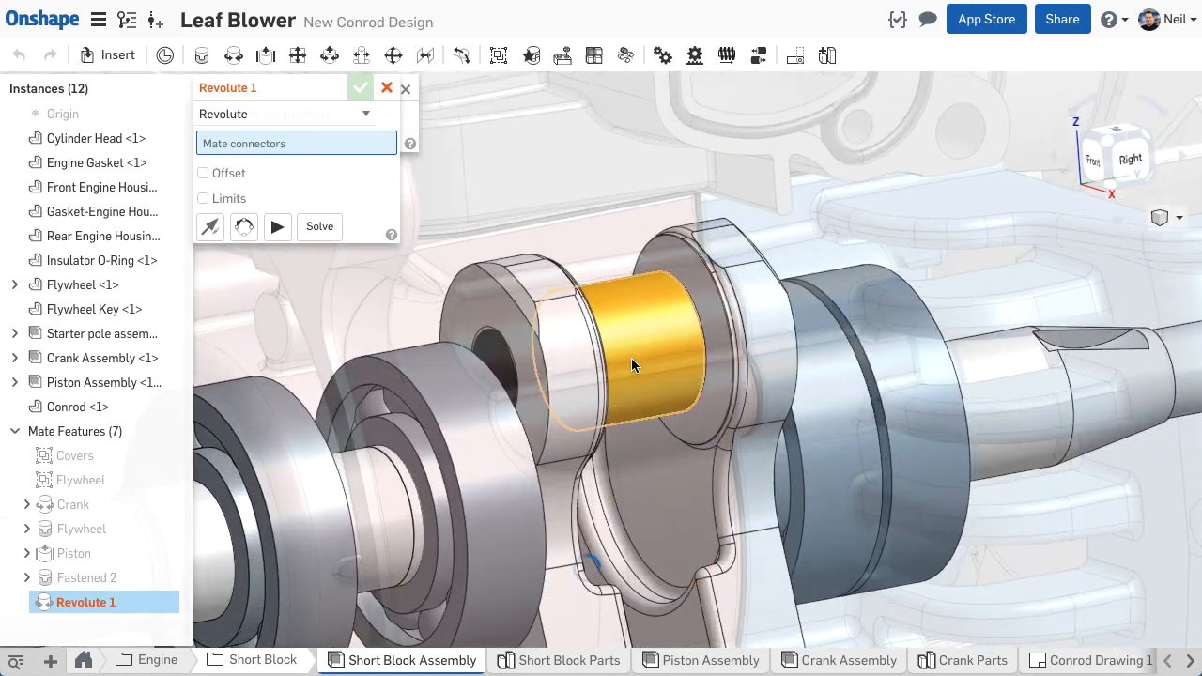
click(845, 379)
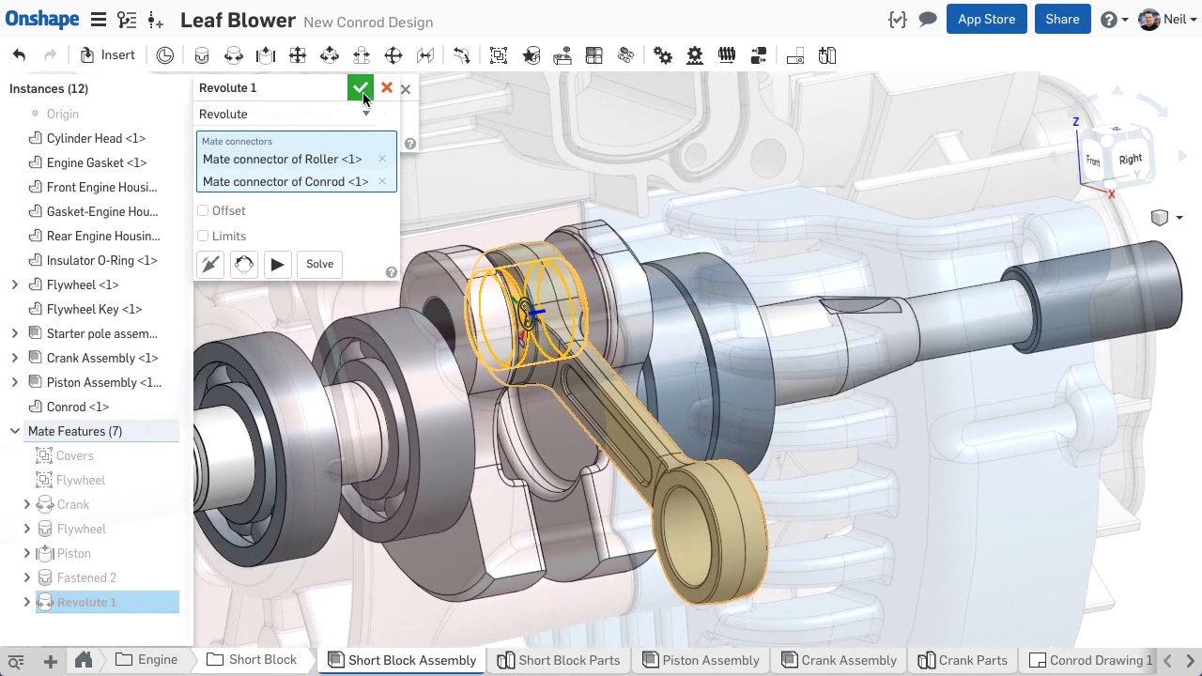
click(361, 89)
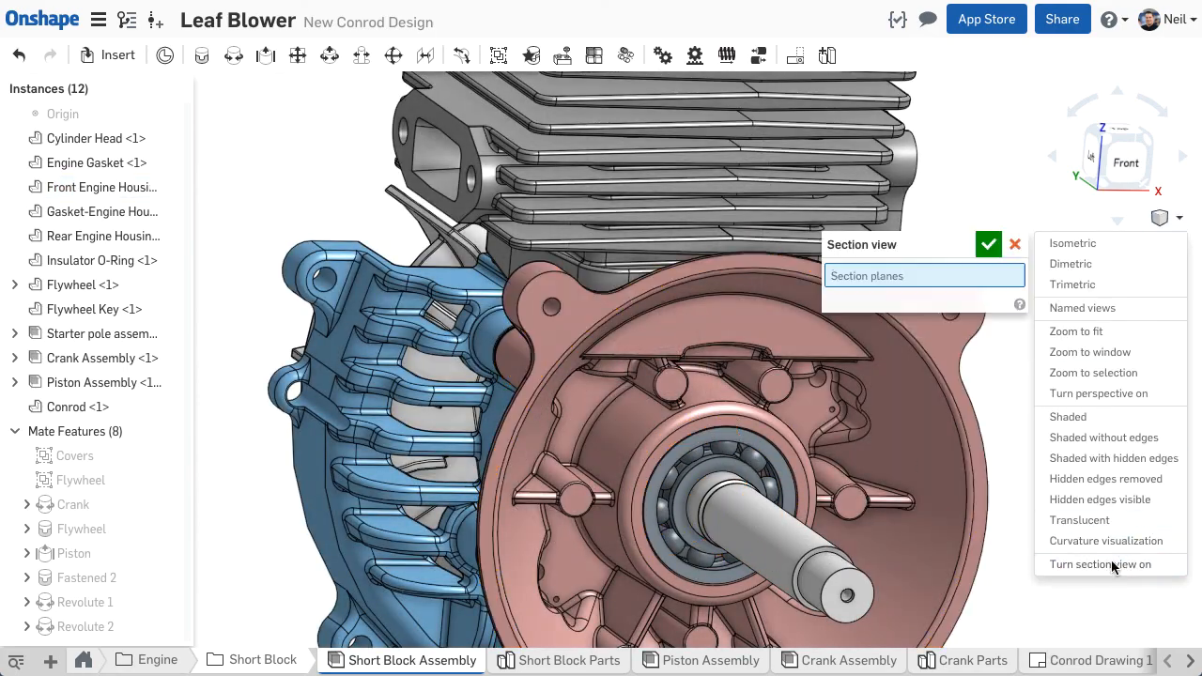
Turn on a section view with Section plane 1 cutting through the short block
click(1101, 564)
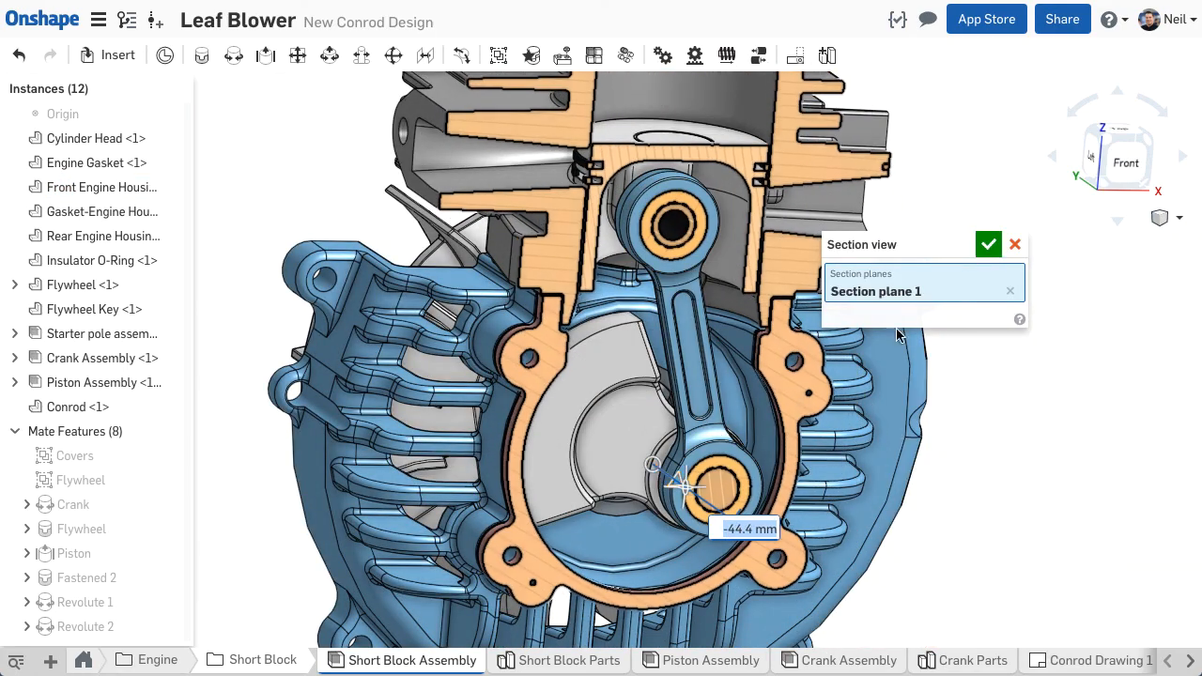
click(988, 244)
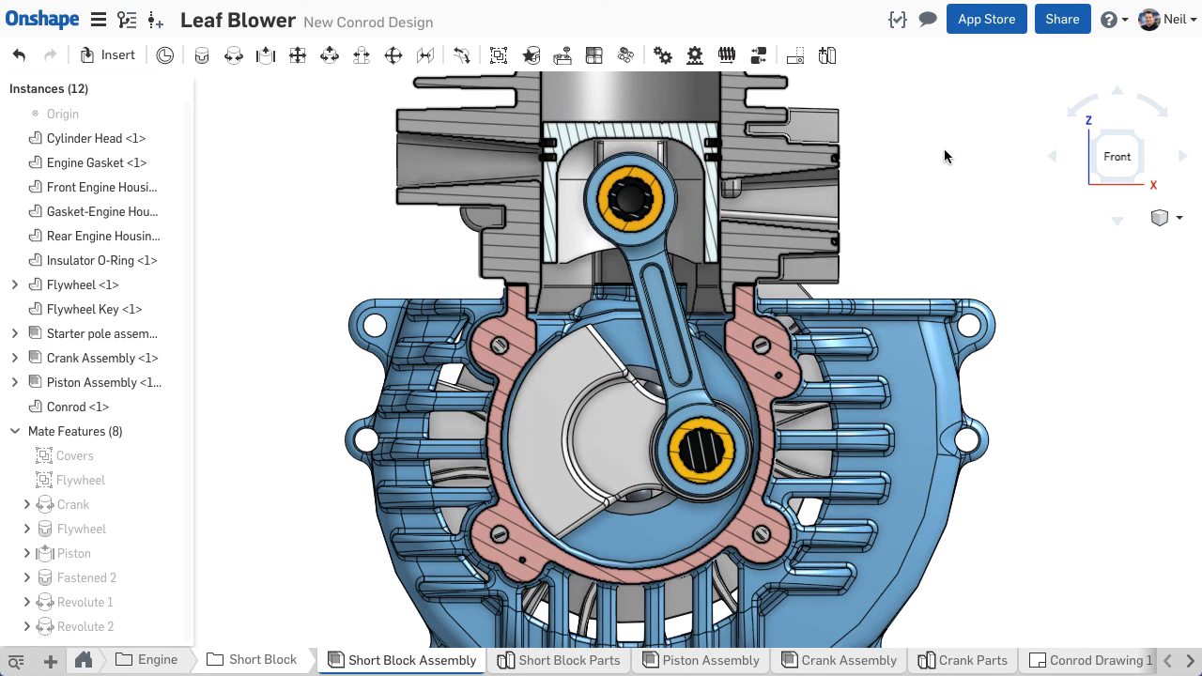
mouse_move(992, 120)
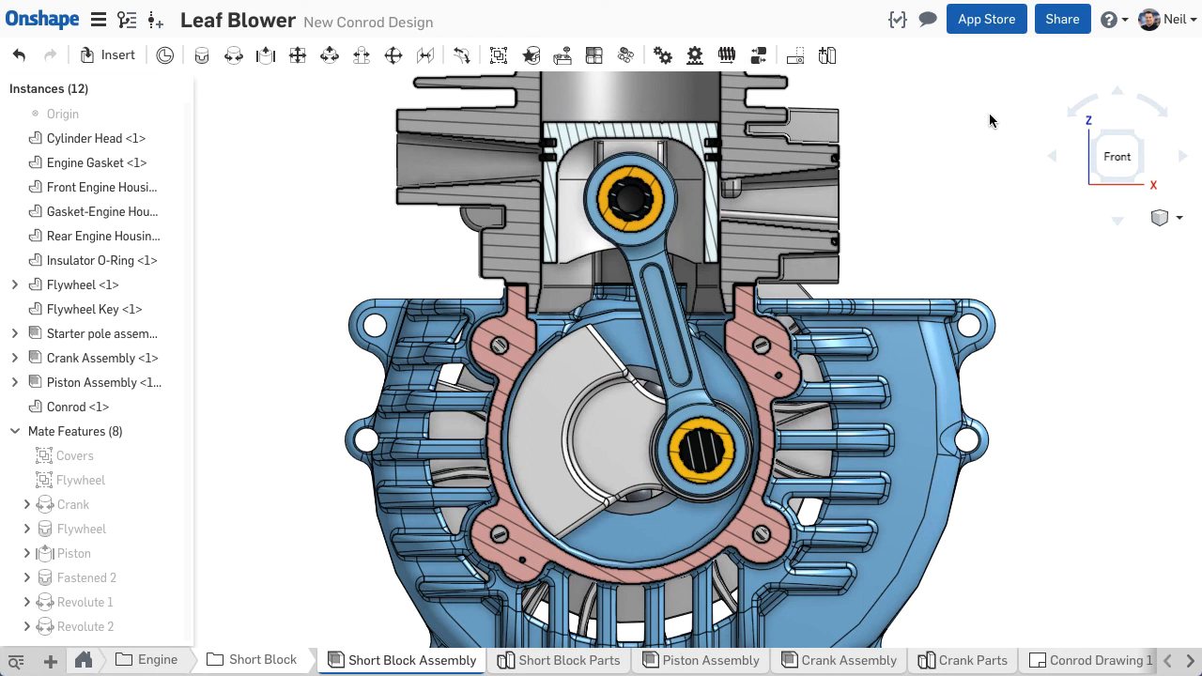
Share the document with the collaborator matching 'apri' with Can edit access, Copy and Export disabled
click(1063, 19)
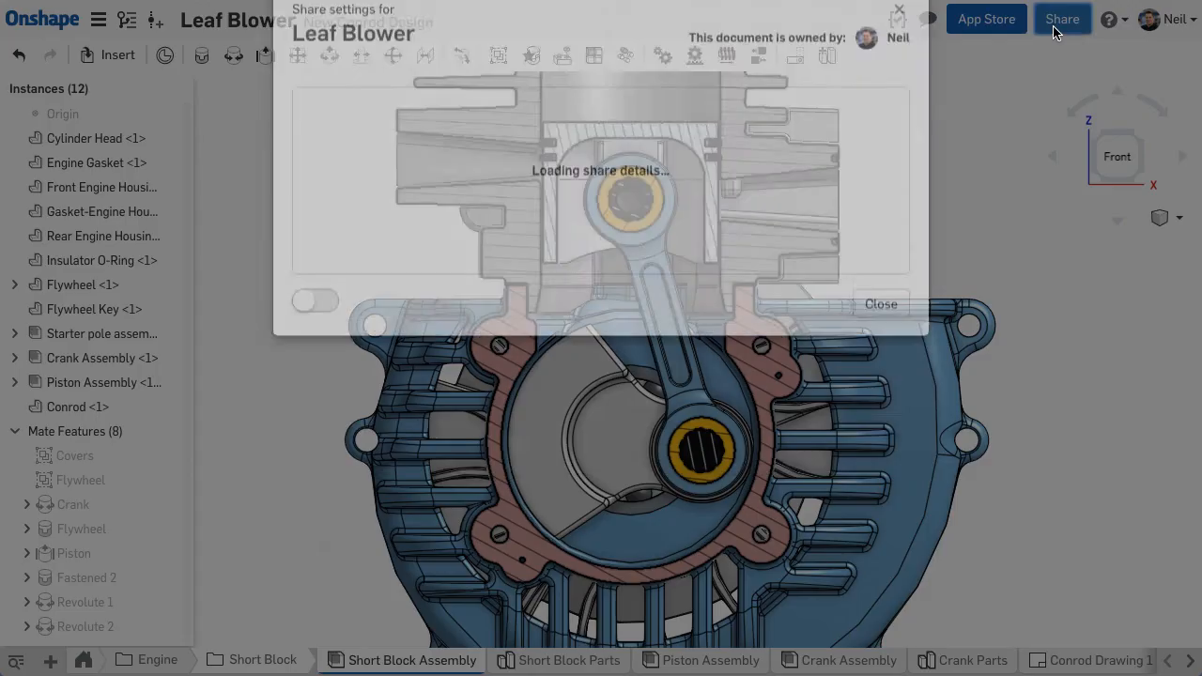
text(apri)
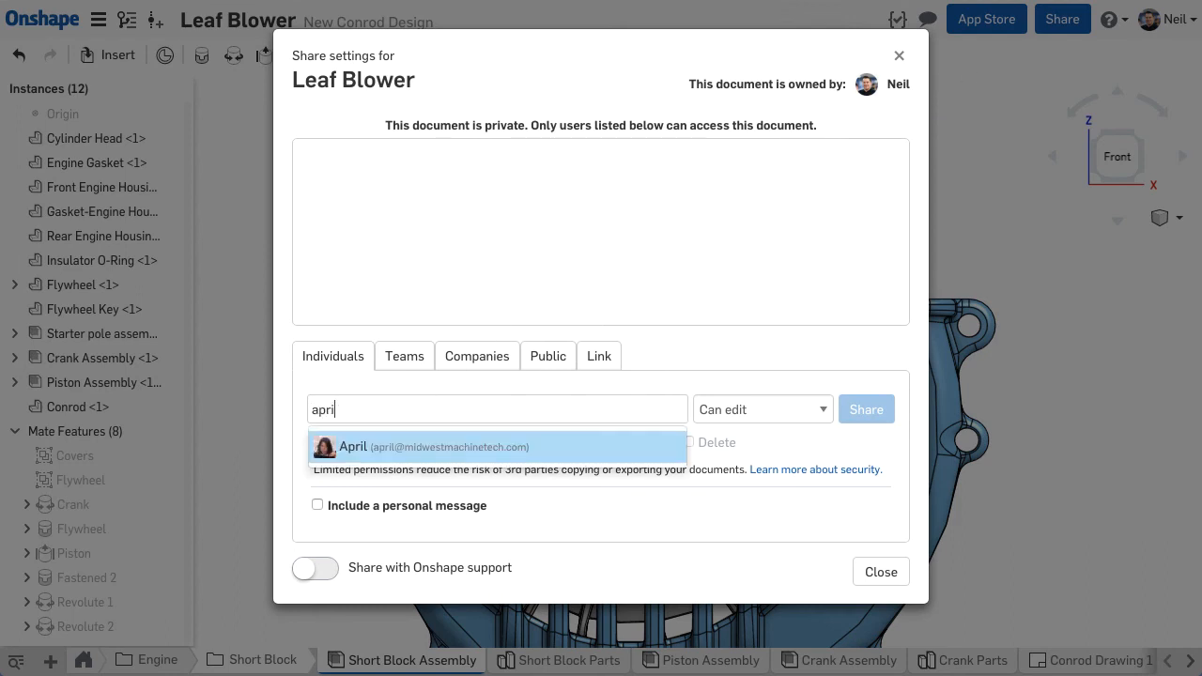
click(498, 447)
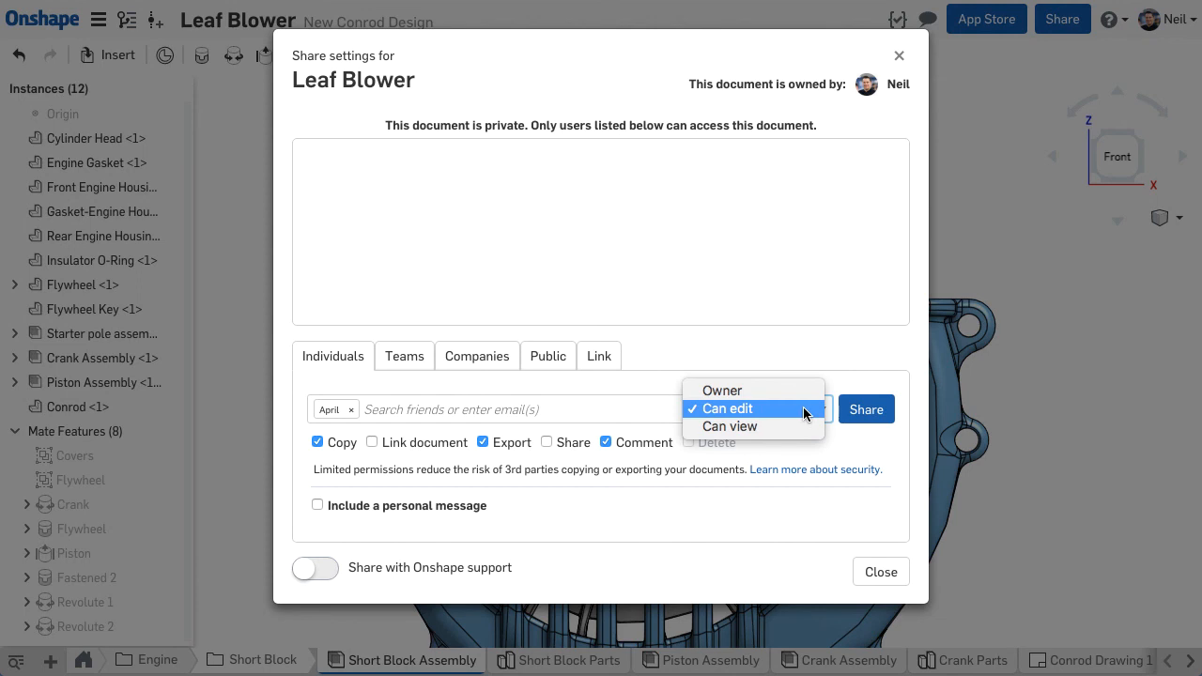
click(723, 408)
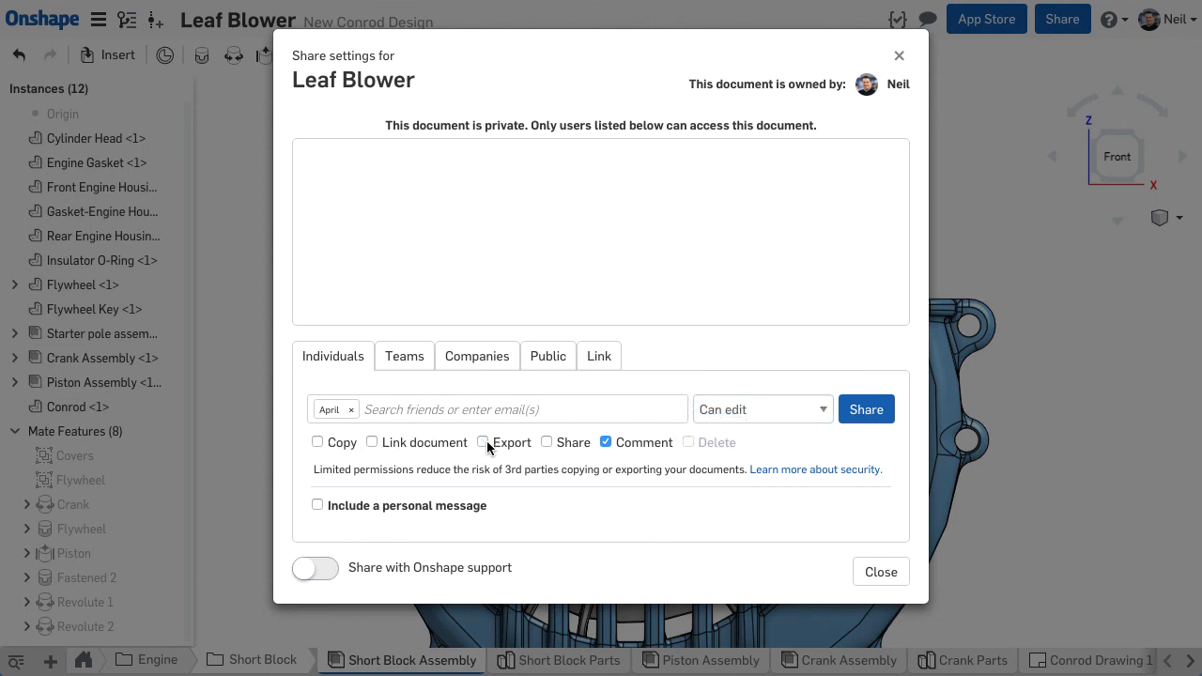
mouse_move(864, 414)
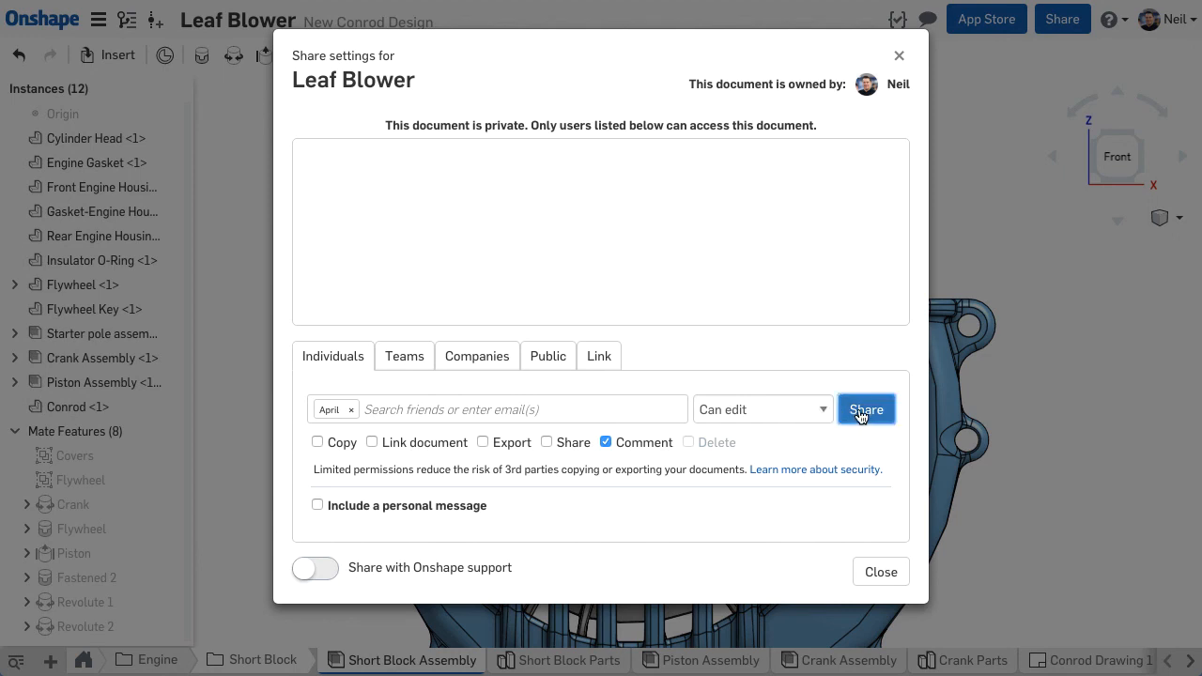
click(865, 410)
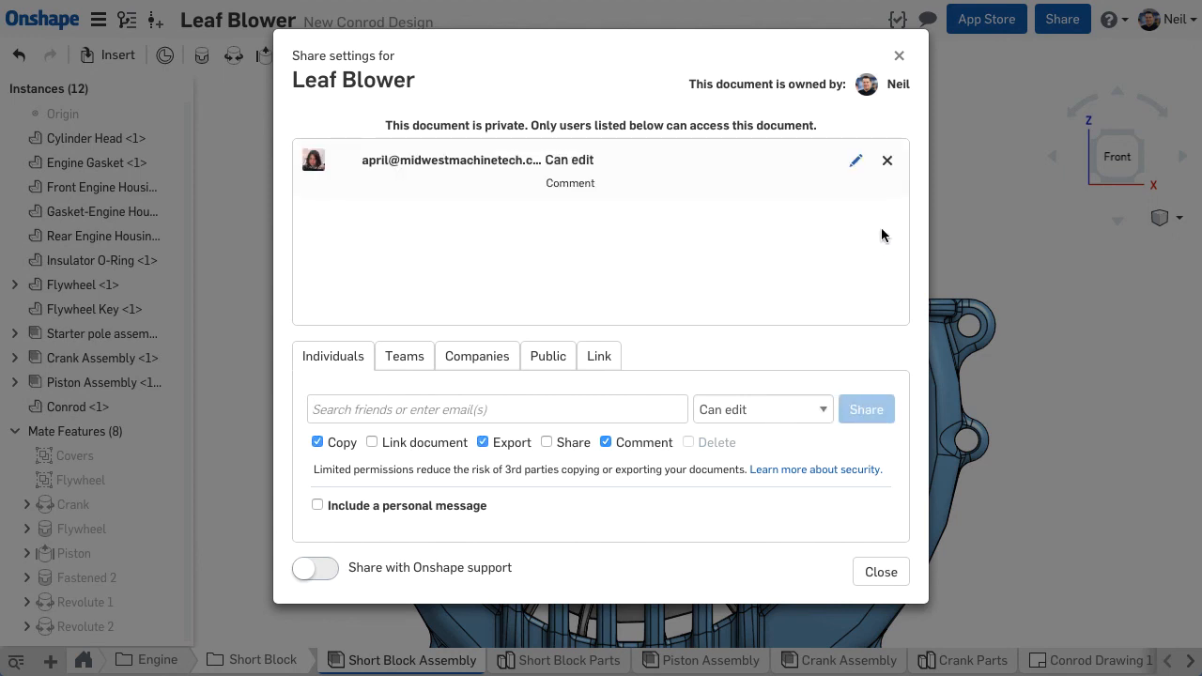
mouse_move(887, 167)
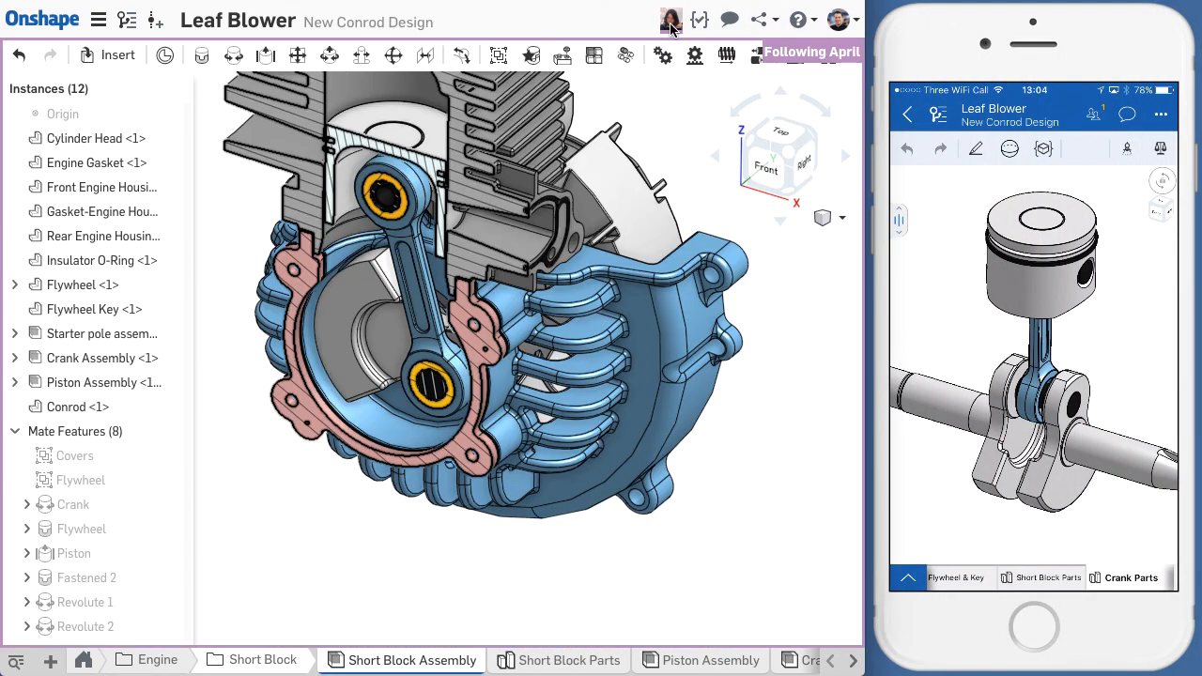
Follow the collaborator's layout edit in Crank Parts and Conrod Drawing 1, then show Versions and history
click(571, 662)
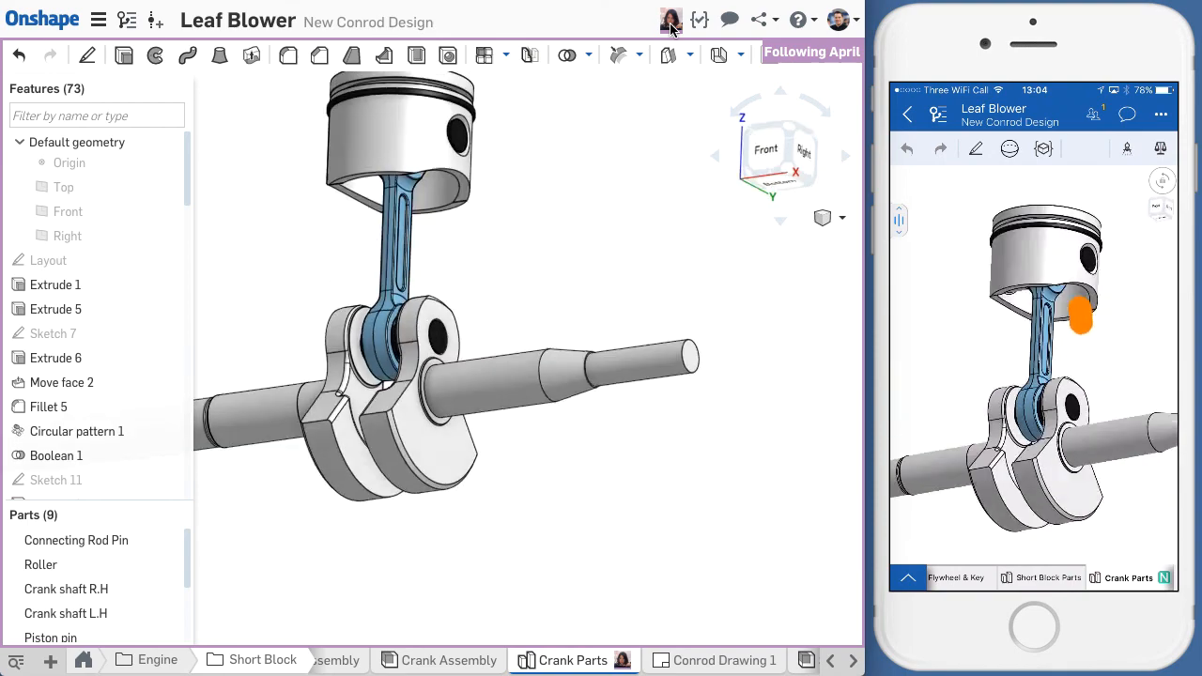
click(1042, 146)
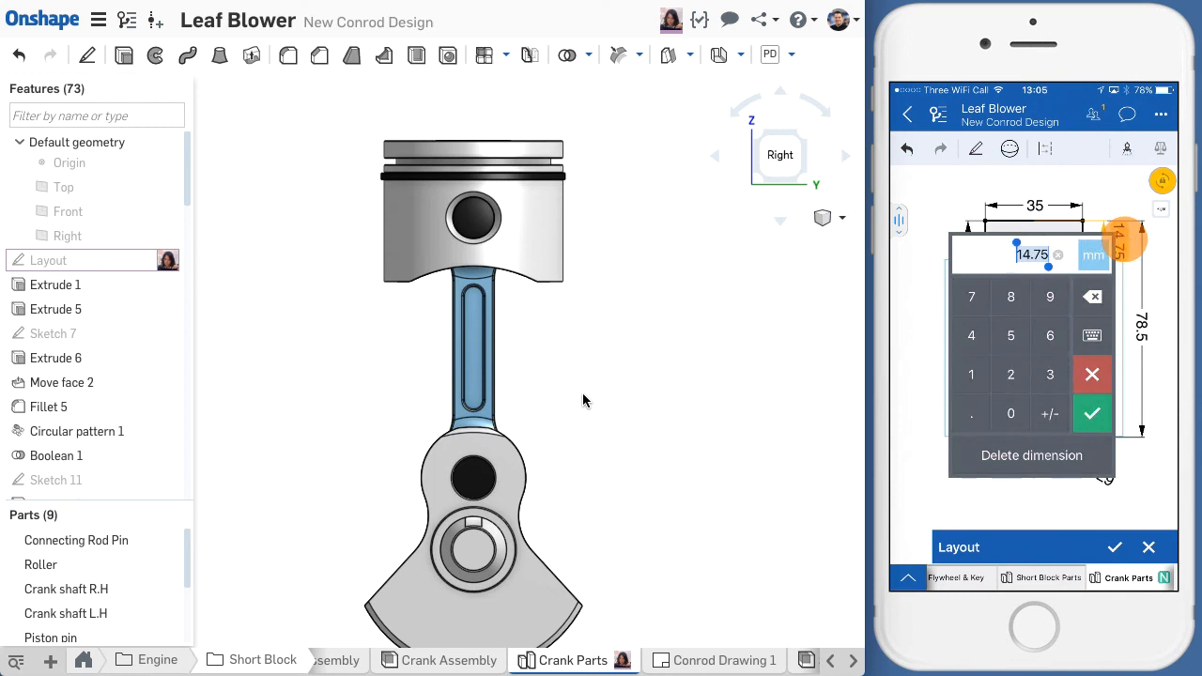
click(1093, 413)
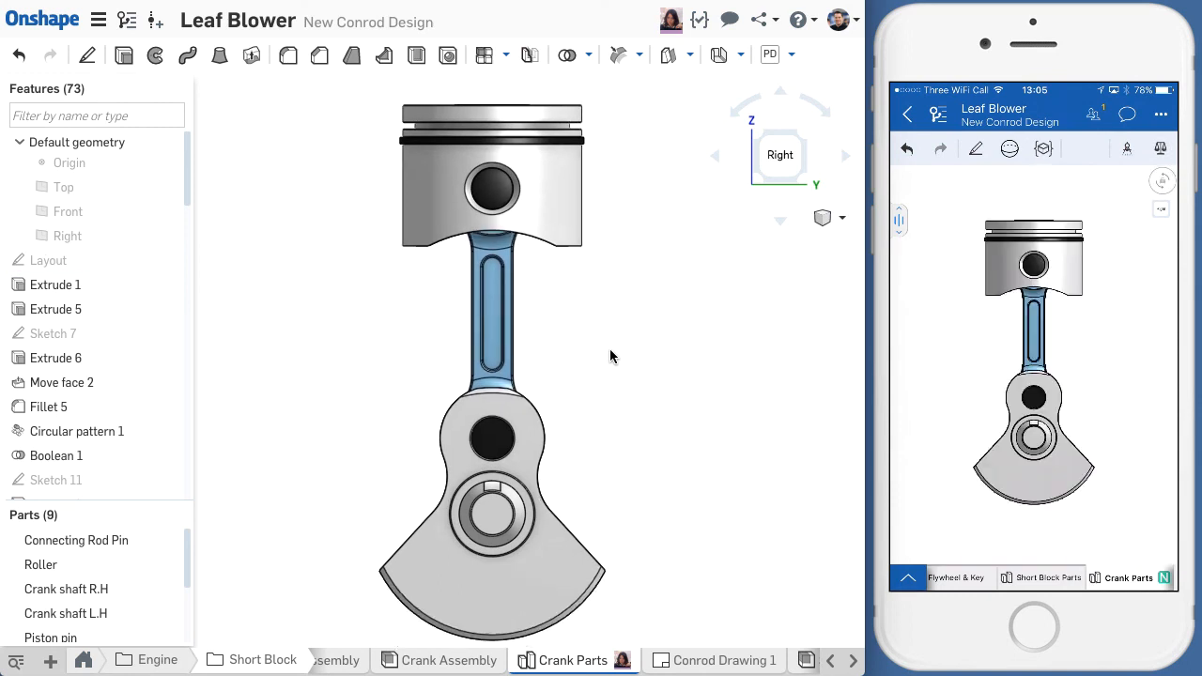
click(725, 662)
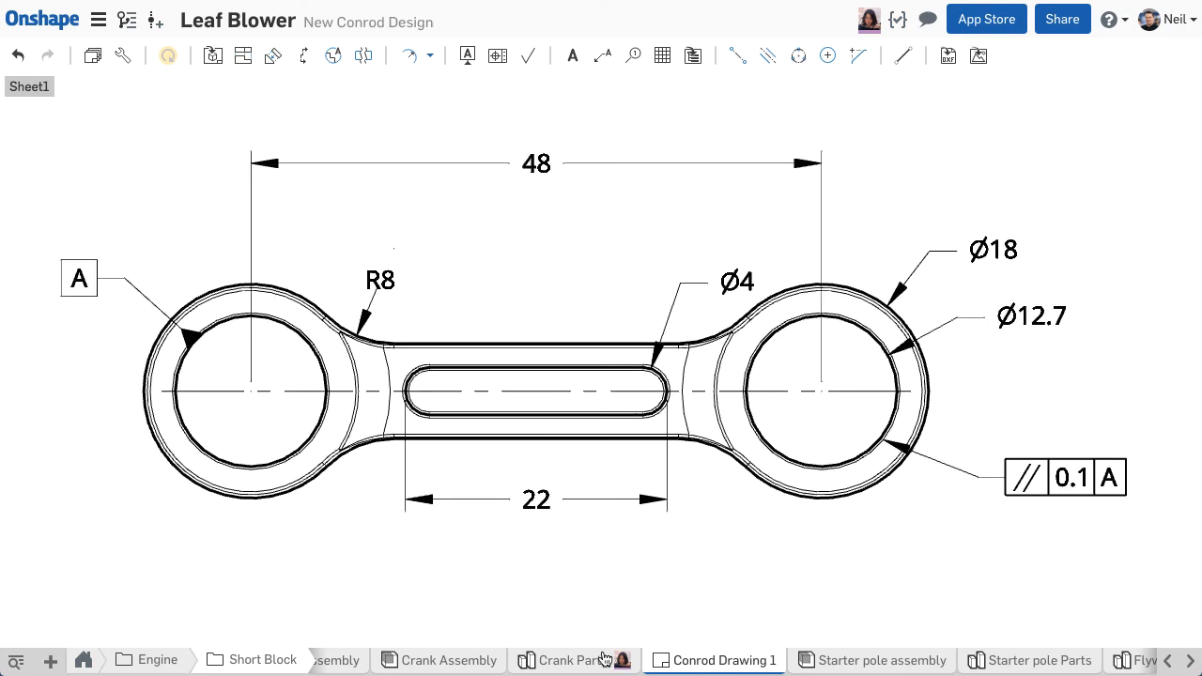
click(573, 661)
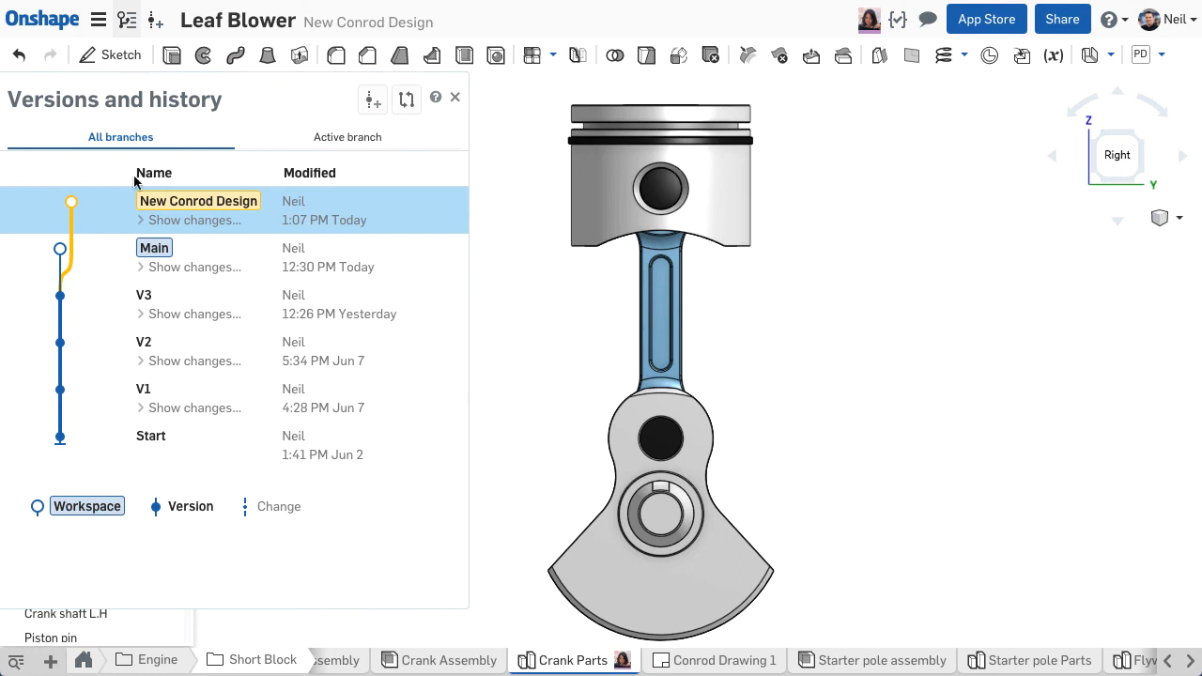
Compare New Conrod Design against an earlier assembly change and slide between the two states
click(194, 220)
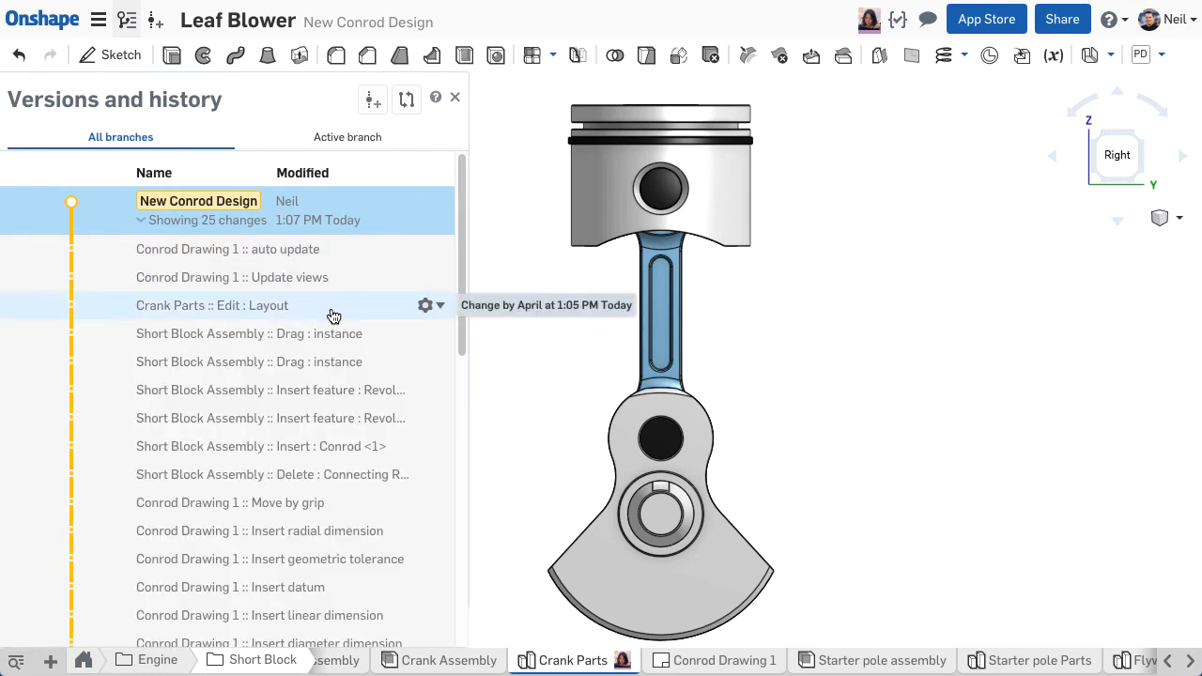
click(427, 334)
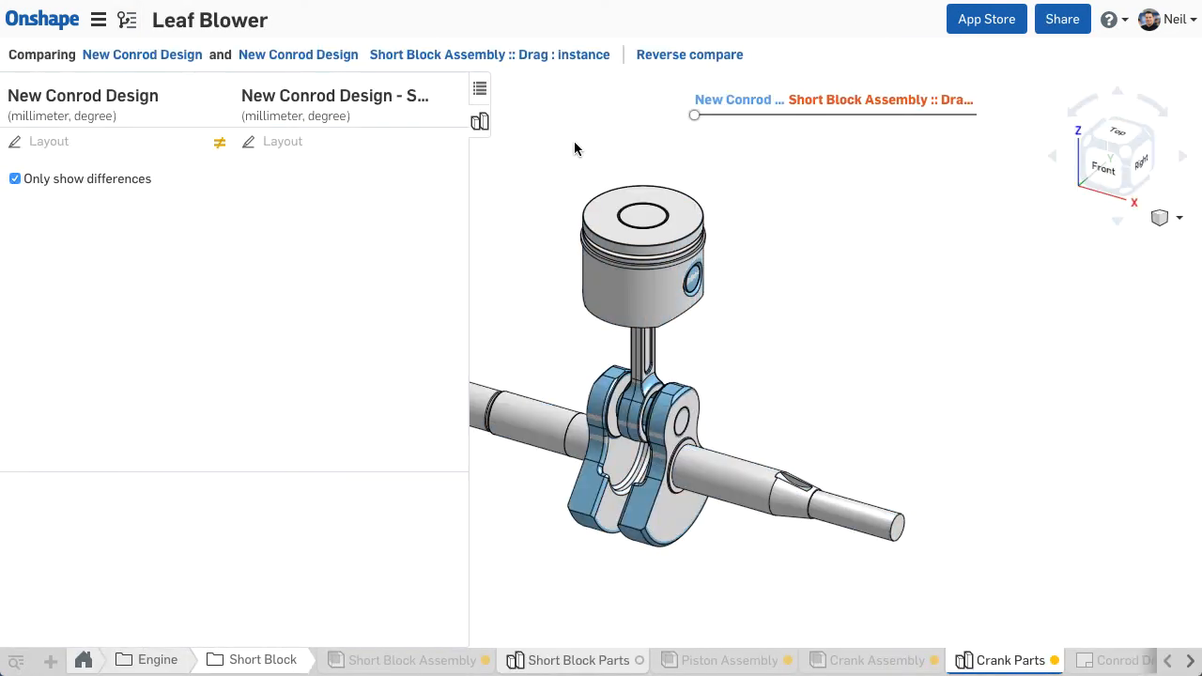
drag(693, 115, 799, 116)
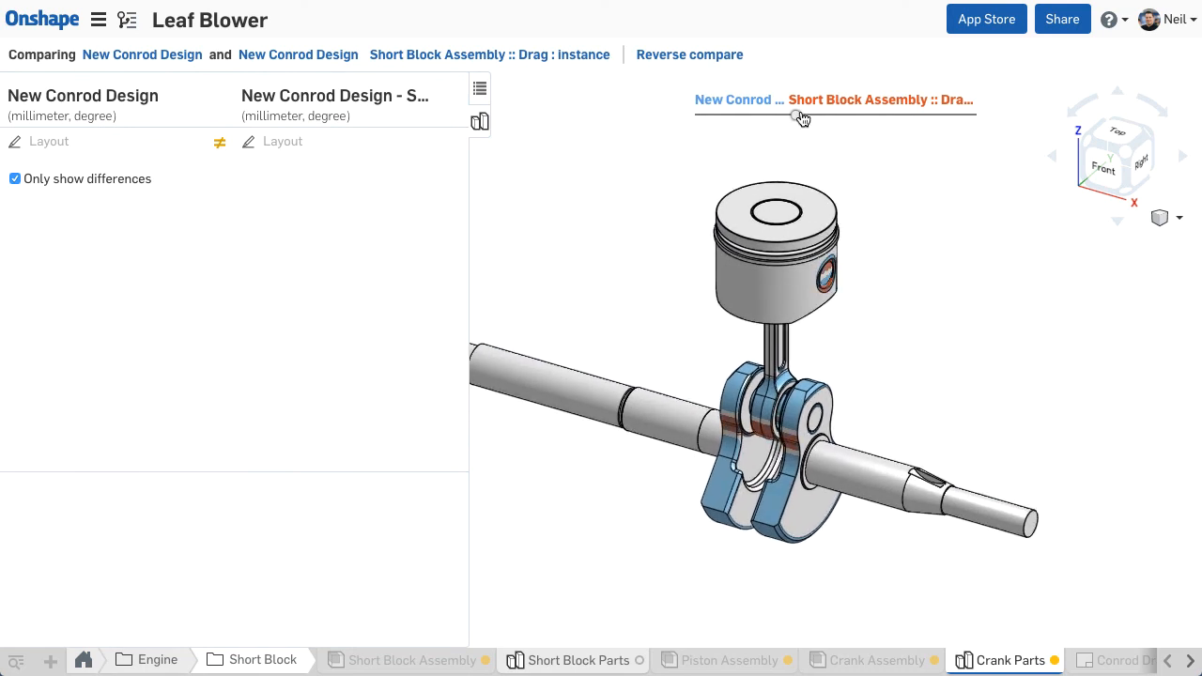
drag(798, 116, 948, 120)
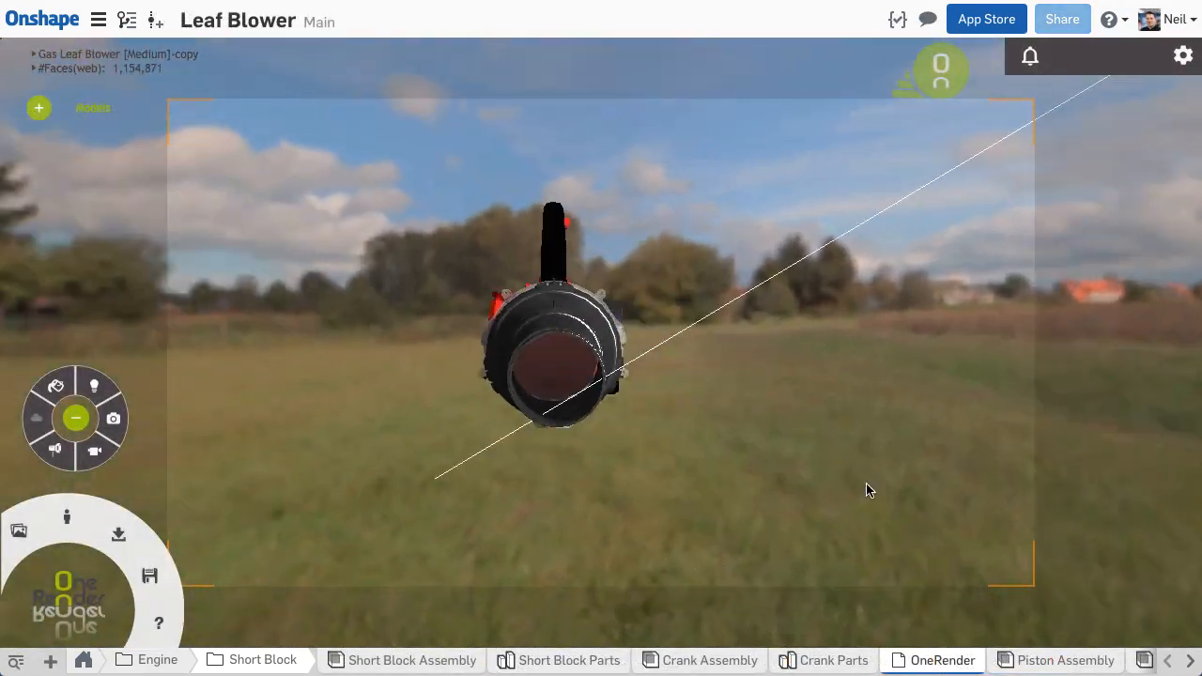
Rotate the rendered leaf blower scene, then switch to the Gas Leaf Blower assembly
drag(864, 489, 630, 504)
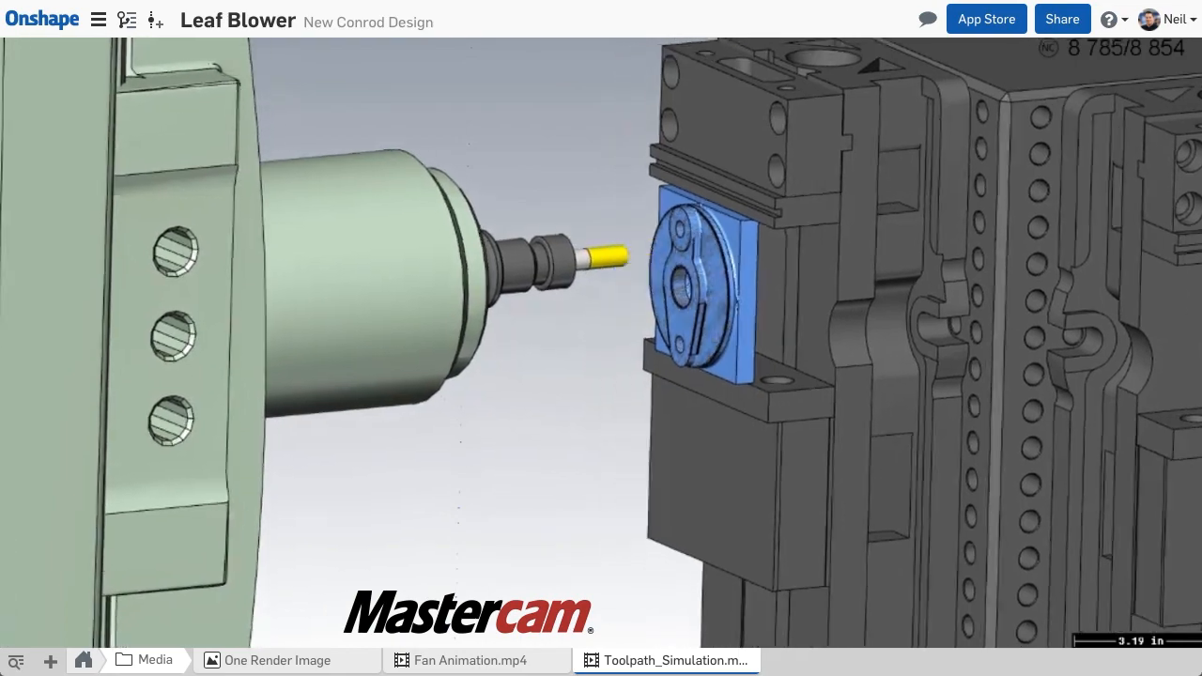
click(150, 661)
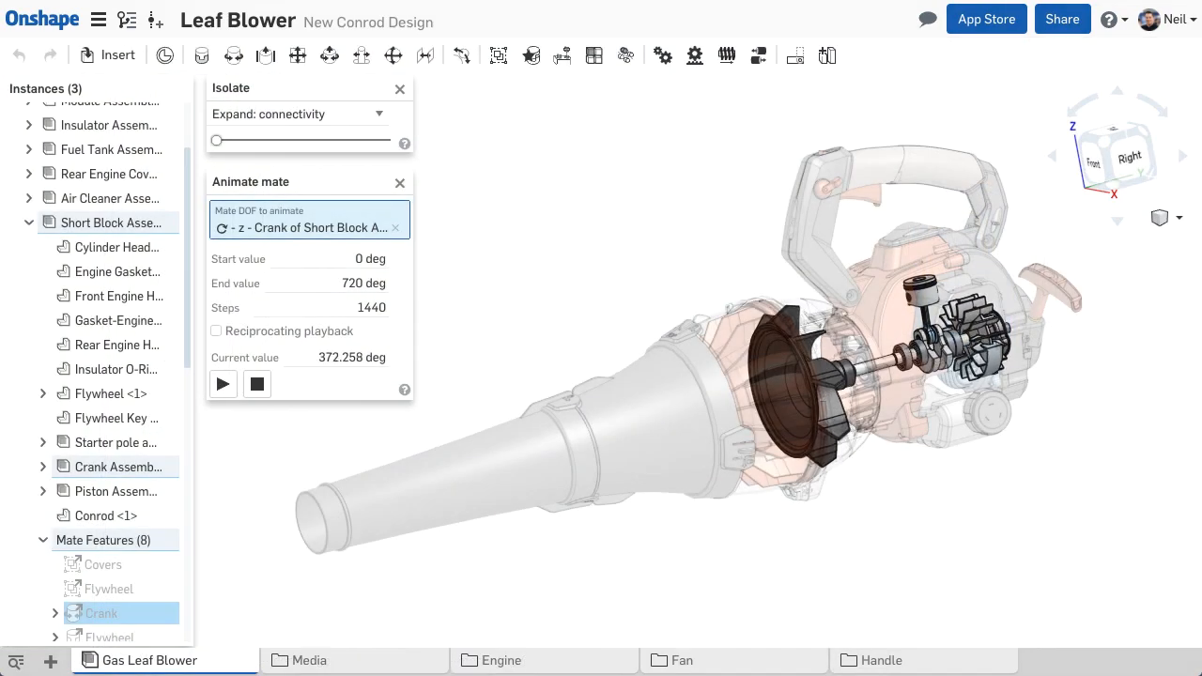
Change the view-cube angle four times while the crank animation runs toward 720 degrees
click(222, 384)
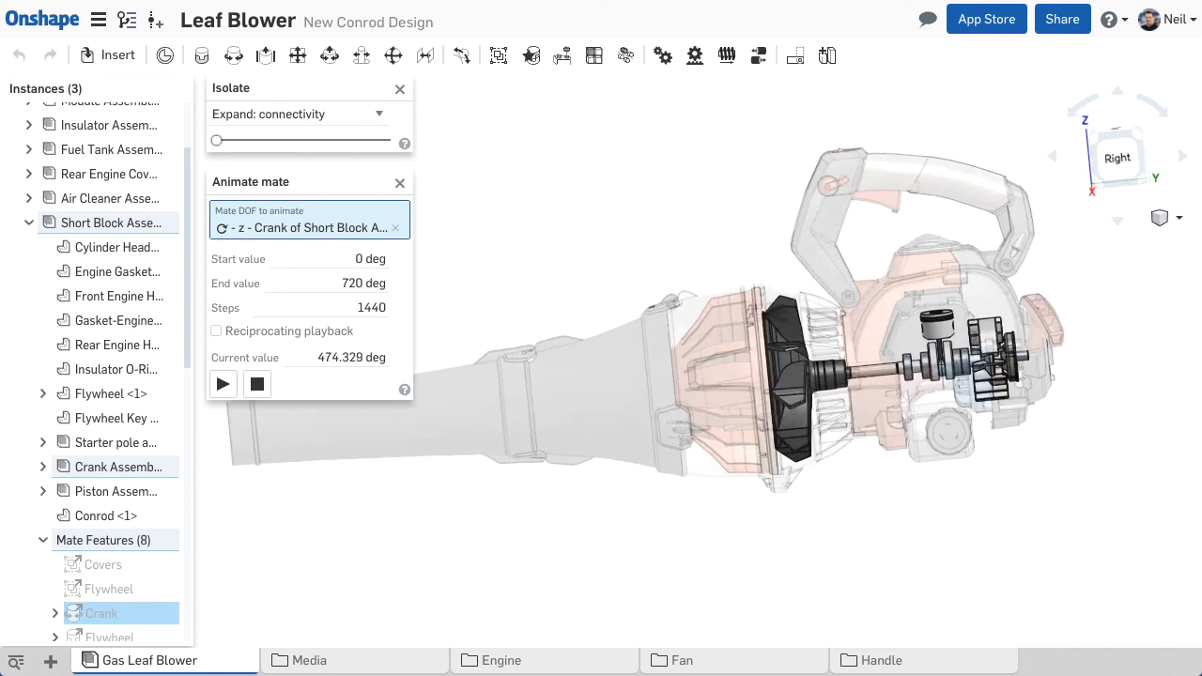
click(222, 383)
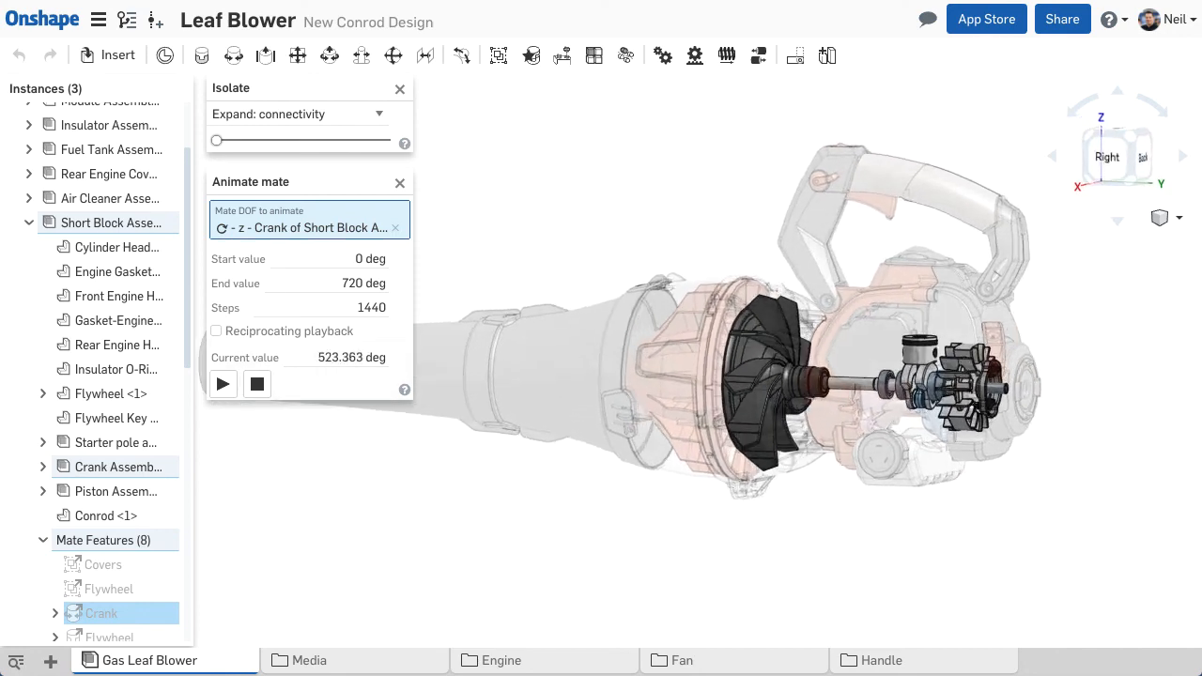
click(222, 383)
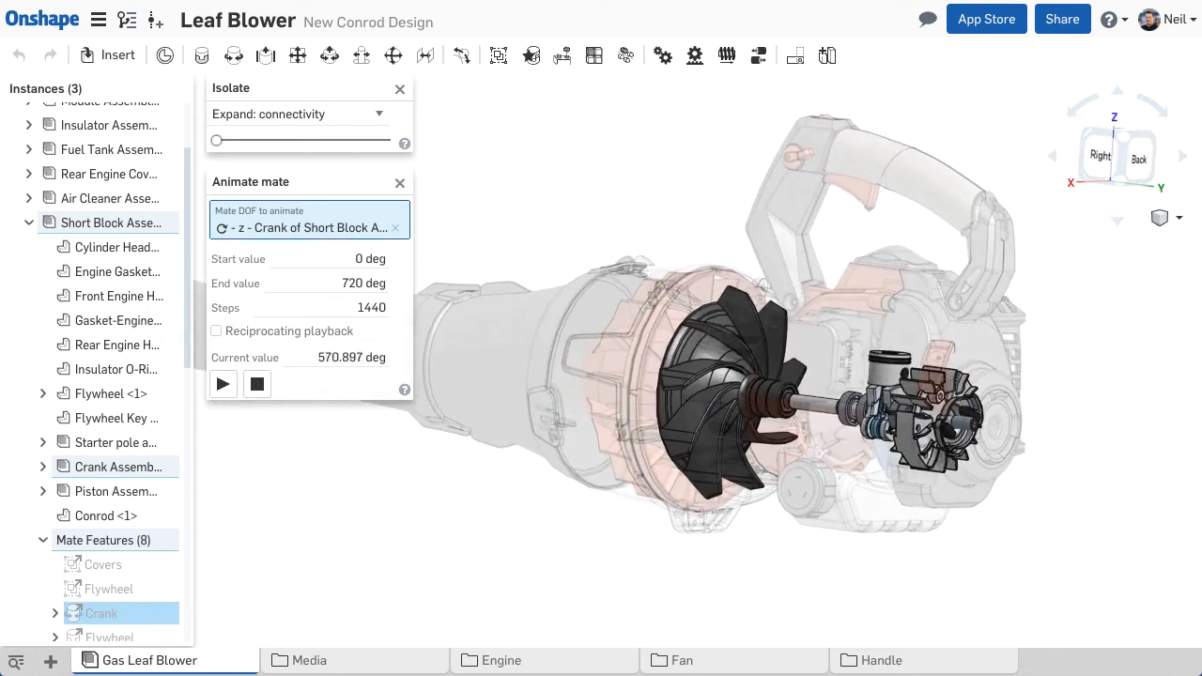
click(222, 383)
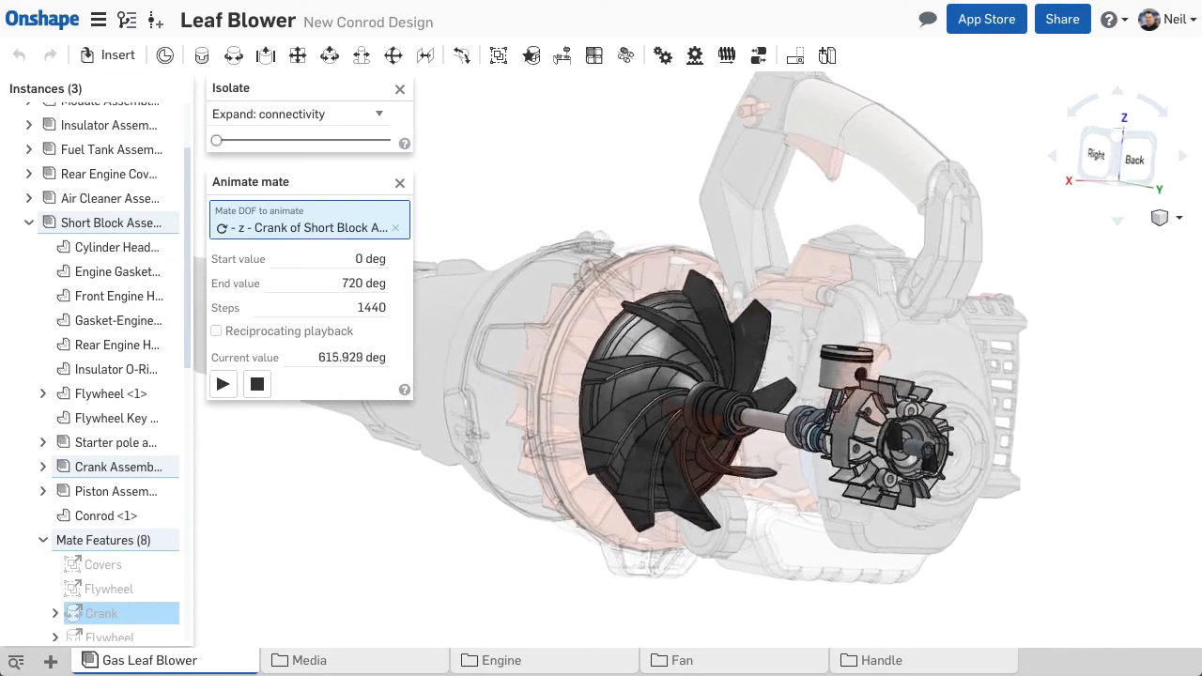